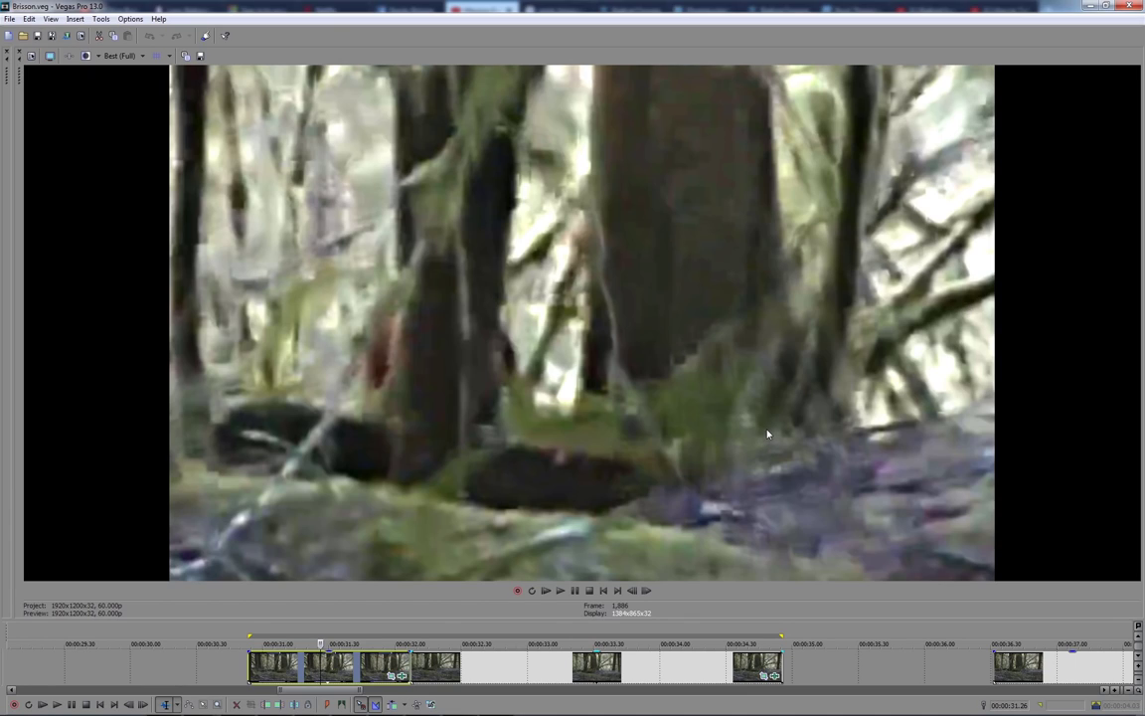
{"action": "mouse_move", "coordinate": [616, 317]}
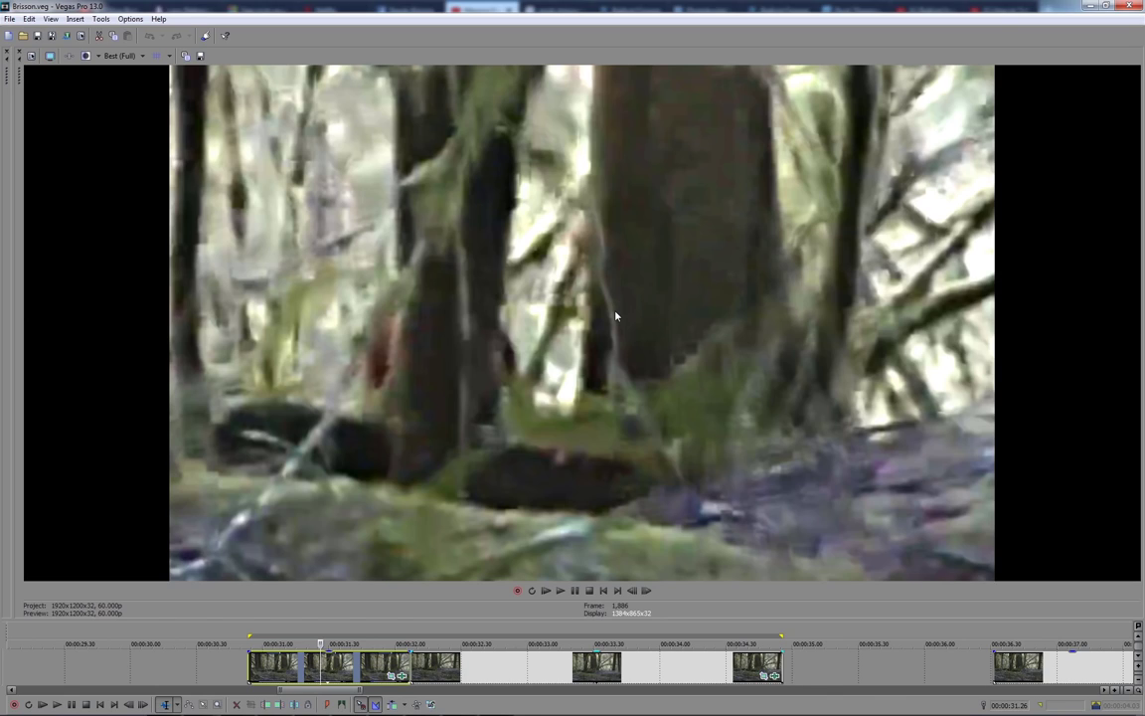
{"action": "mouse_move", "coordinate": [853, 7]}
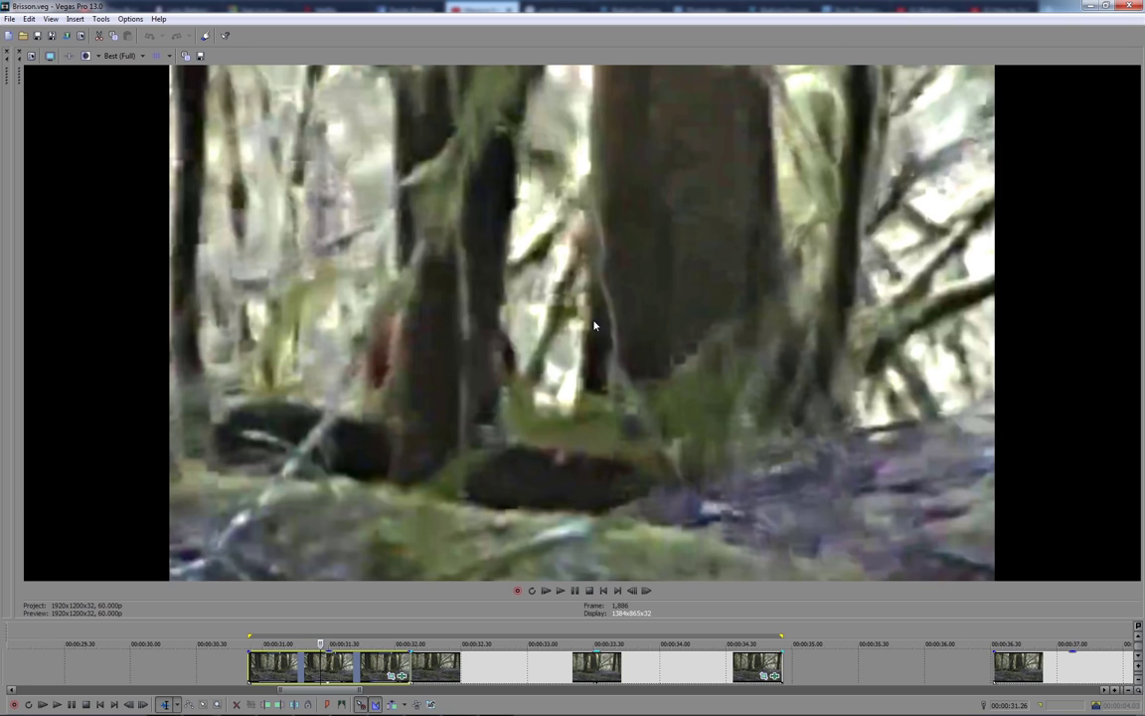
Inspect the blurry forest frame in the undocked Video Preview, then redock it into the normal layout.
{"action": "left_click", "coordinate": [459, 700]}
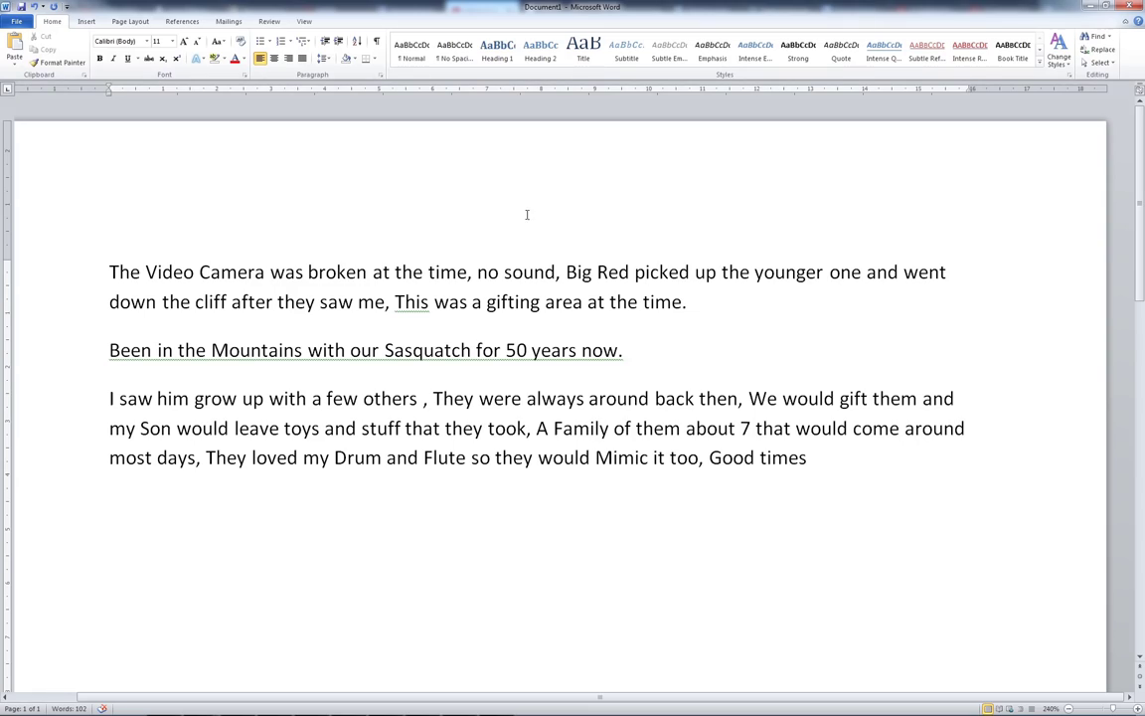
{"action": "left_click", "coordinate": [493, 271]}
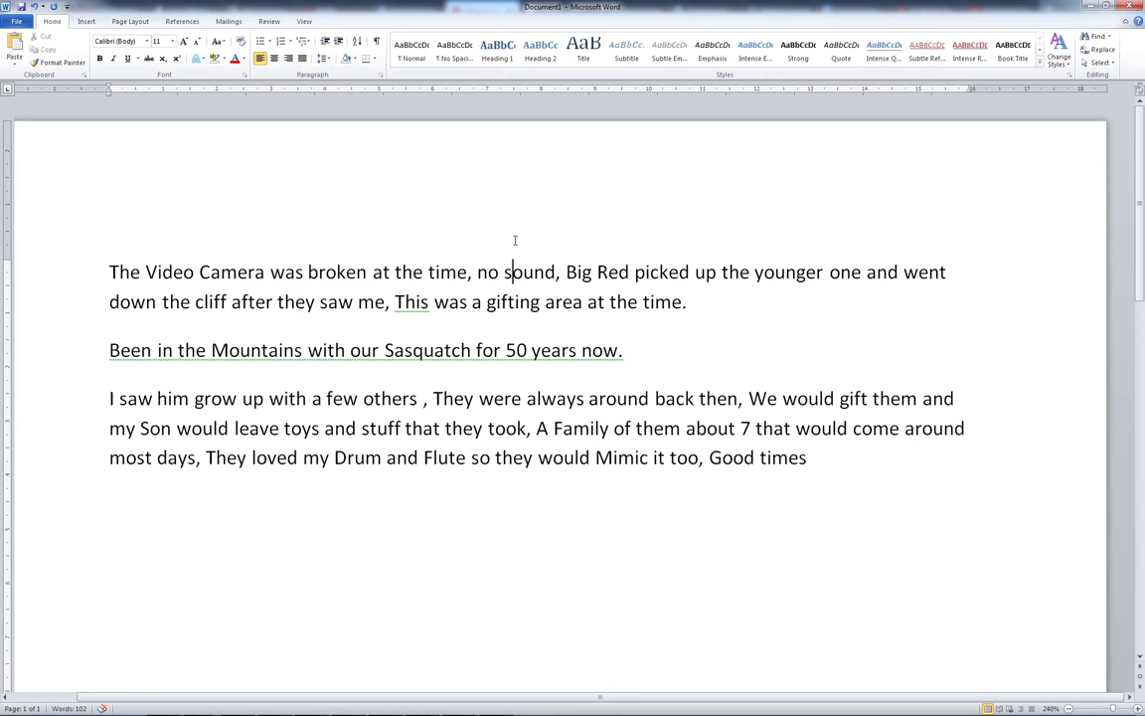
{"action": "mouse_move", "coordinate": [518, 223]}
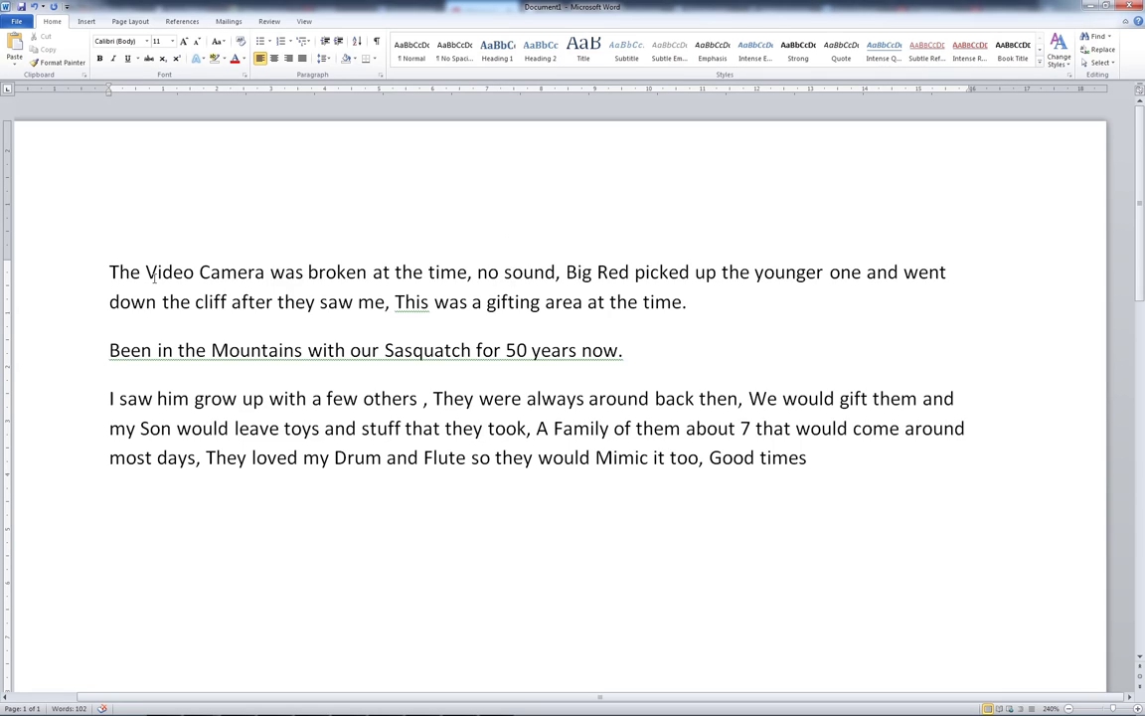
{"action": "mouse_move", "coordinate": [532, 266]}
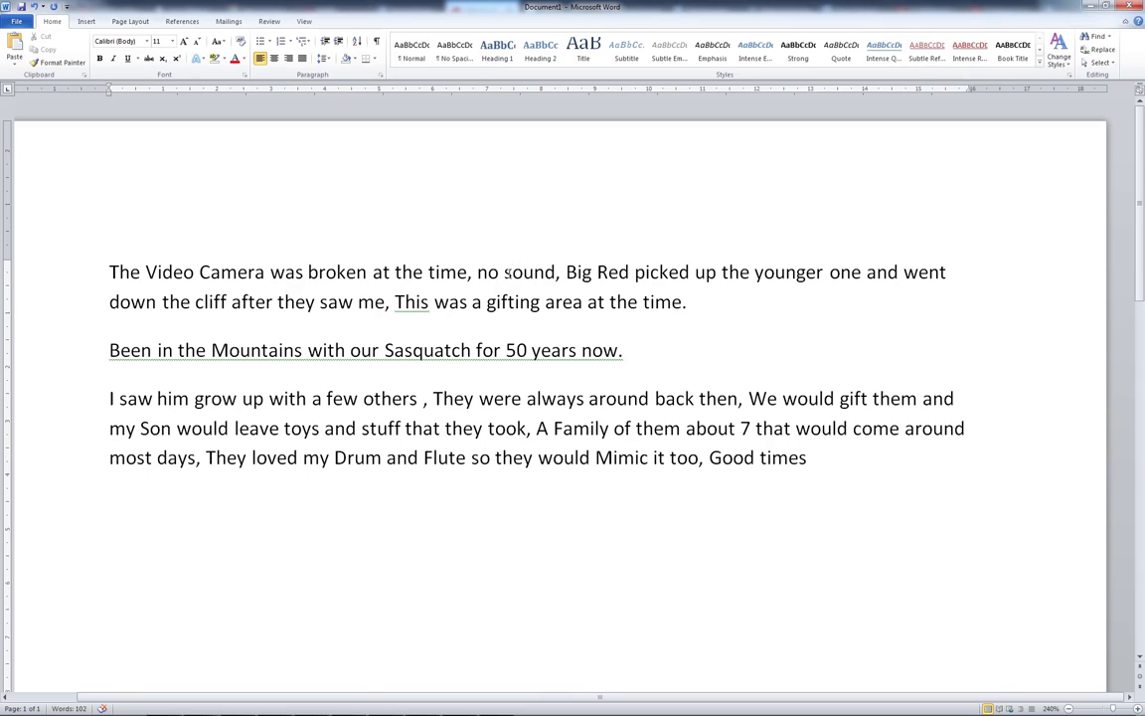
{"action": "mouse_move", "coordinate": [628, 414]}
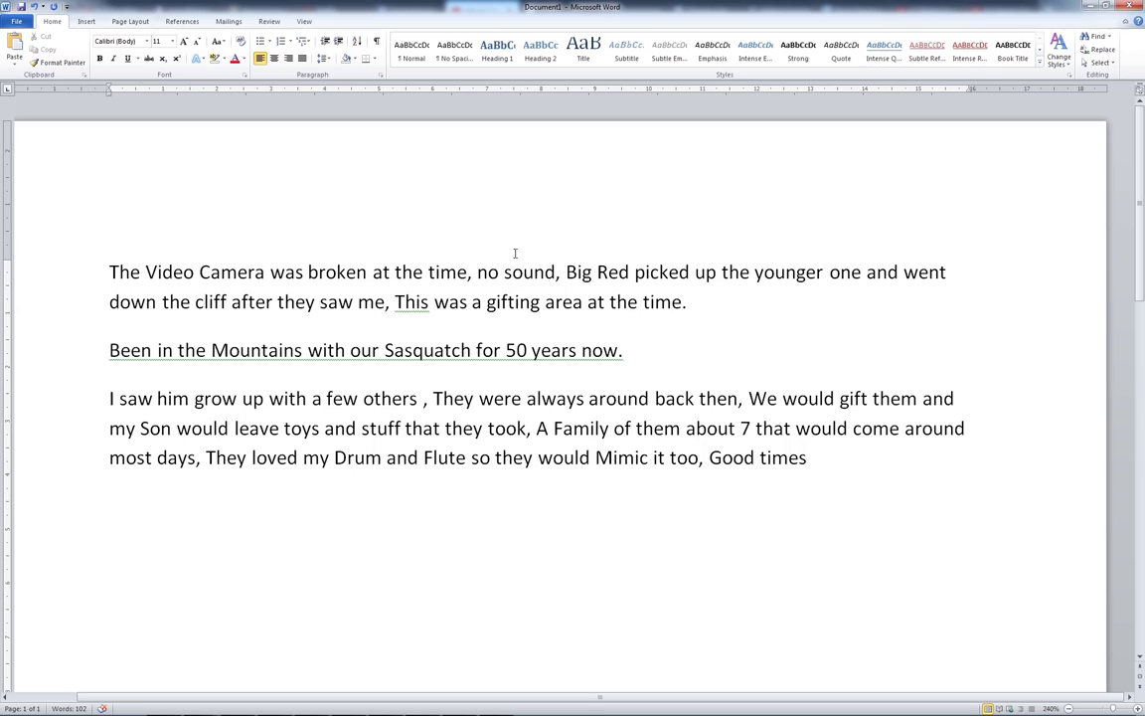
{"action": "left_click", "coordinate": [110, 271]}
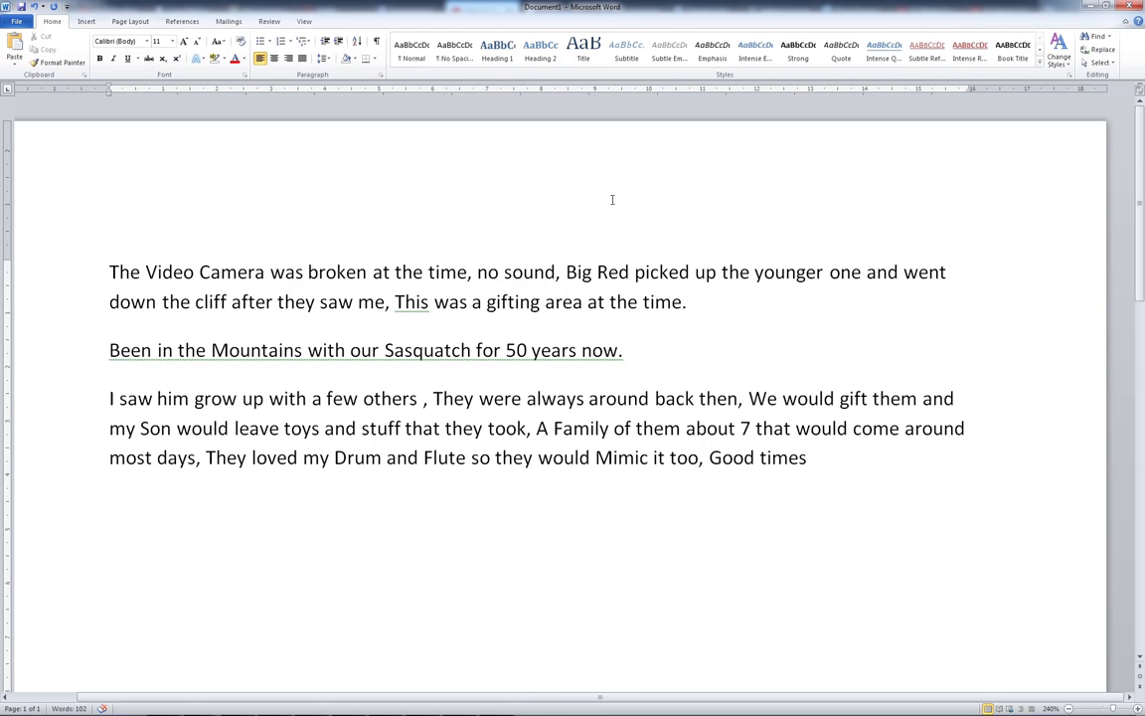
{"action": "left_click", "coordinate": [551, 271]}
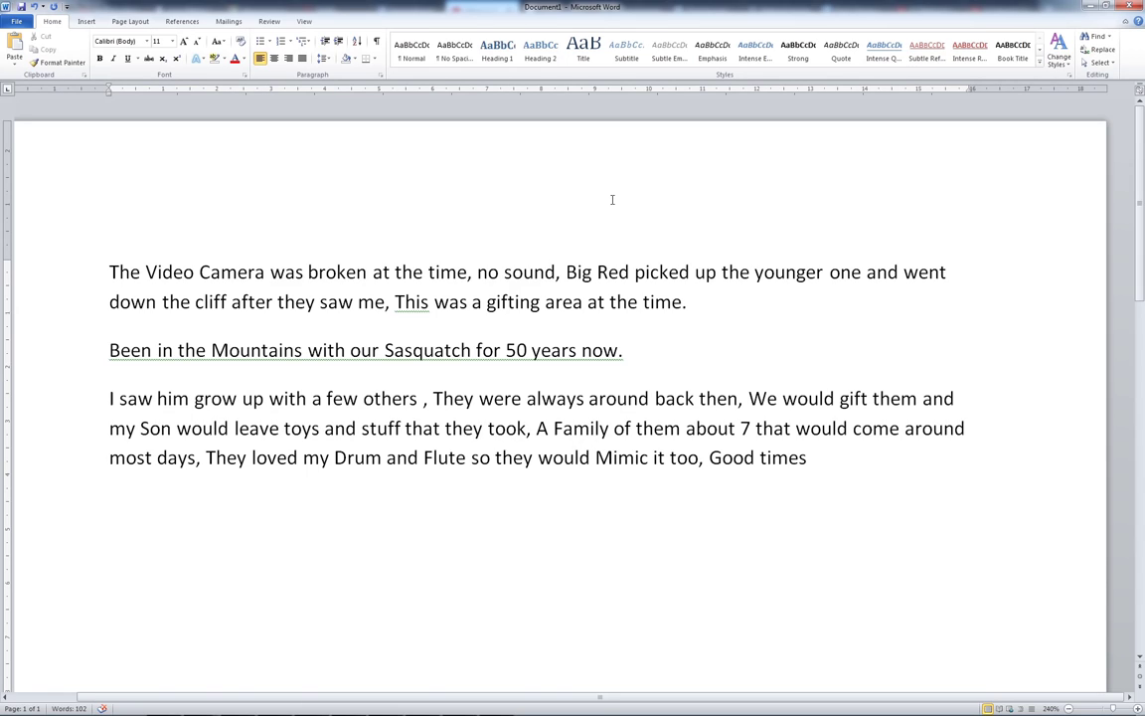
{"action": "left_click", "coordinate": [546, 271]}
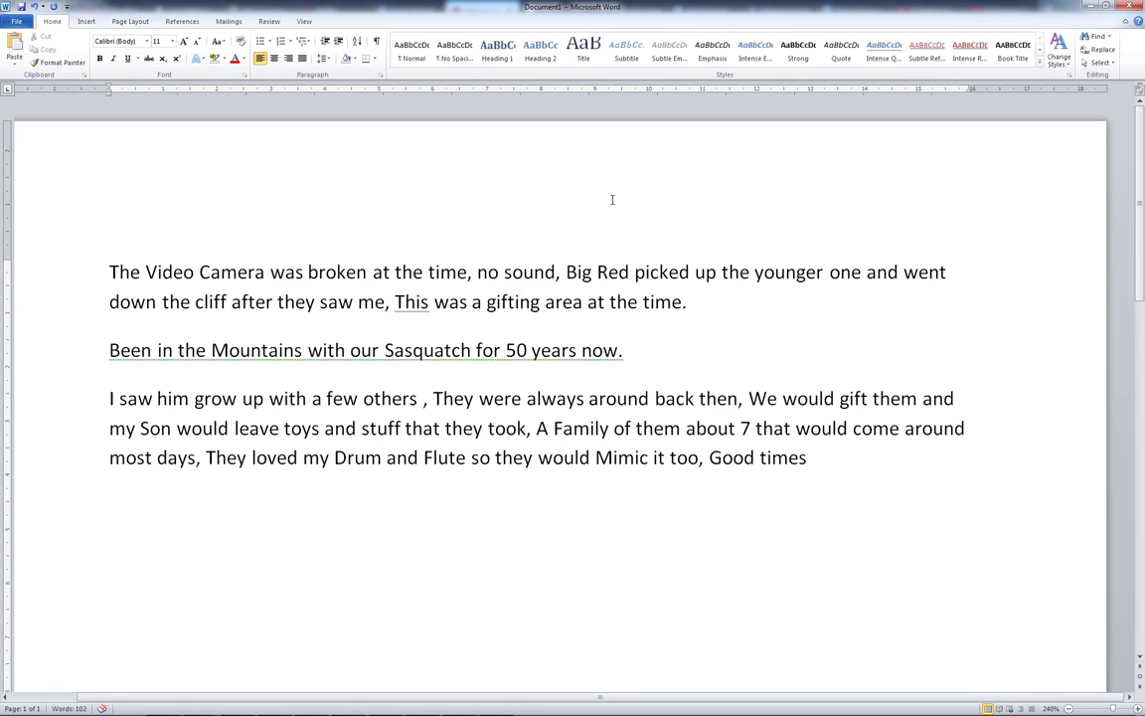
{"action": "left_click", "coordinate": [543, 271]}
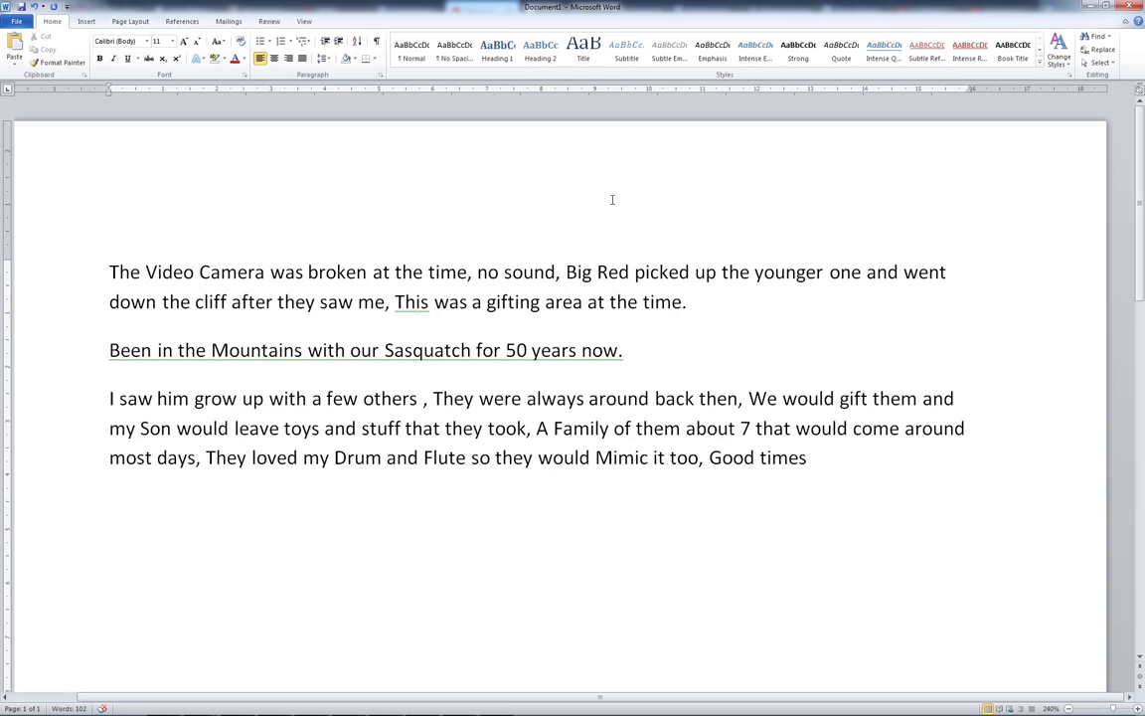
{"action": "left_click", "coordinate": [548, 271]}
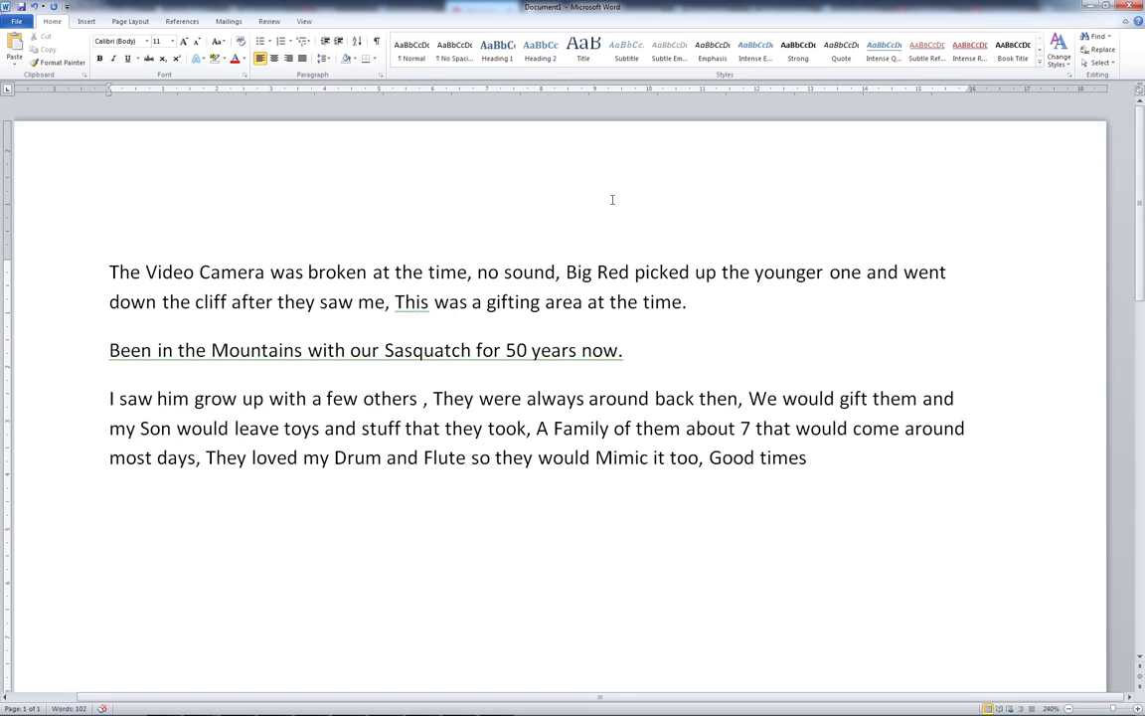
{"action": "left_click", "coordinate": [539, 272]}
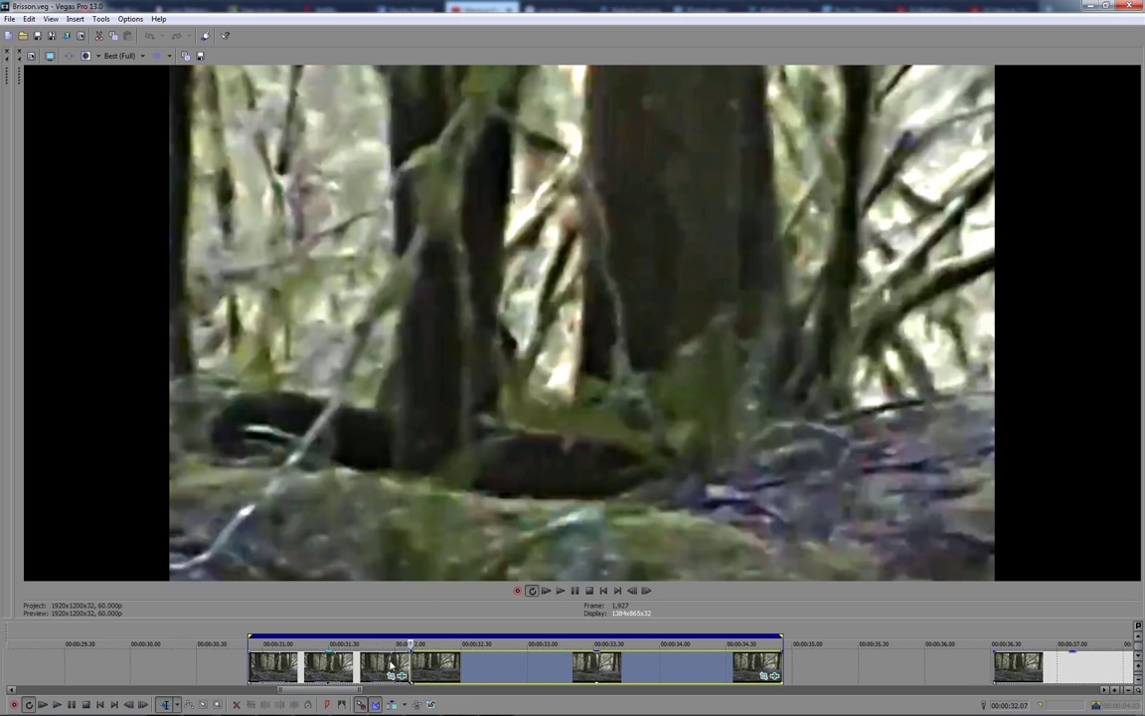
{"action": "mouse_move", "coordinate": [393, 686]}
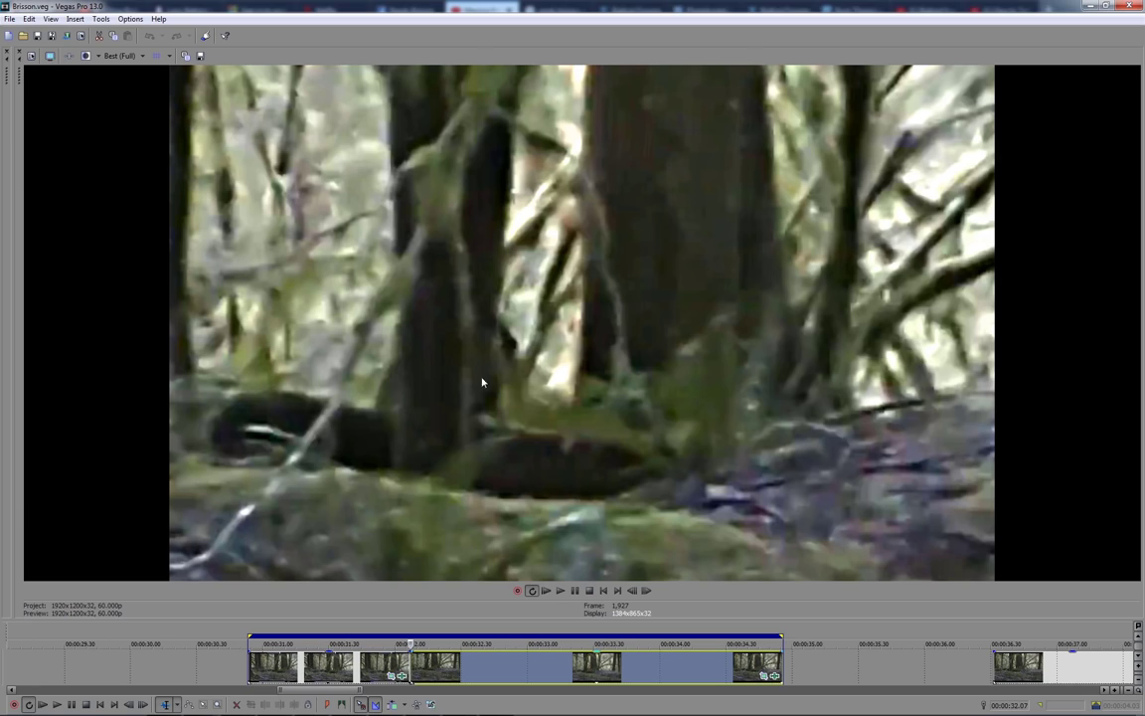
{"action": "mouse_move", "coordinate": [477, 298]}
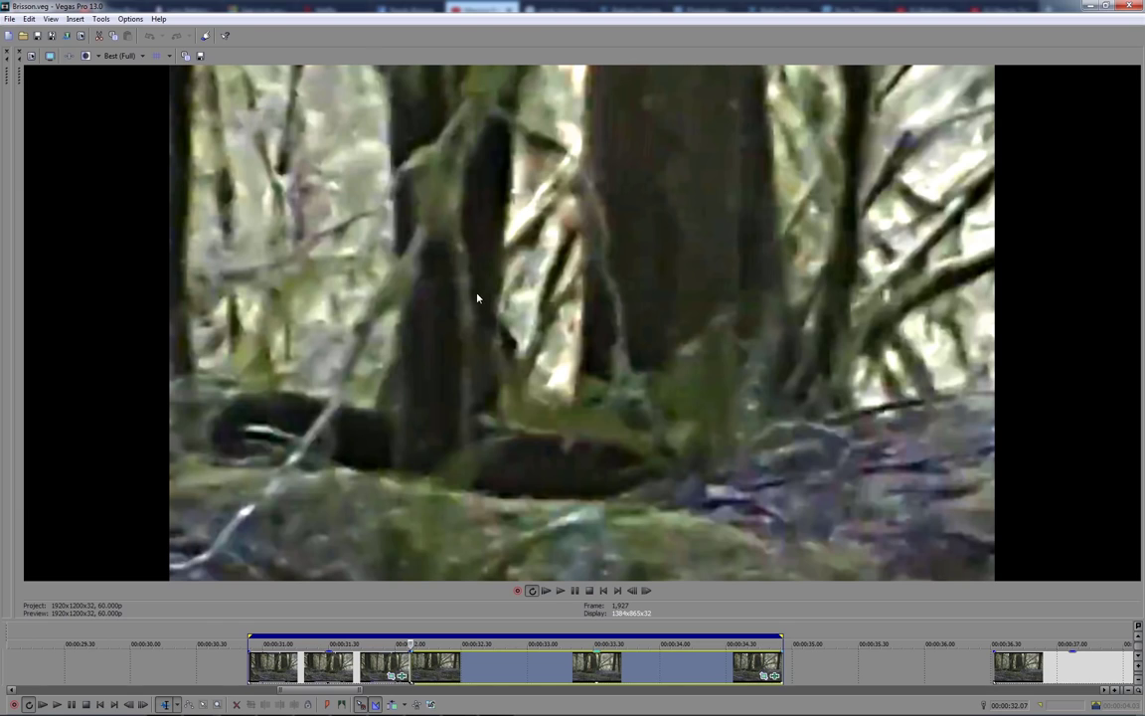
{"action": "mouse_move", "coordinate": [458, 363]}
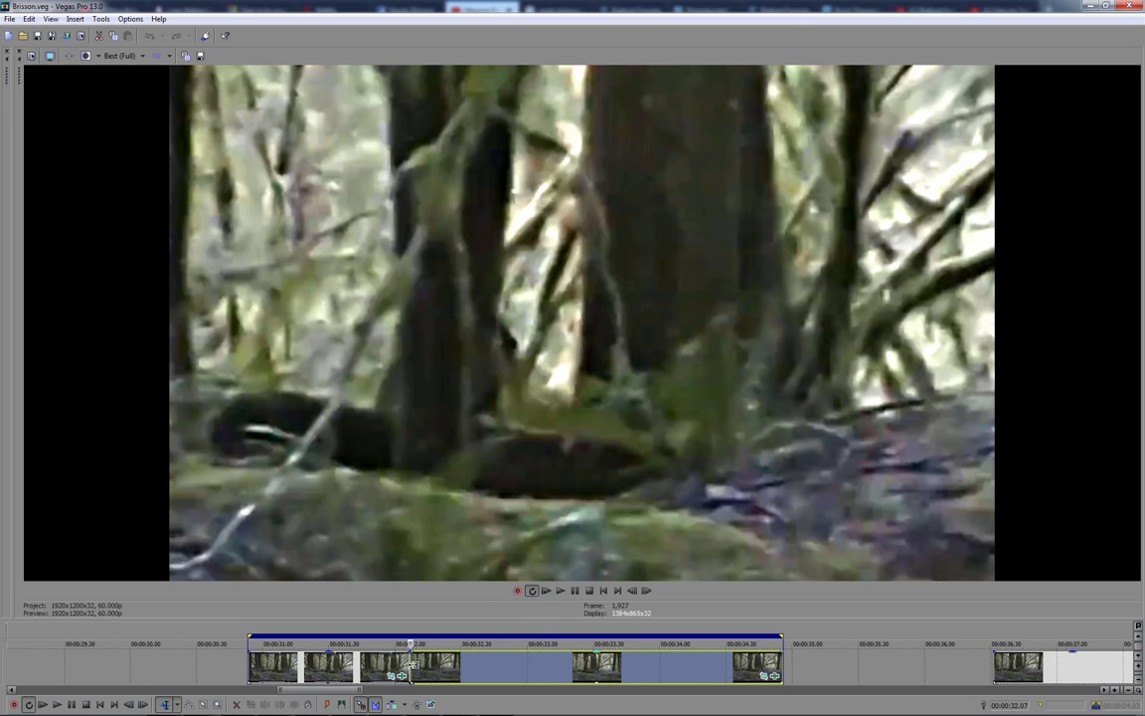
{"action": "mouse_move", "coordinate": [522, 380]}
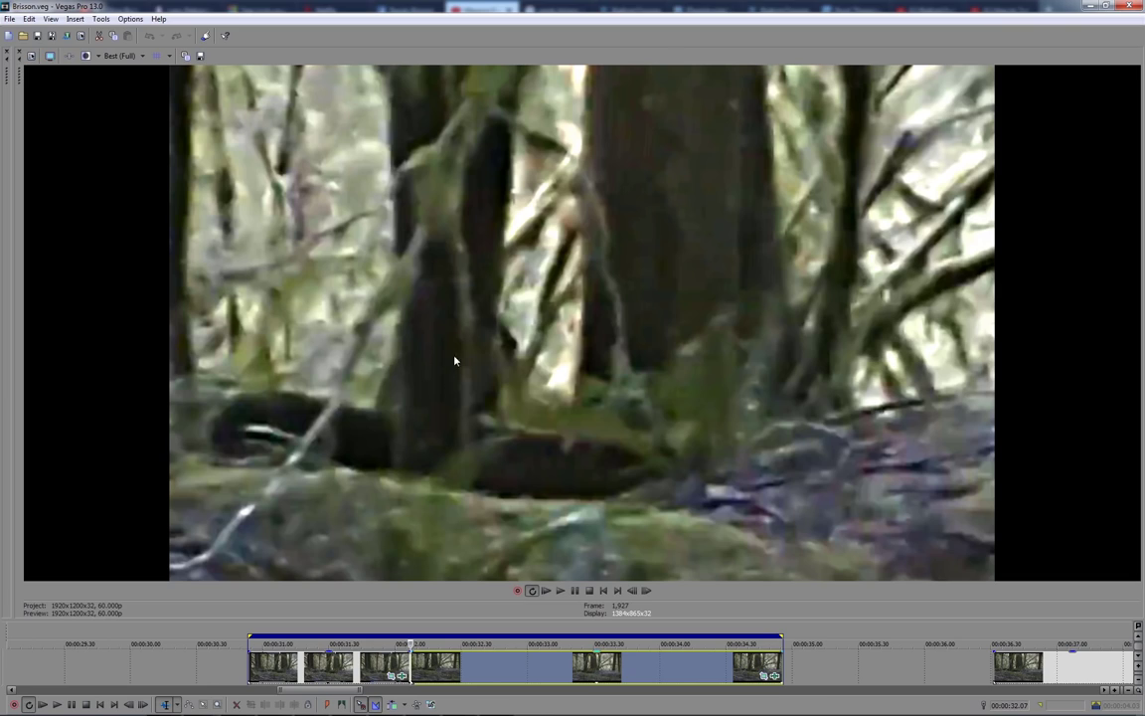
{"action": "mouse_move", "coordinate": [436, 357]}
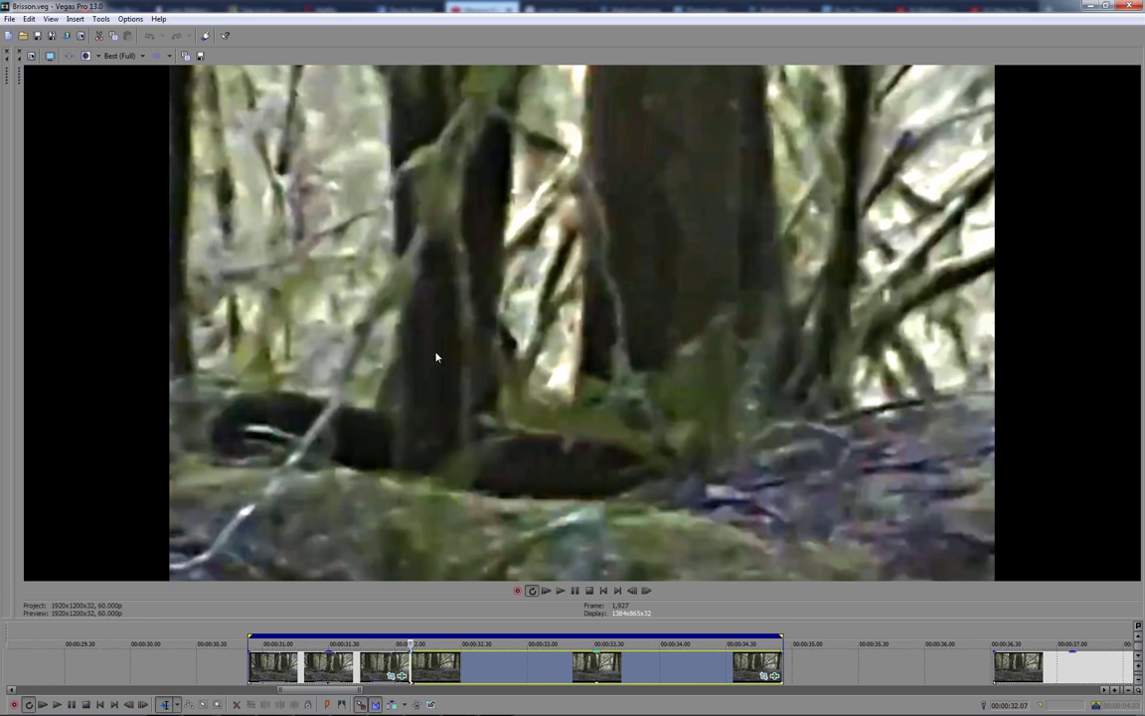
{"action": "mouse_move", "coordinate": [444, 400]}
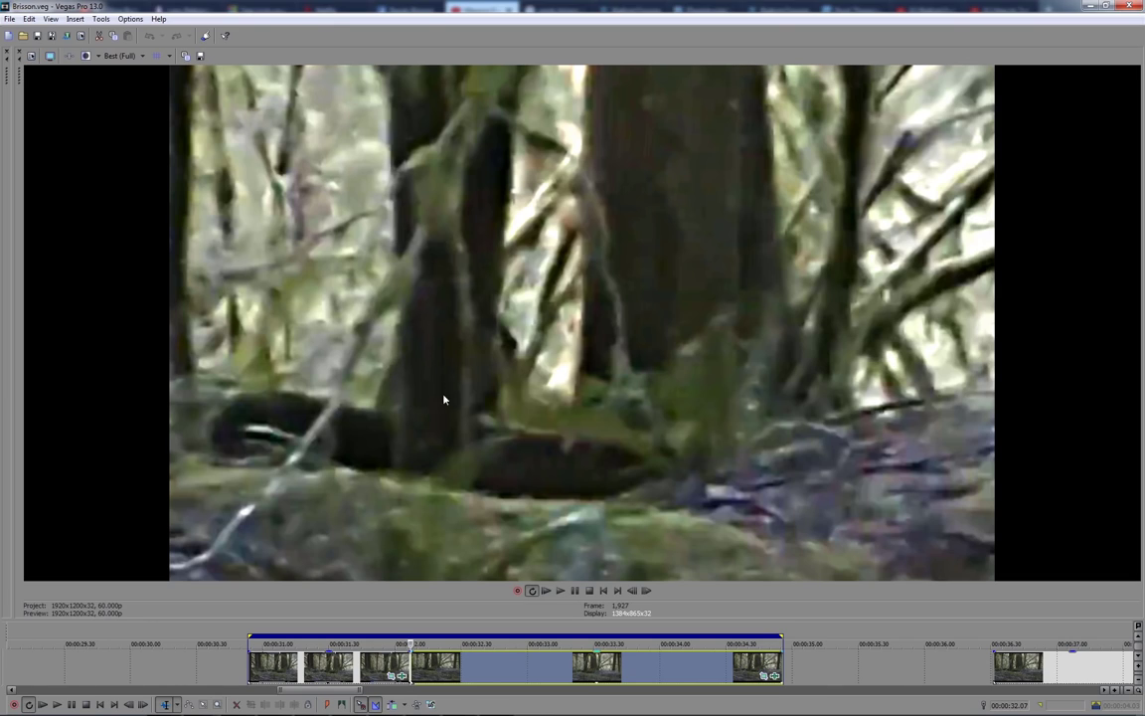
{"action": "mouse_move", "coordinate": [450, 414]}
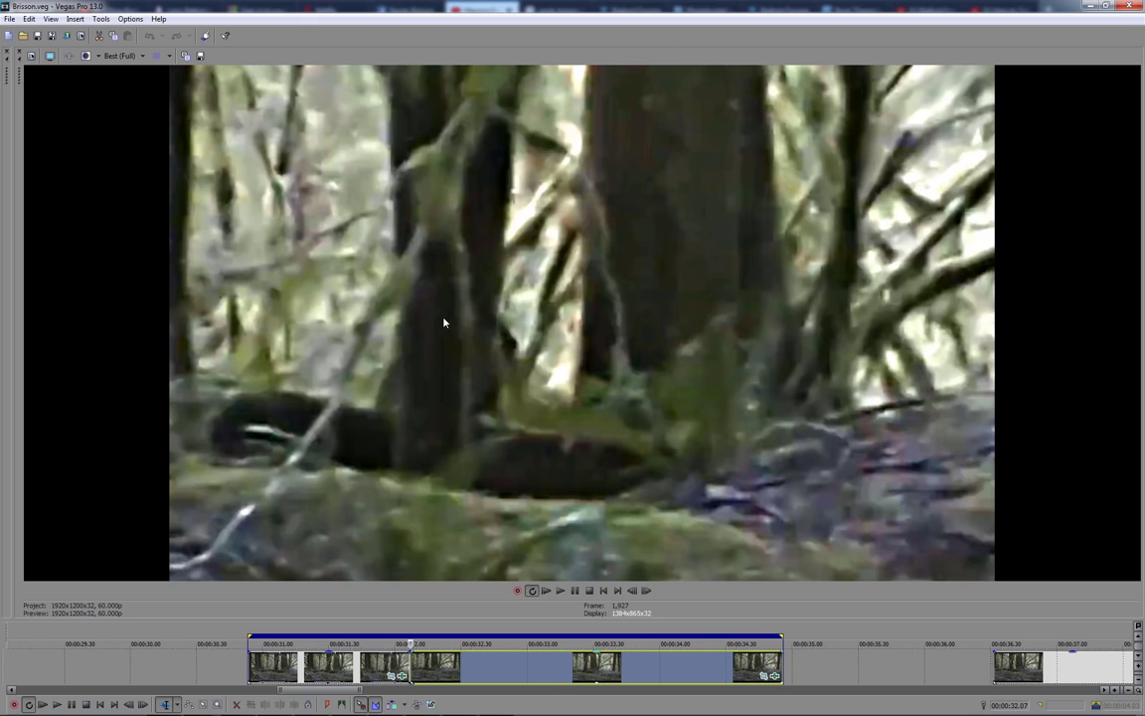
{"action": "mouse_move", "coordinate": [469, 332]}
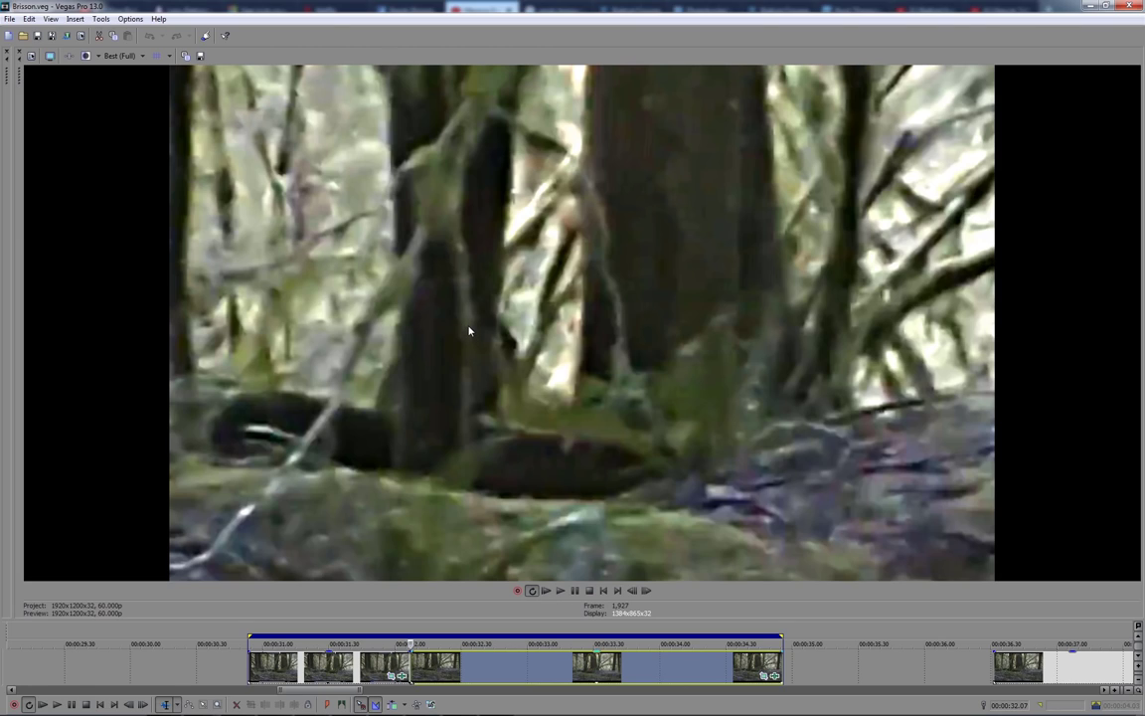
{"action": "mouse_move", "coordinate": [478, 329]}
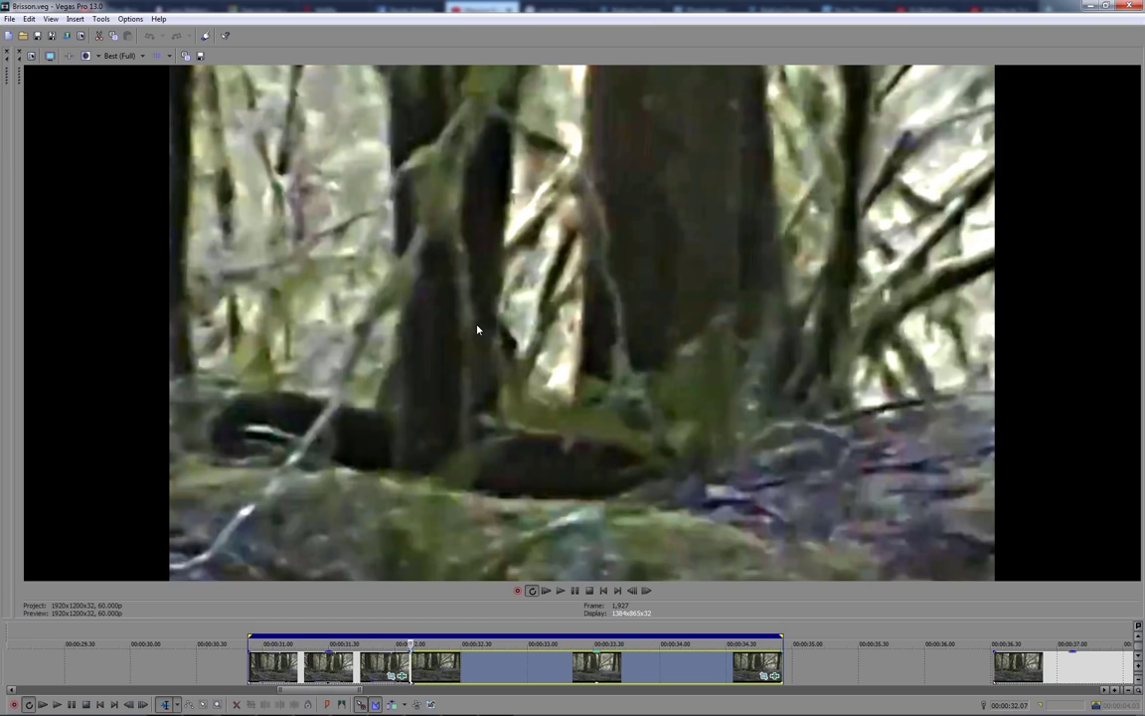
{"action": "mouse_move", "coordinate": [536, 386]}
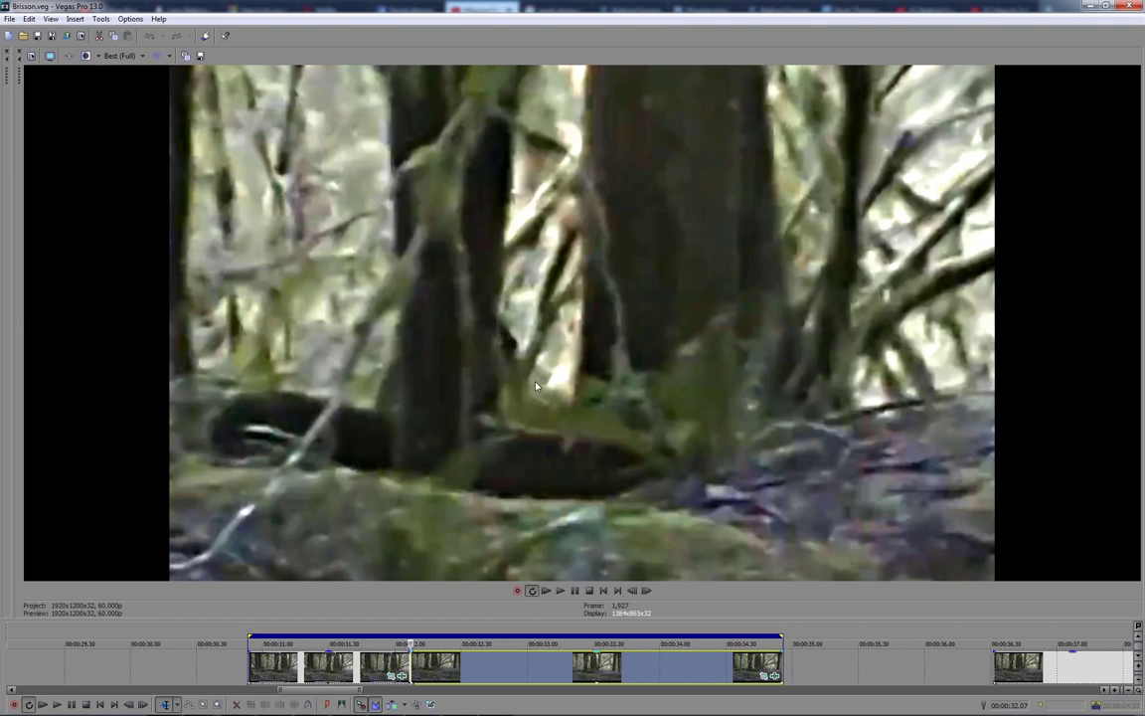
{"action": "mouse_move", "coordinate": [439, 365]}
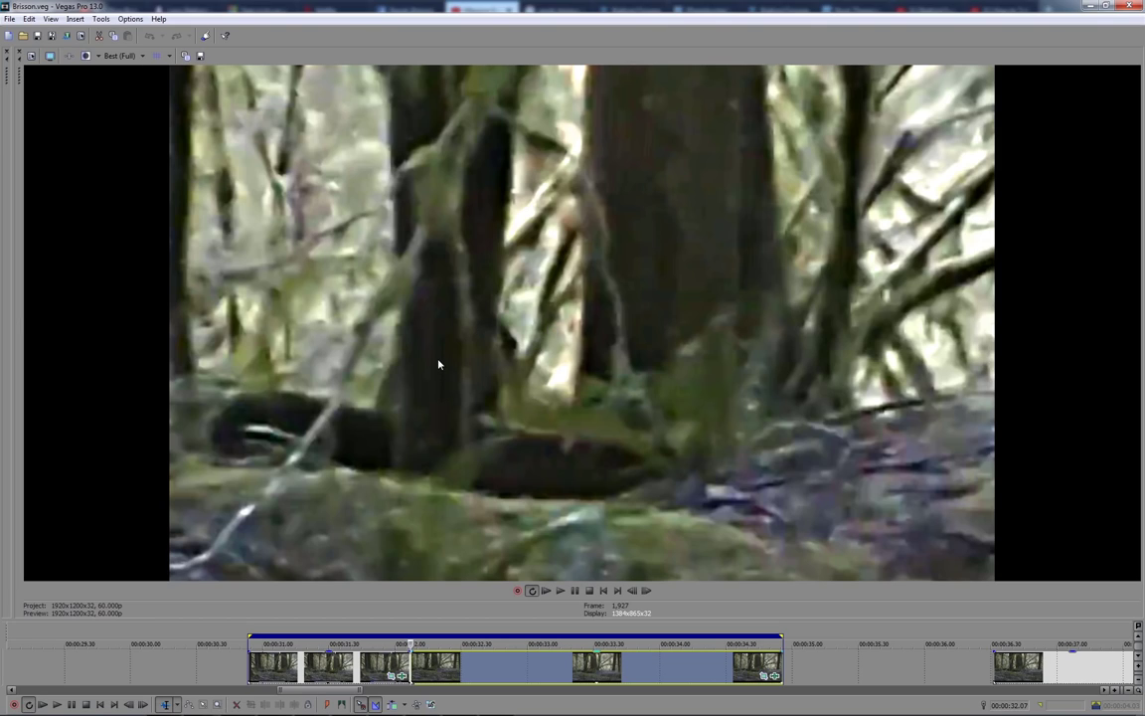
{"action": "mouse_move", "coordinate": [460, 377]}
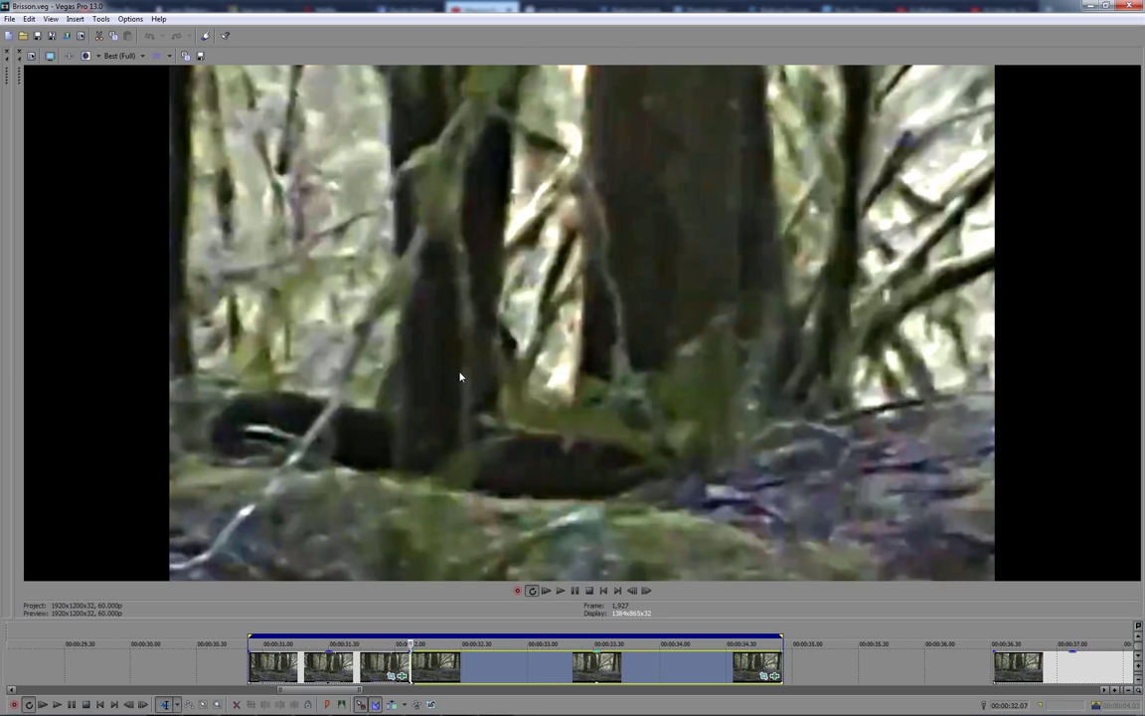
{"action": "mouse_move", "coordinate": [471, 354]}
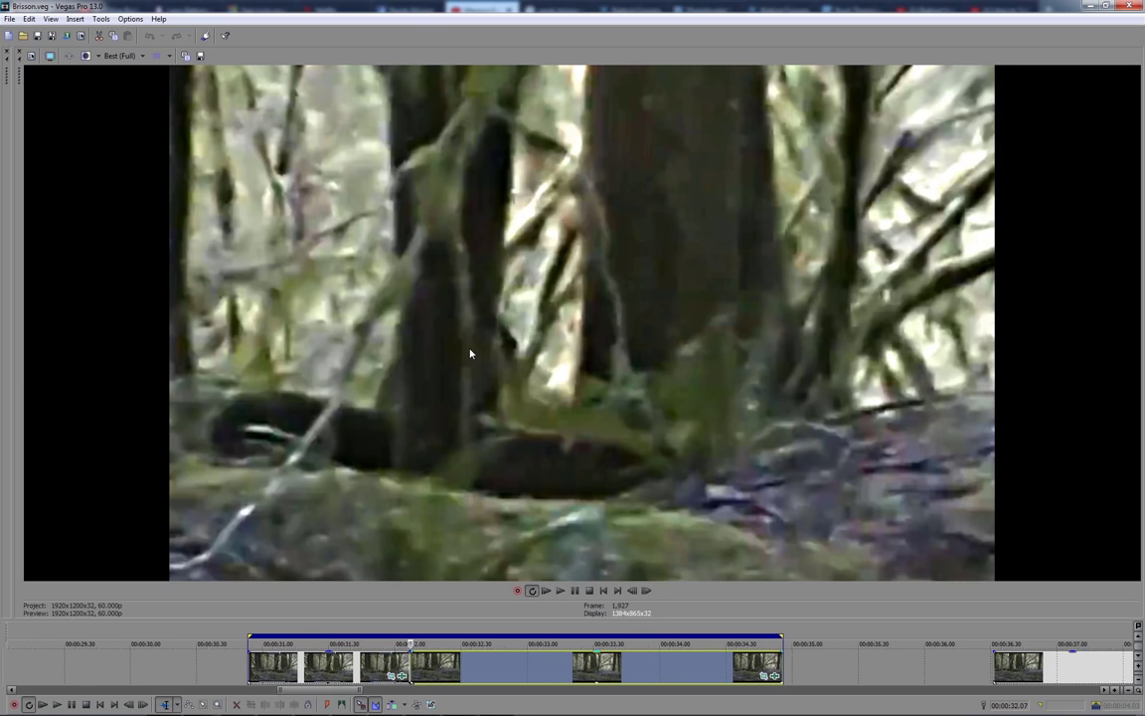
{"action": "mouse_move", "coordinate": [463, 346]}
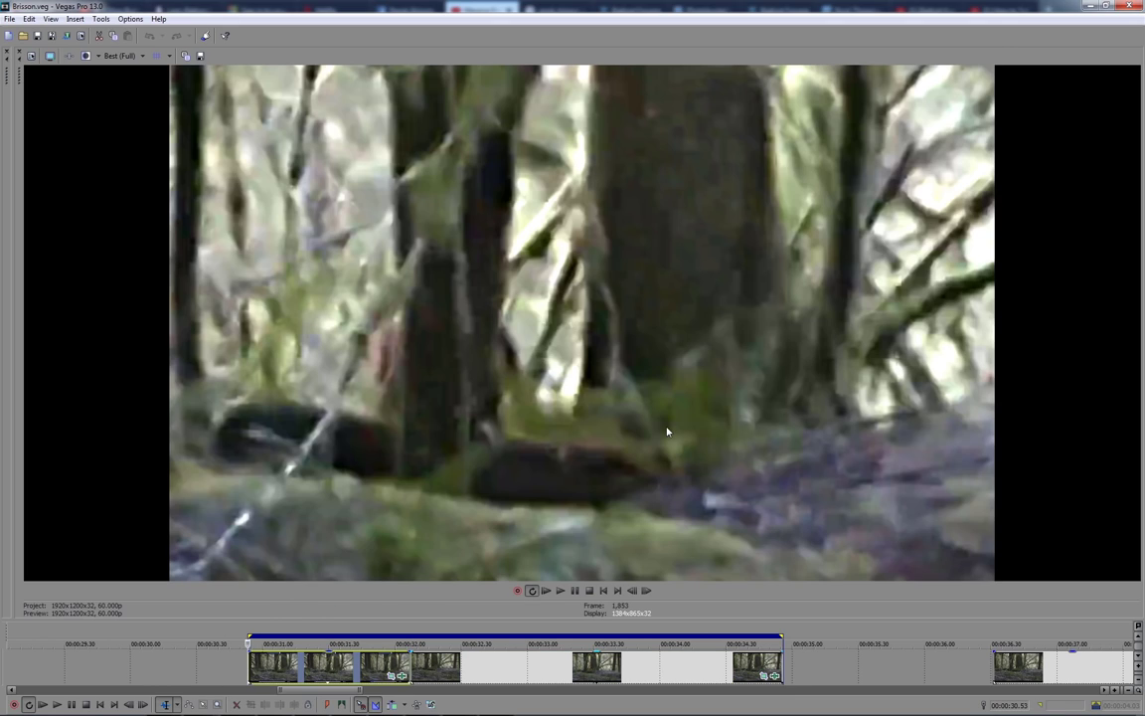
{"action": "mouse_move", "coordinate": [19, 74]}
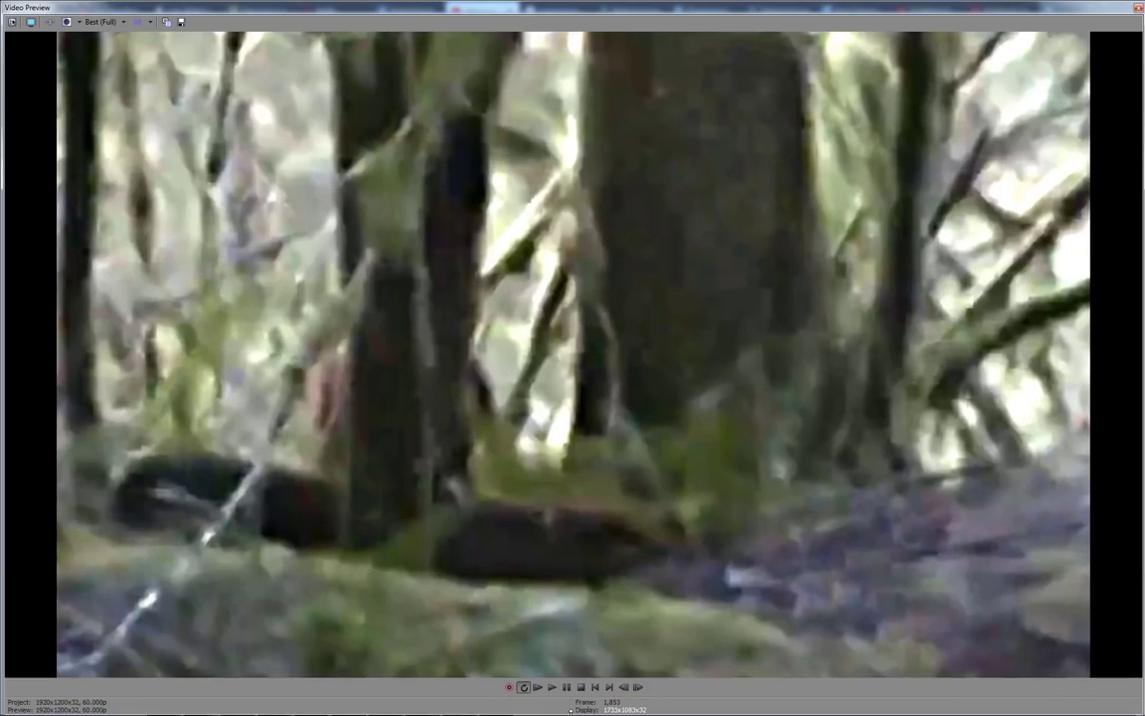
{"action": "left_click", "coordinate": [547, 685]}
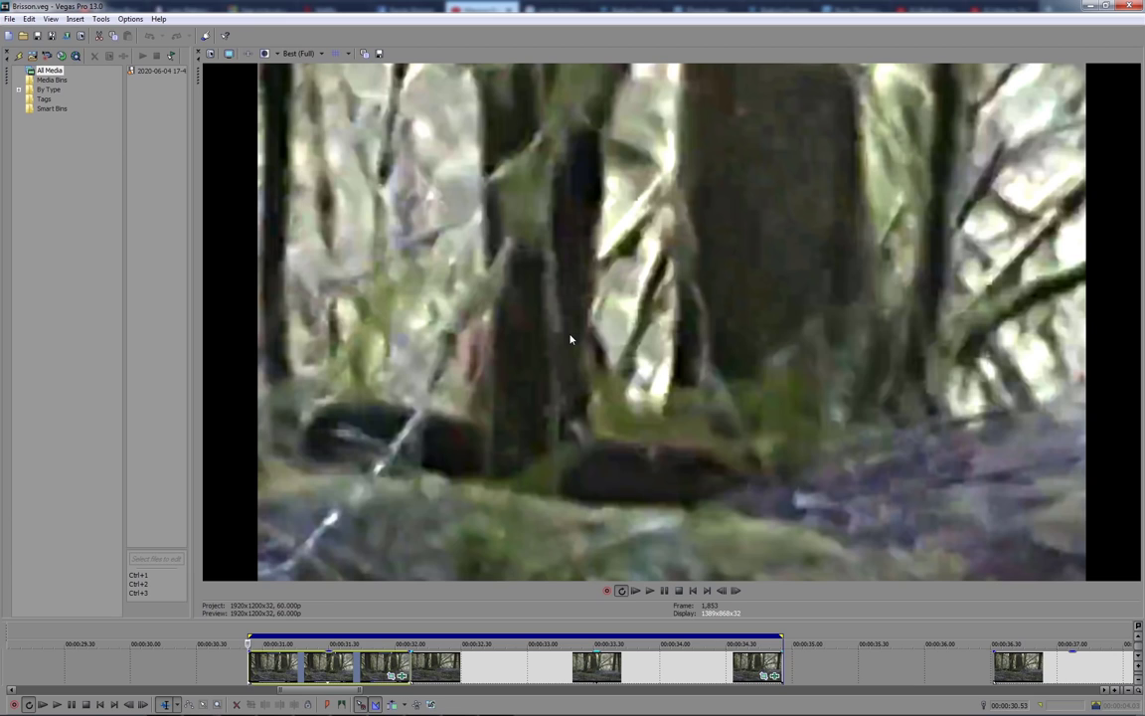
{"action": "mouse_move", "coordinate": [611, 412]}
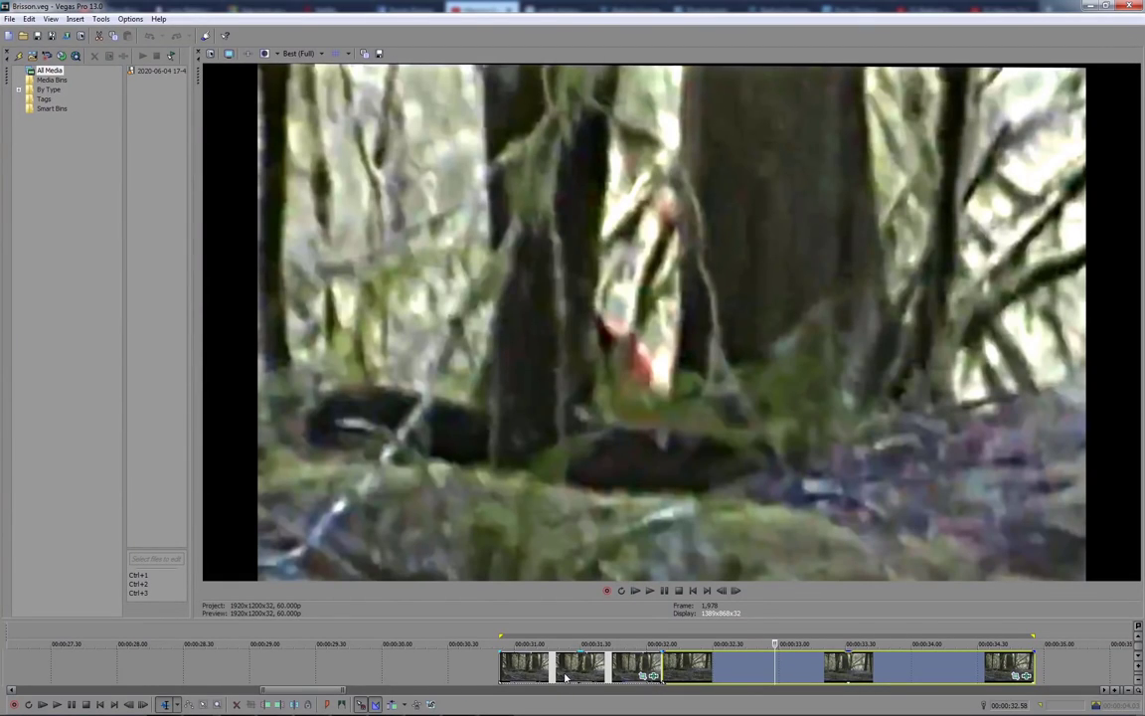
{"action": "mouse_move", "coordinate": [749, 510]}
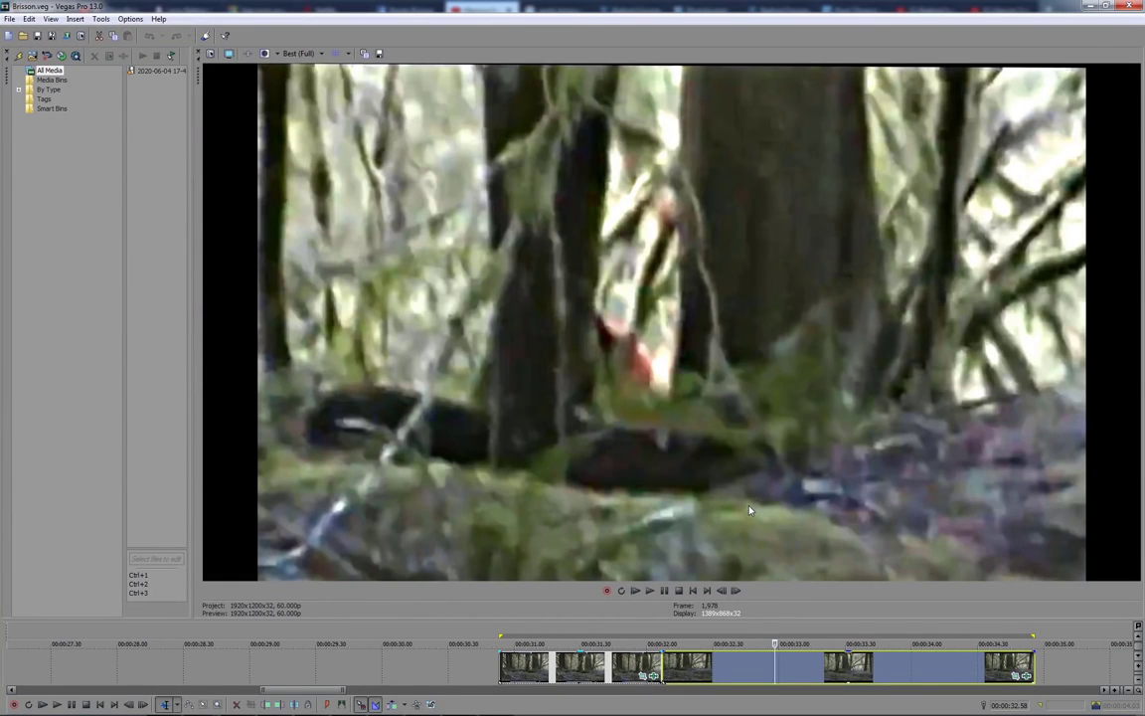
{"action": "mouse_move", "coordinate": [659, 420]}
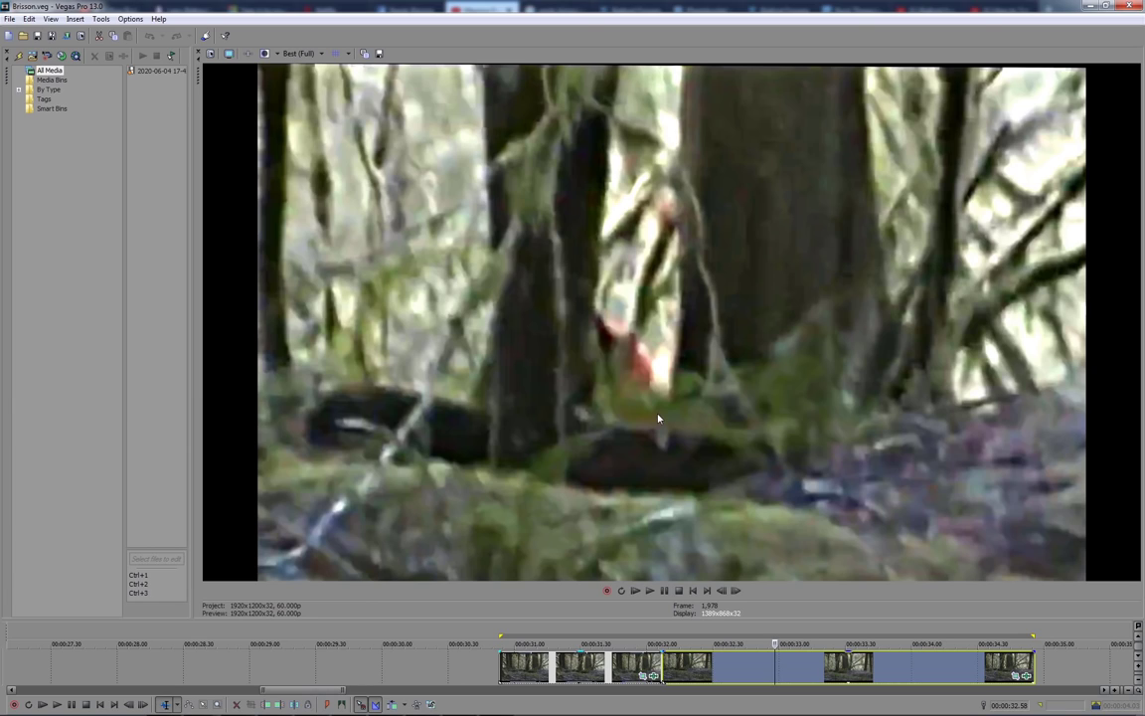
{"action": "mouse_move", "coordinate": [659, 367]}
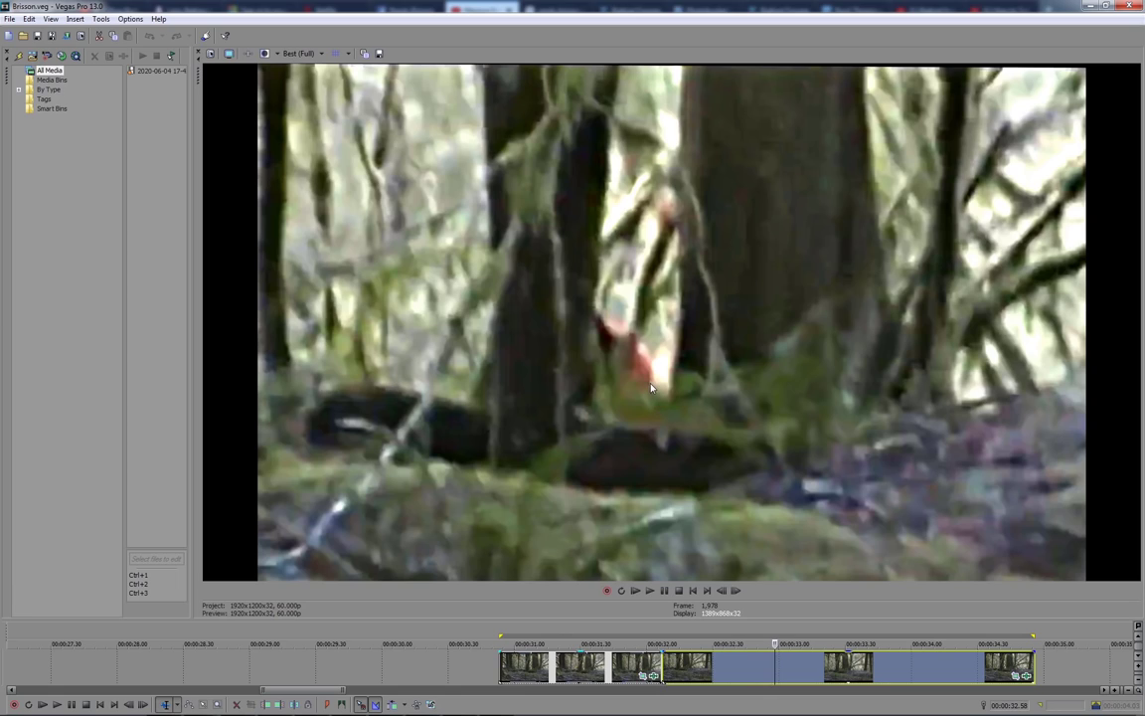
{"action": "mouse_move", "coordinate": [662, 465]}
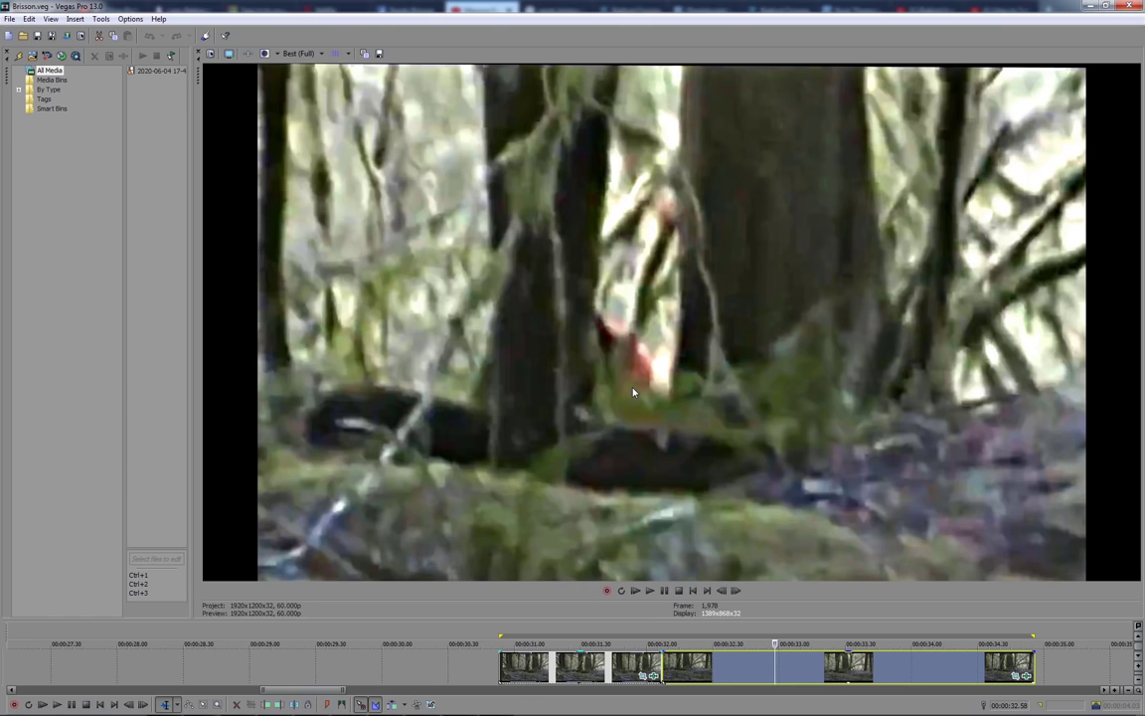
{"action": "mouse_move", "coordinate": [888, 316]}
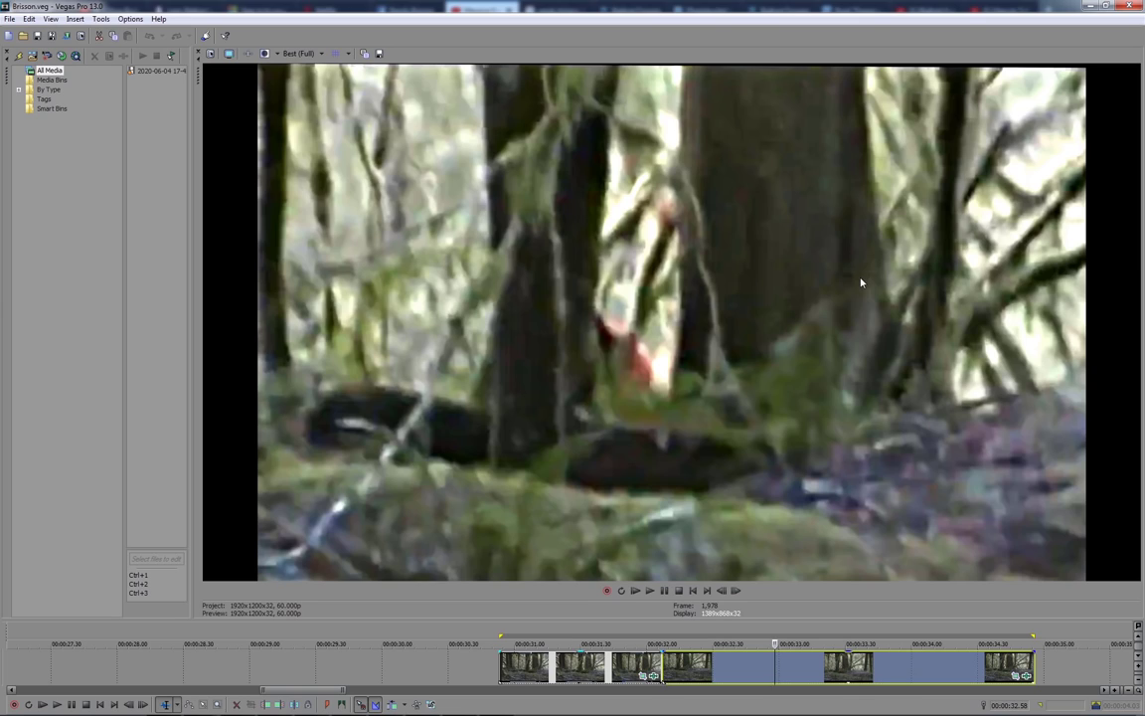
{"action": "mouse_move", "coordinate": [847, 296]}
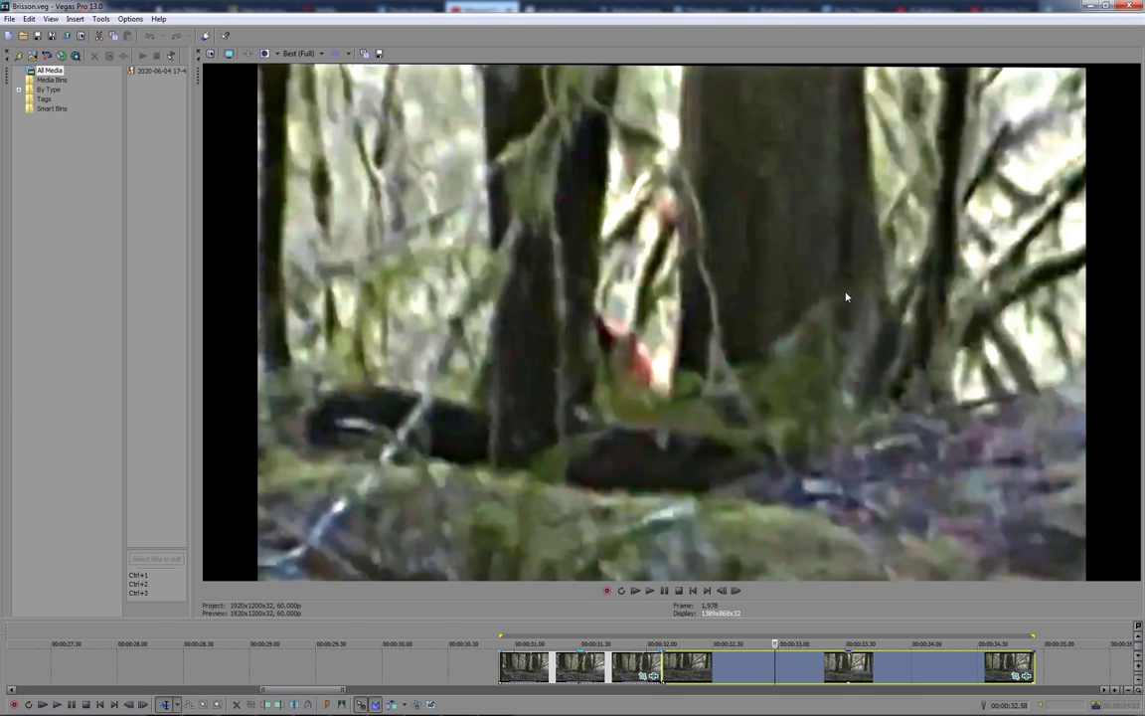
{"action": "mouse_move", "coordinate": [837, 297]}
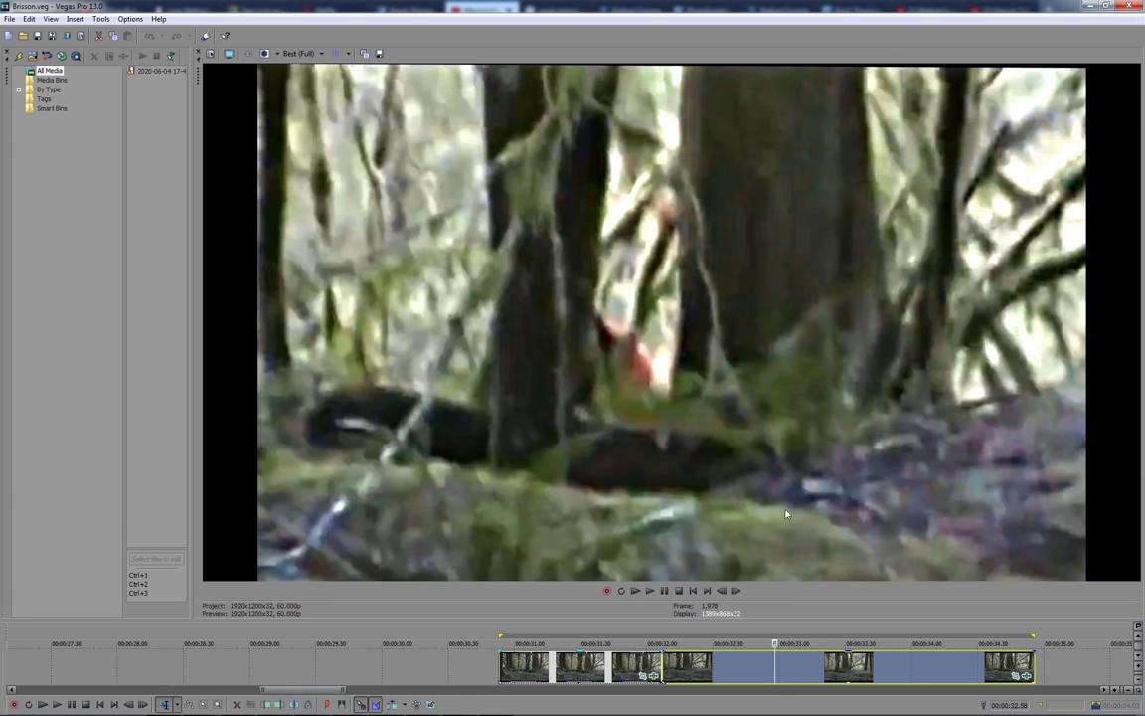
{"action": "mouse_move", "coordinate": [363, 711]}
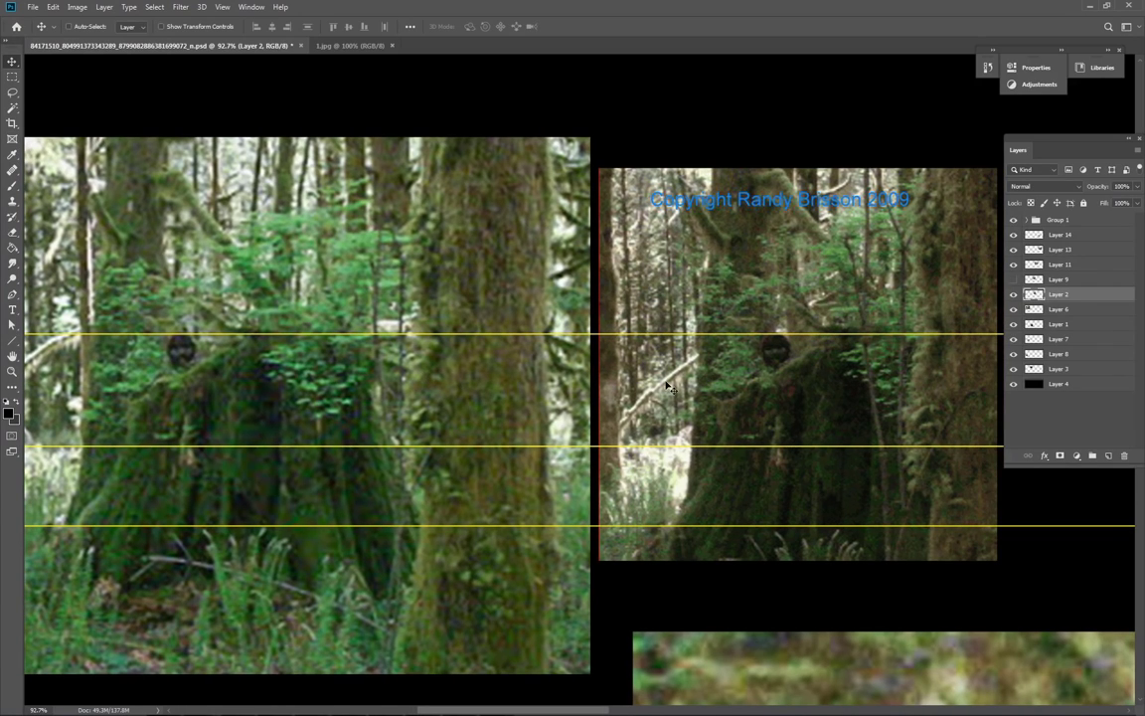
{"action": "left_click", "coordinate": [1059, 368]}
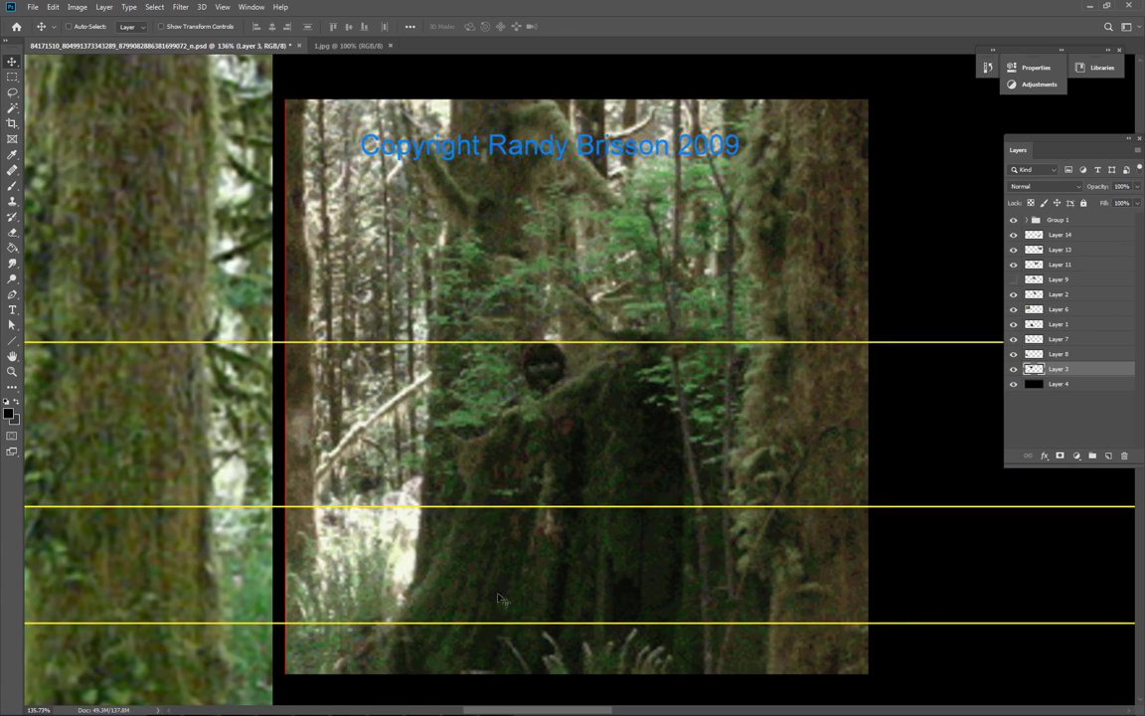
{"action": "mouse_move", "coordinate": [509, 462]}
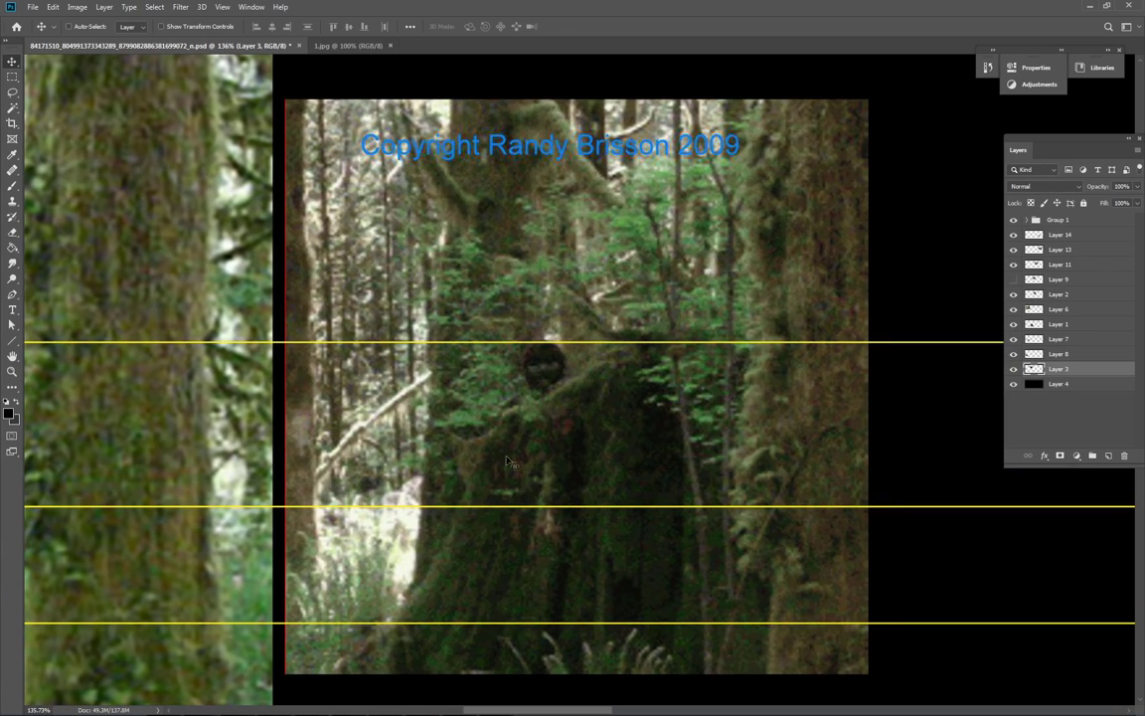
{"action": "mouse_move", "coordinate": [664, 280]}
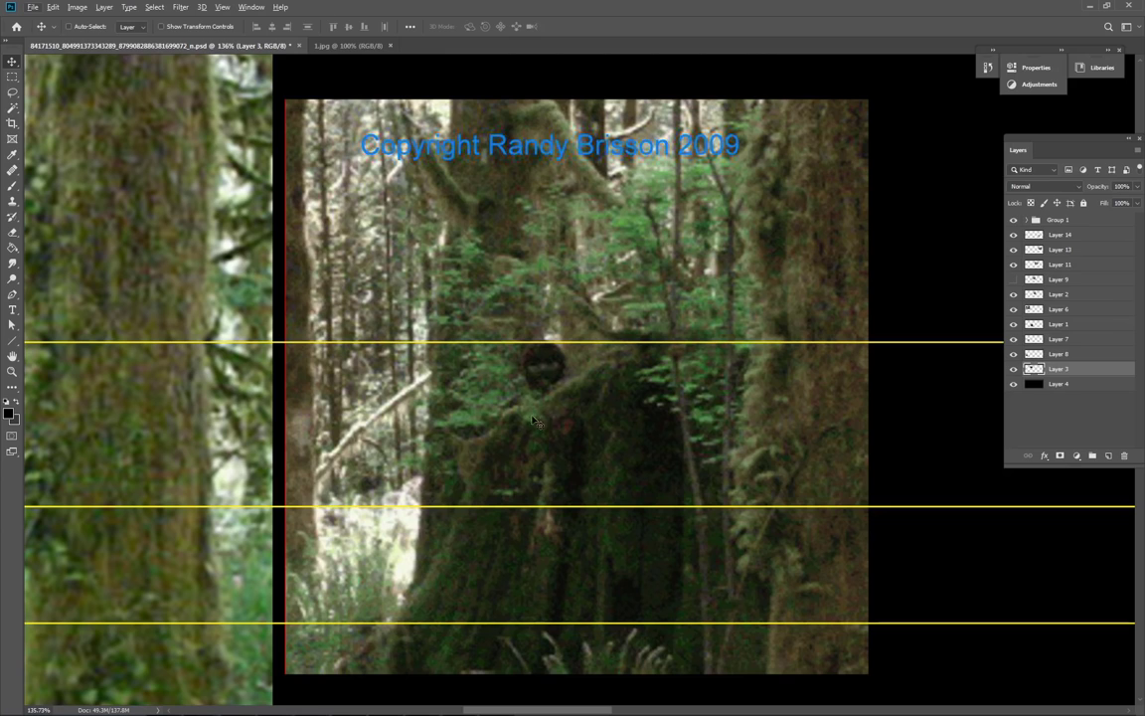
{"action": "mouse_move", "coordinate": [376, 502]}
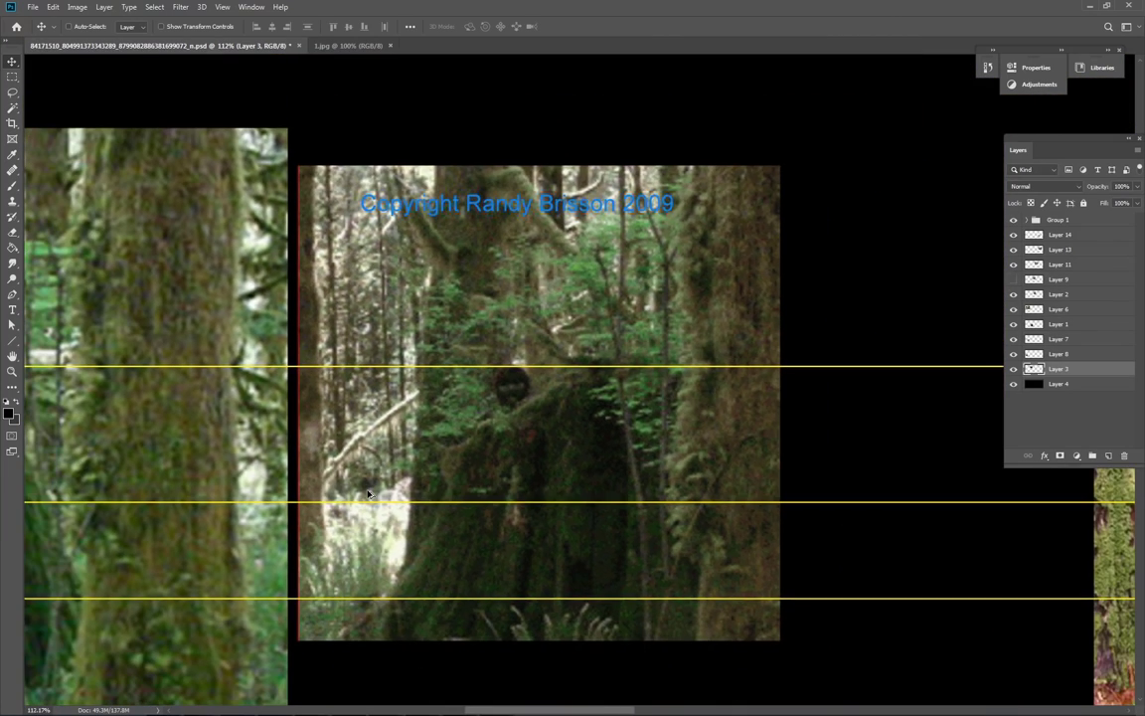
{"action": "mouse_move", "coordinate": [347, 495]}
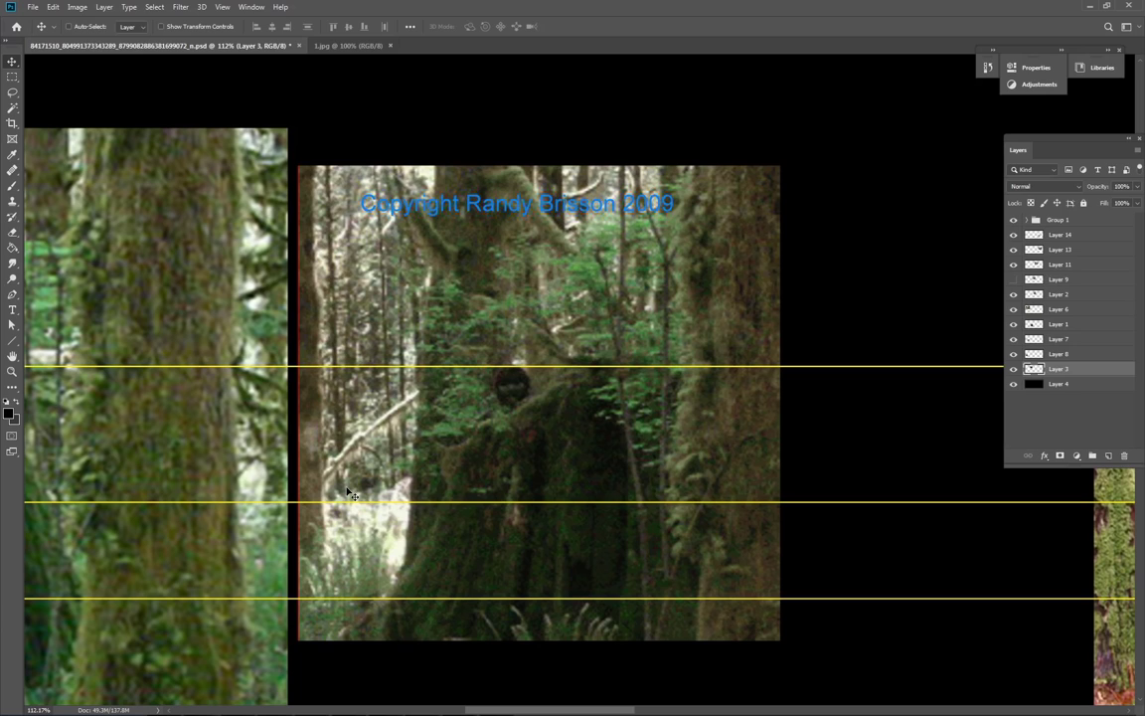
{"action": "mouse_move", "coordinate": [541, 297]}
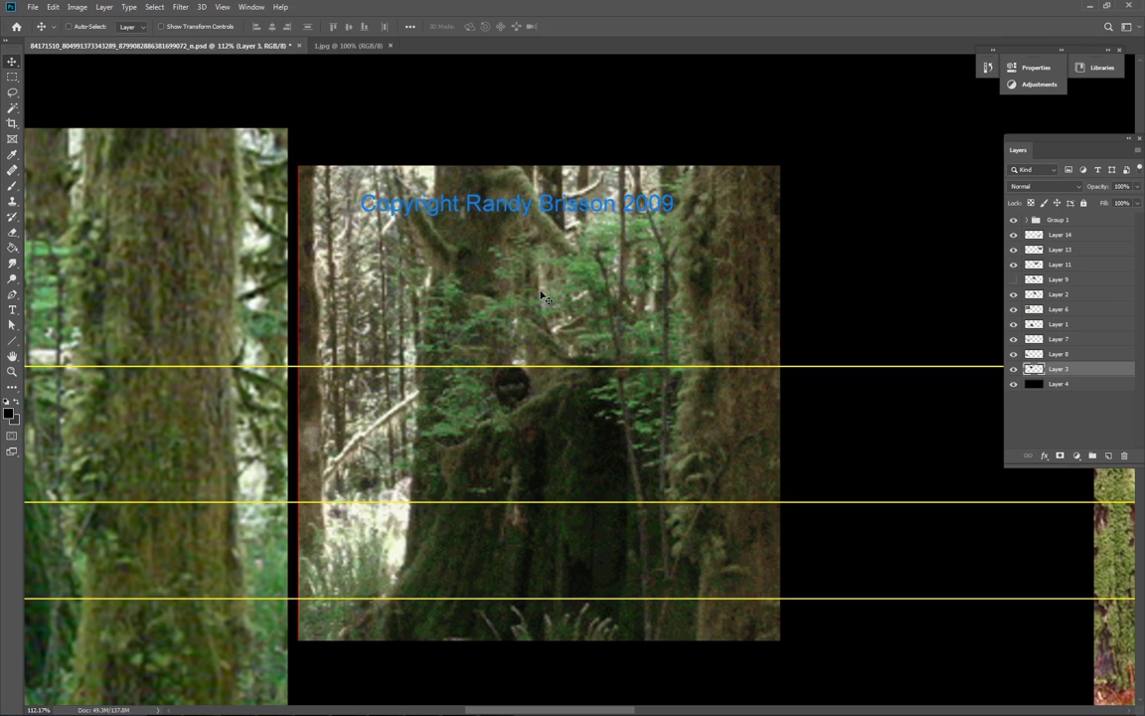
{"action": "mouse_move", "coordinate": [539, 296]}
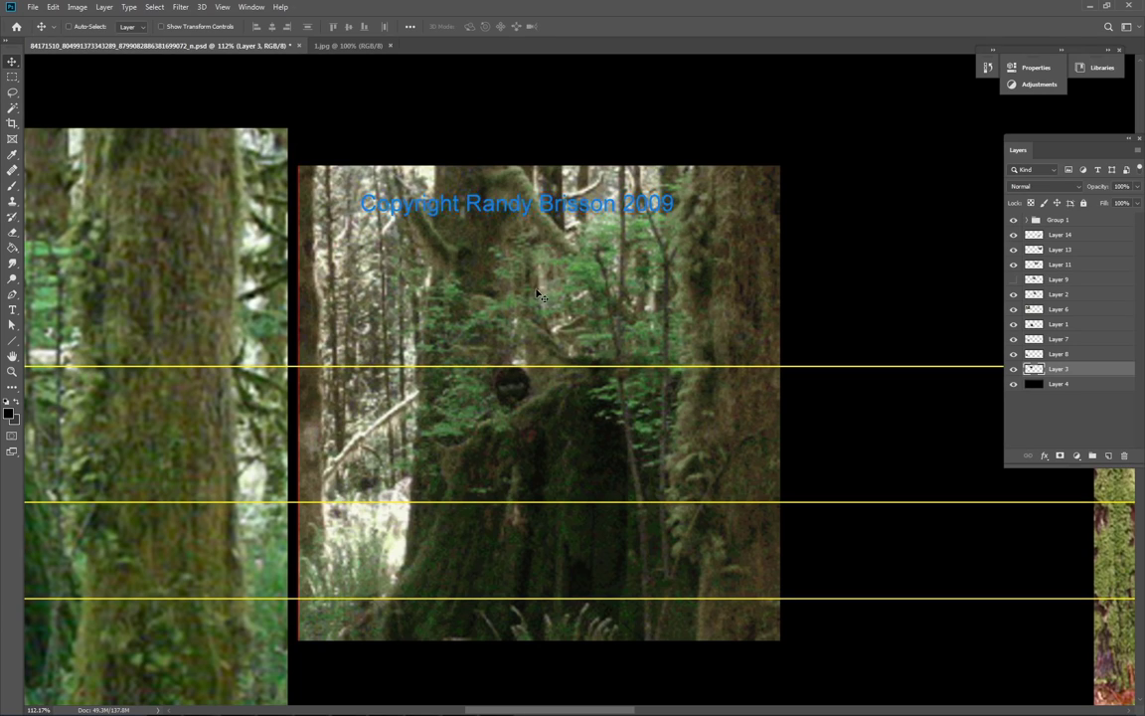
{"action": "mouse_move", "coordinate": [370, 332]}
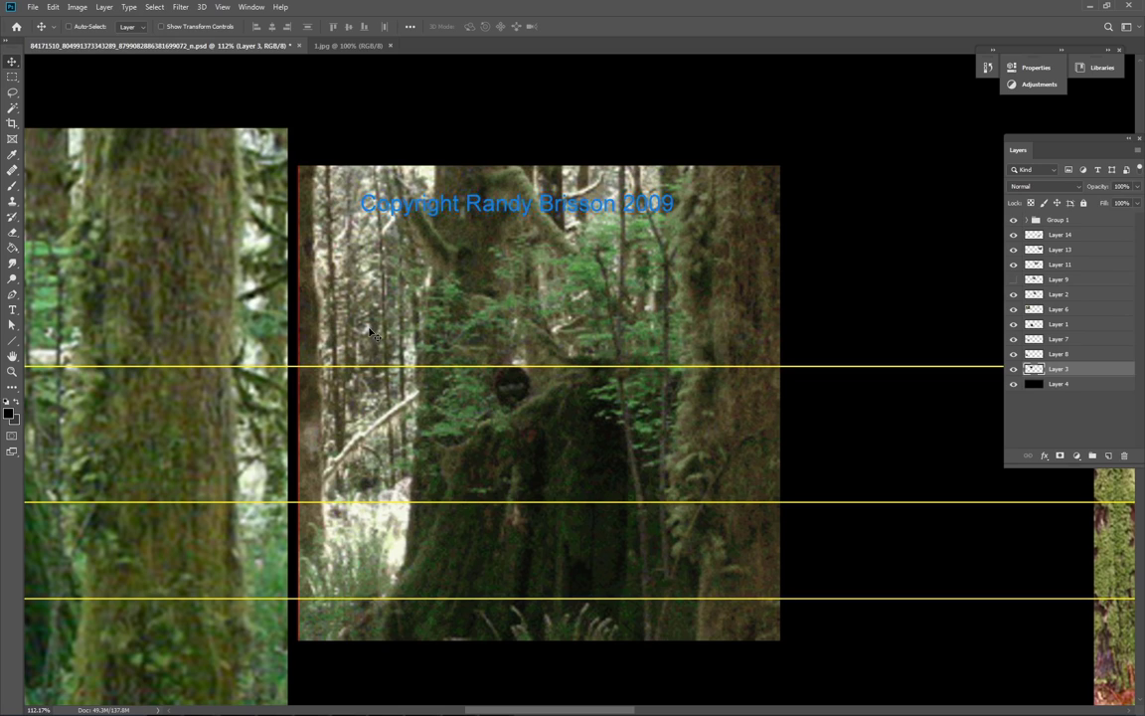
{"action": "mouse_move", "coordinate": [371, 329]}
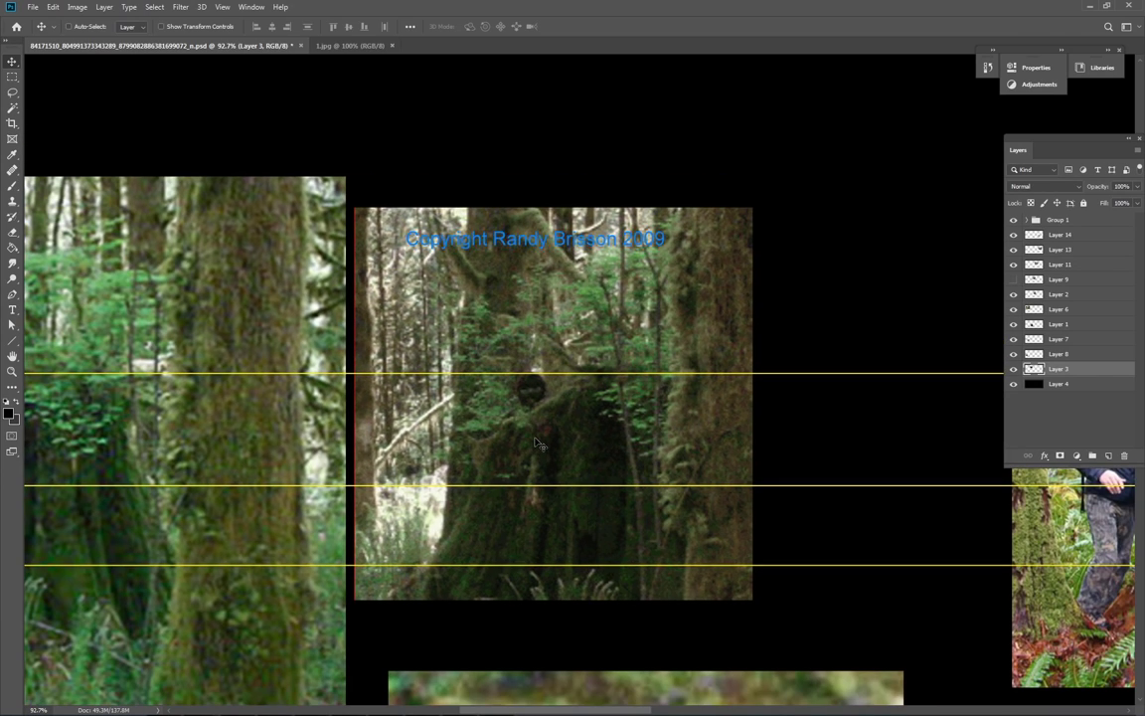
{"action": "mouse_move", "coordinate": [438, 477]}
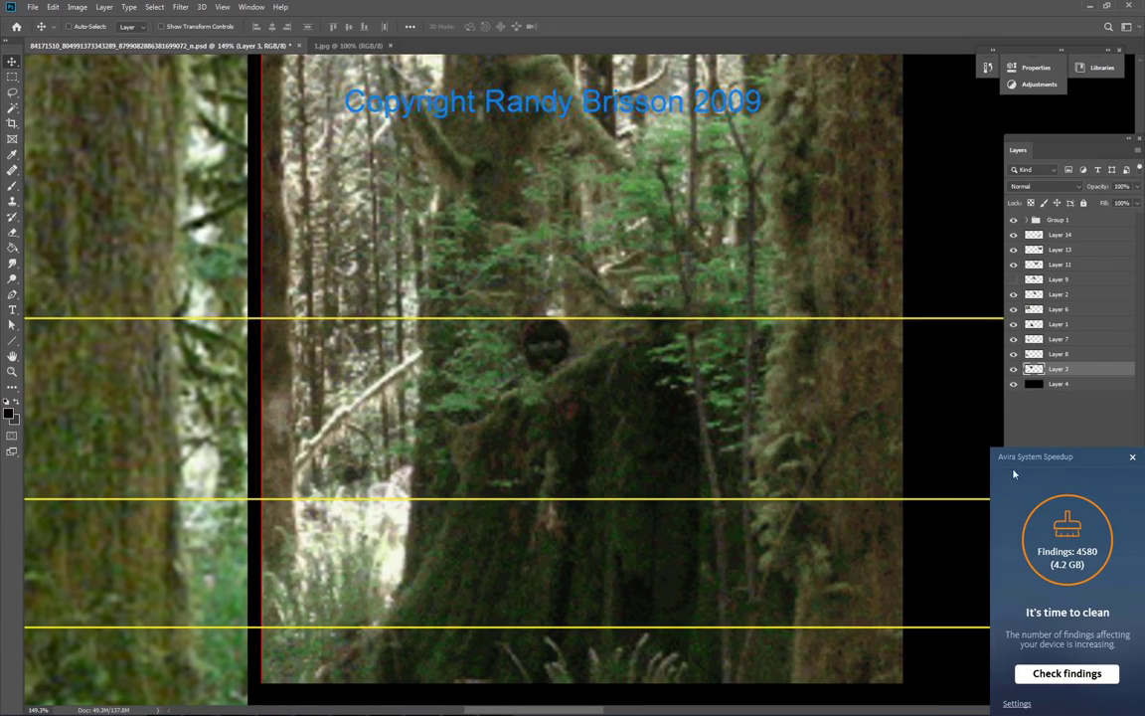
Dismiss the Avira system cleanup notification.
{"action": "left_click", "coordinate": [1131, 457]}
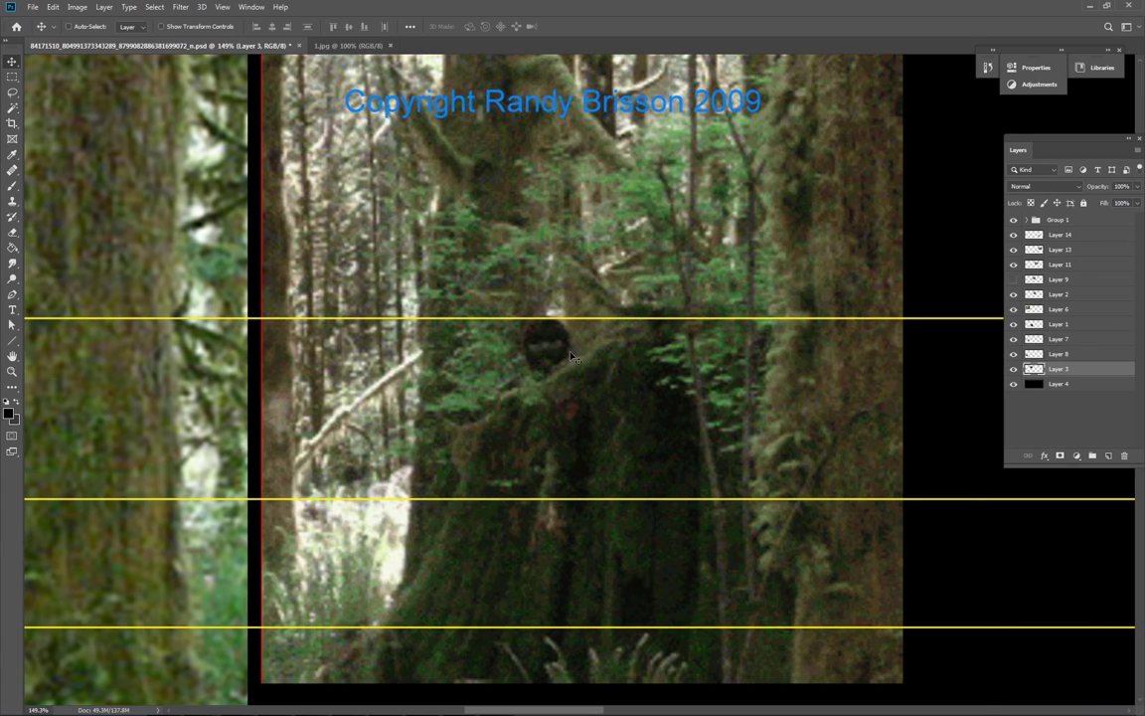
{"action": "mouse_move", "coordinate": [577, 347]}
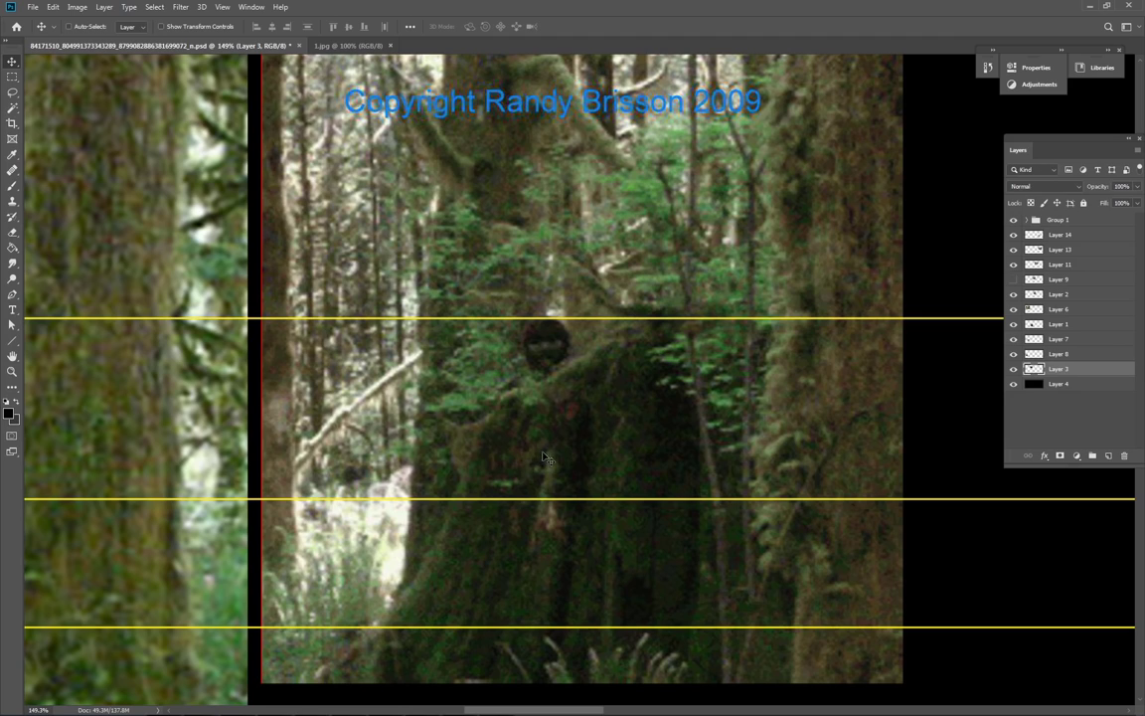
{"action": "mouse_move", "coordinate": [379, 484]}
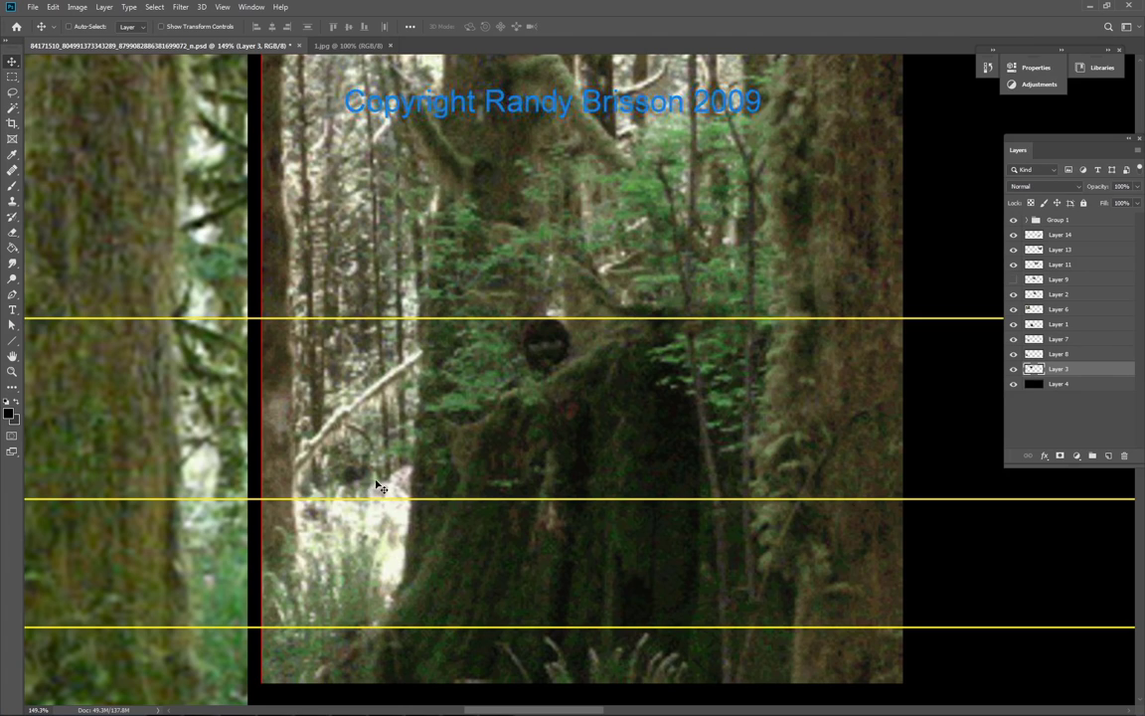
{"action": "mouse_move", "coordinate": [592, 390]}
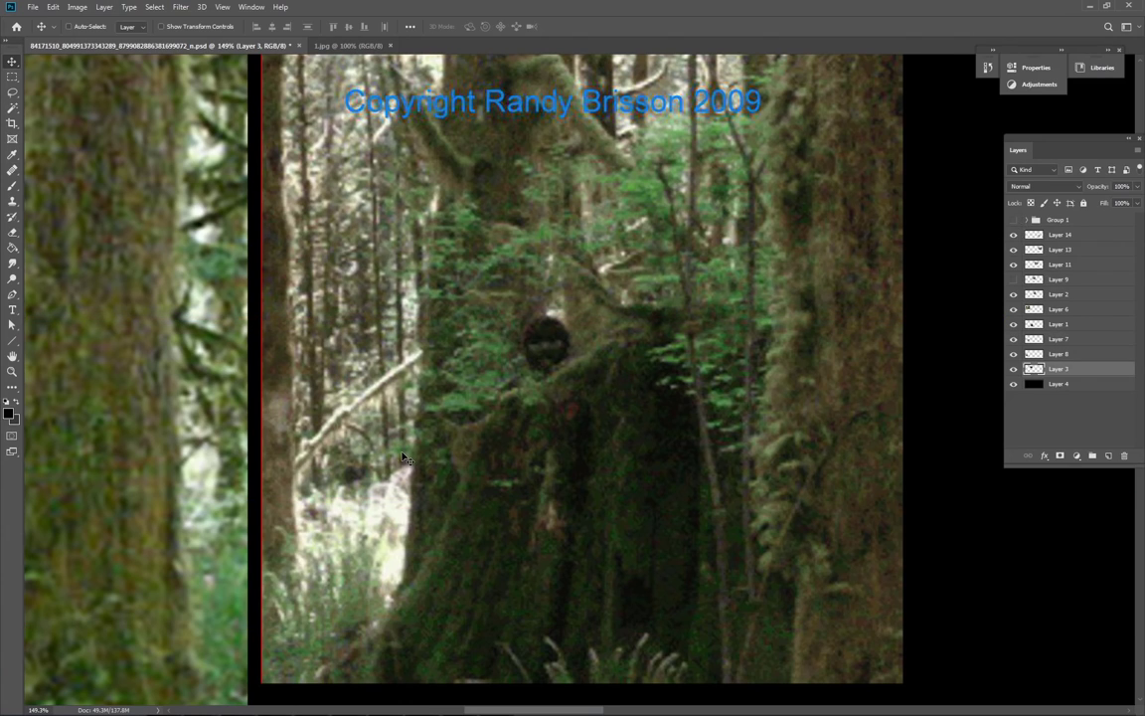
{"action": "mouse_move", "coordinate": [345, 489]}
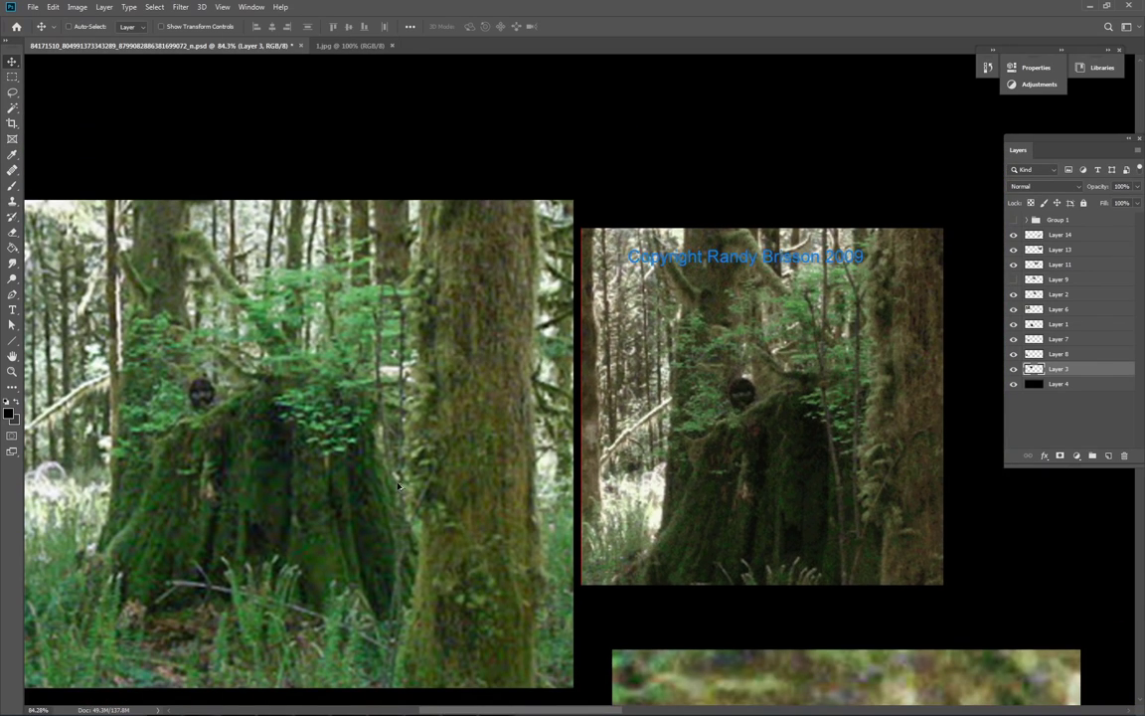
{"action": "mouse_move", "coordinate": [739, 492]}
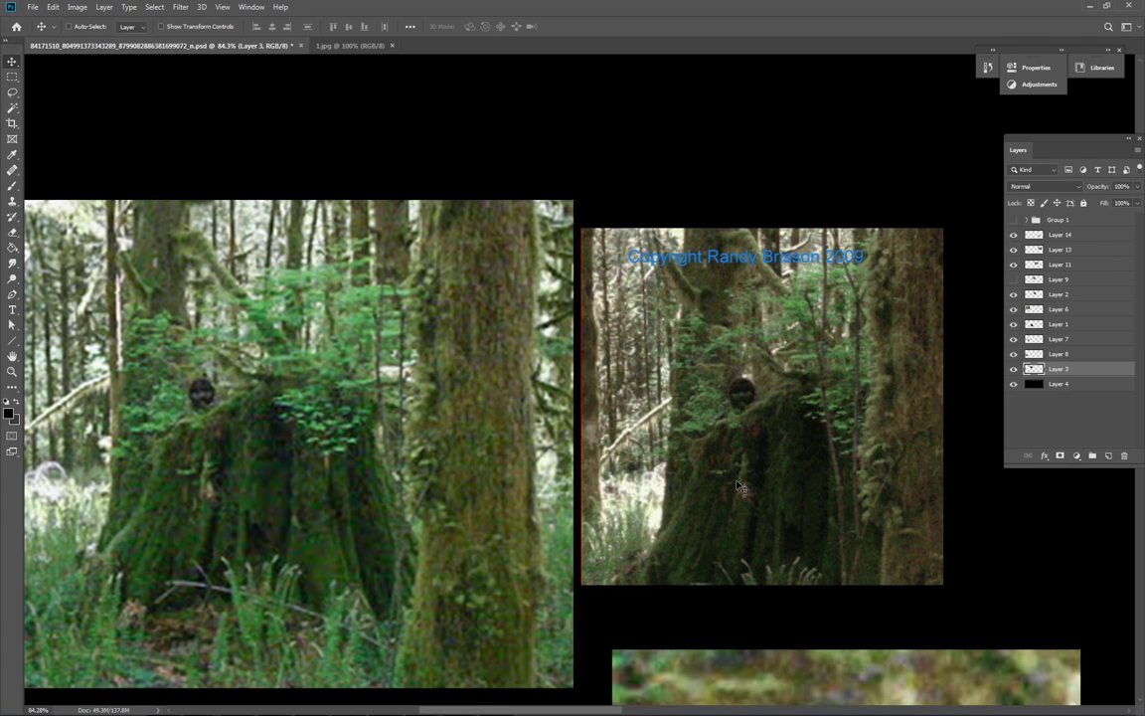
{"action": "mouse_move", "coordinate": [736, 487]}
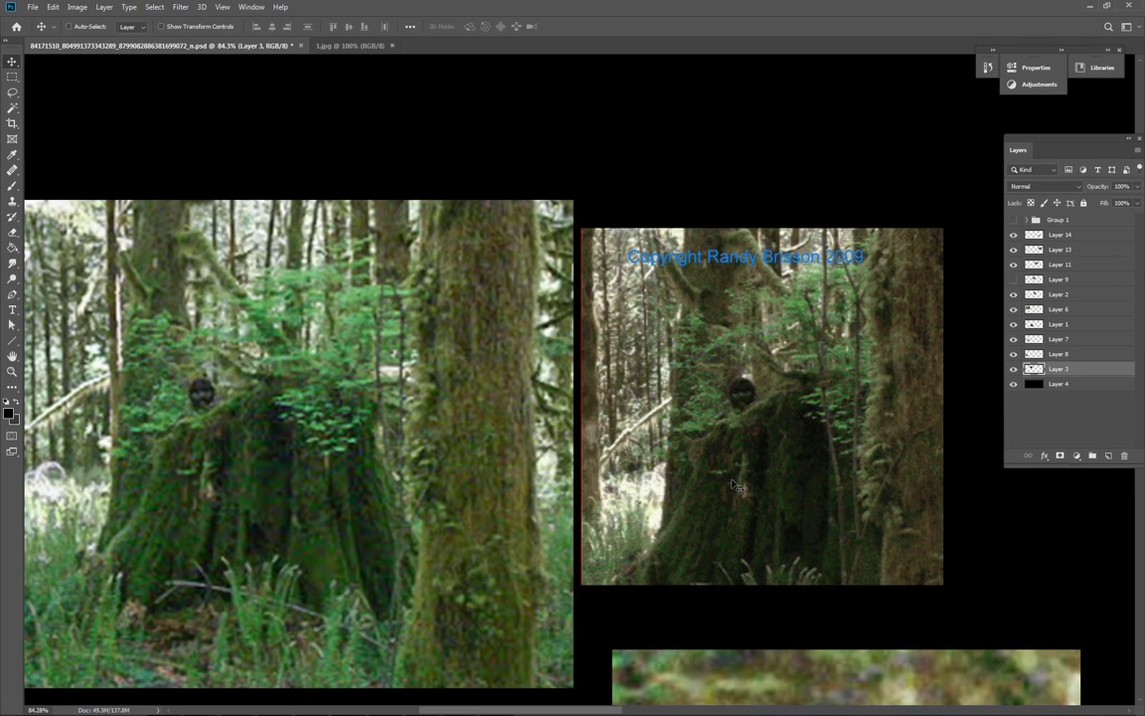
{"action": "mouse_move", "coordinate": [783, 455]}
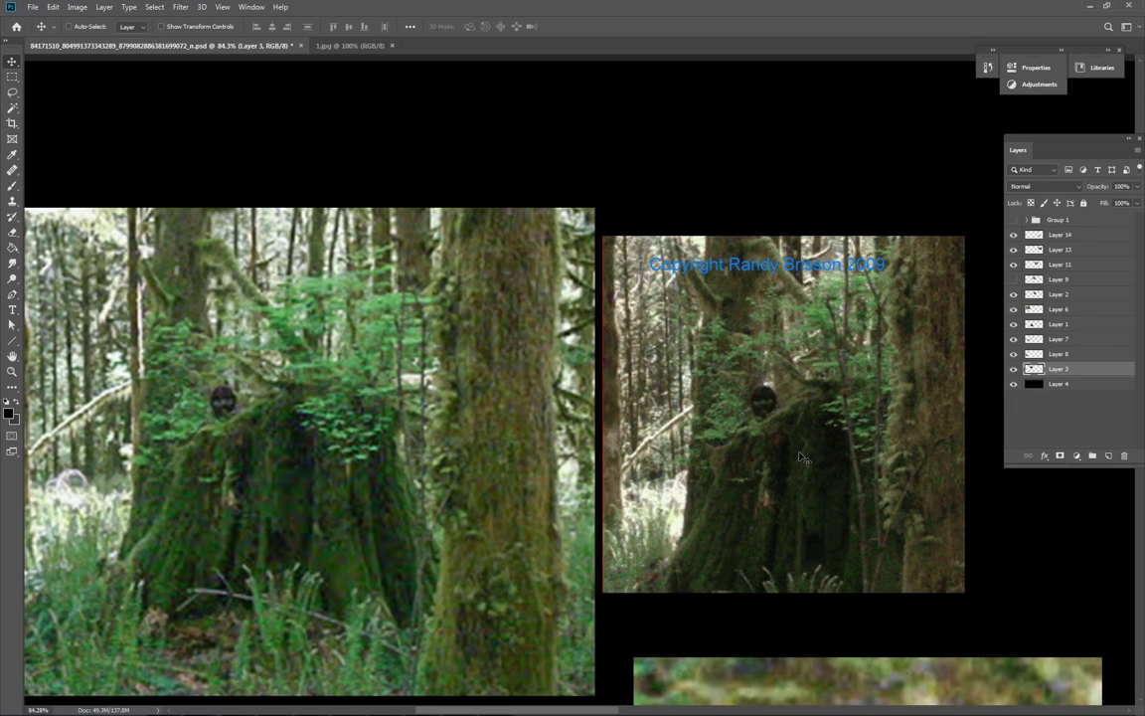
{"action": "mouse_move", "coordinate": [413, 414]}
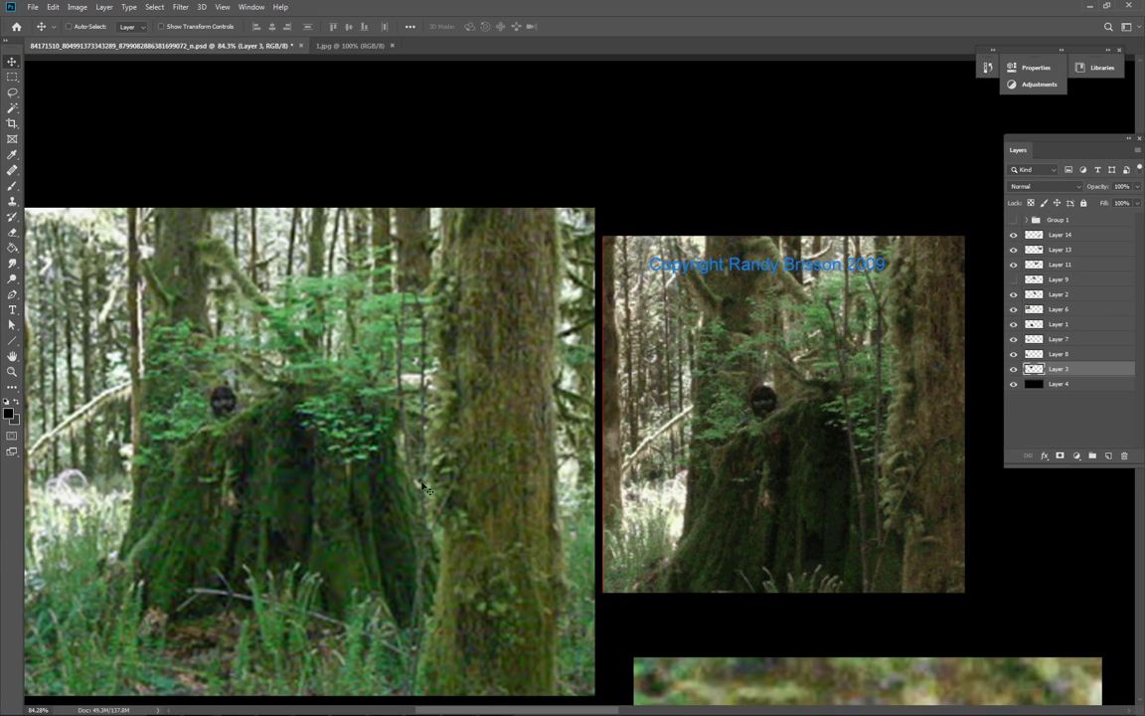
{"action": "mouse_move", "coordinate": [893, 407]}
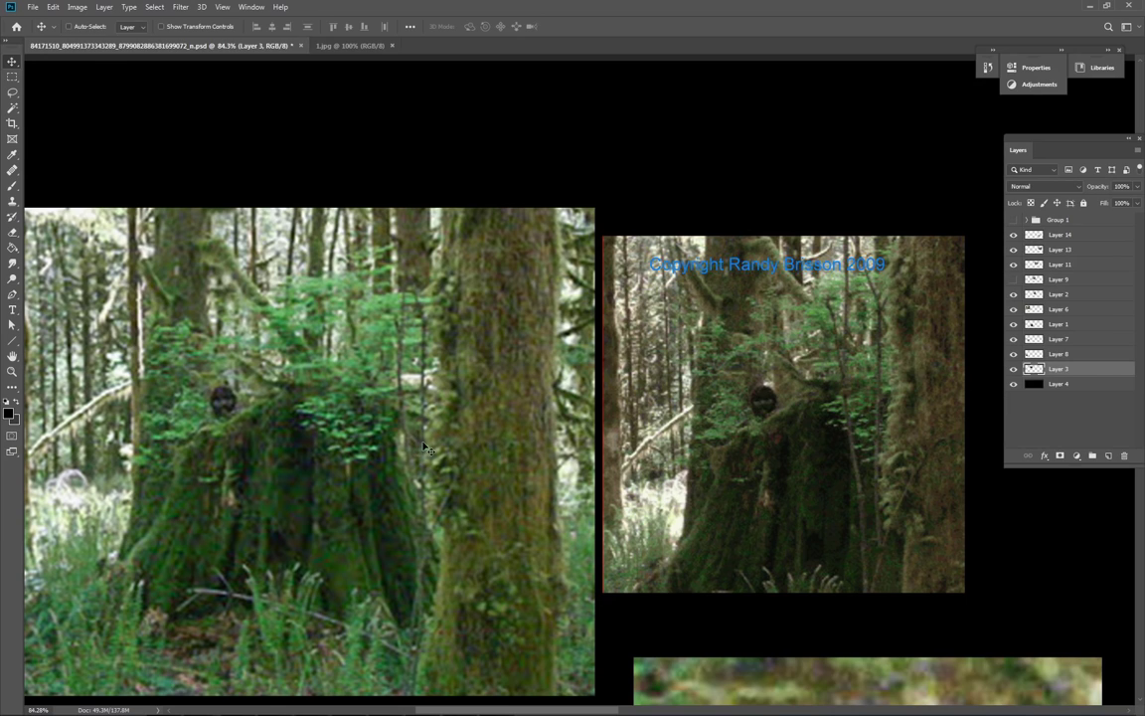
{"action": "mouse_move", "coordinate": [355, 469]}
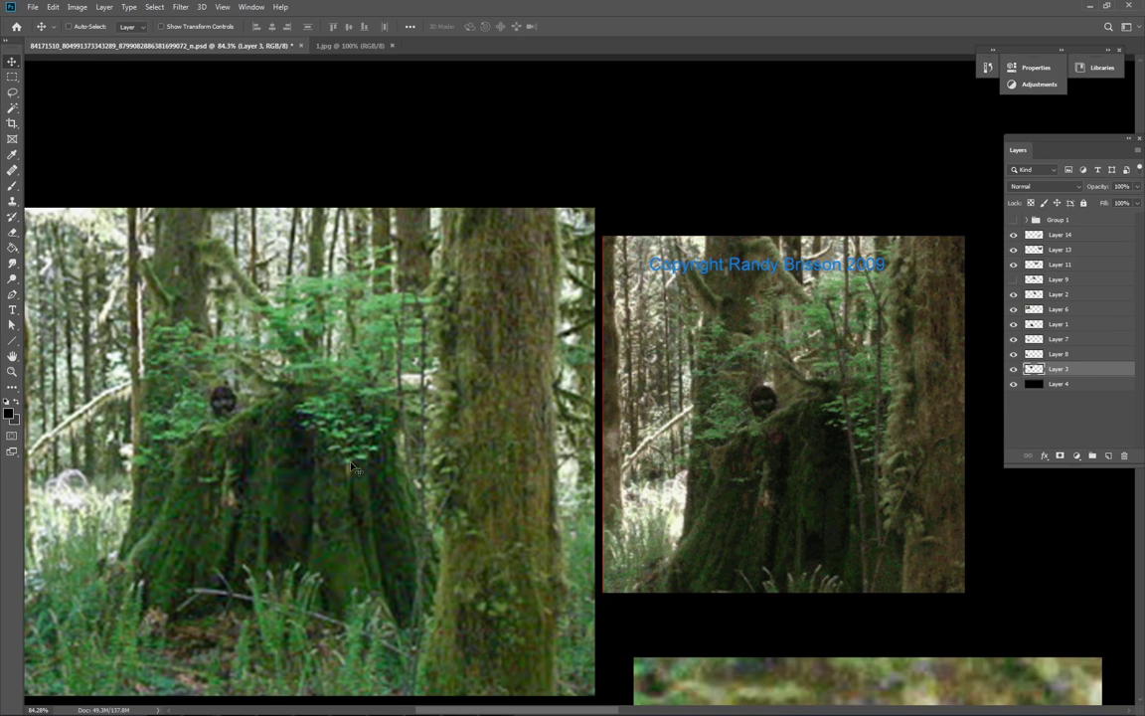
{"action": "mouse_move", "coordinate": [426, 506]}
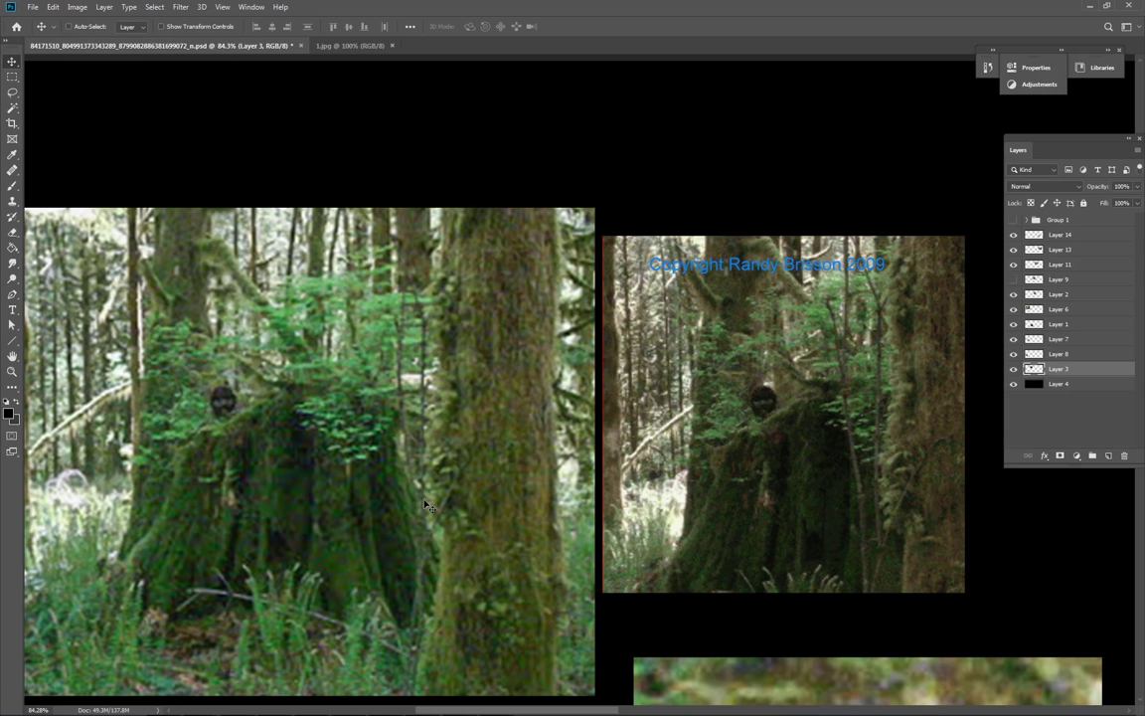
{"action": "mouse_move", "coordinate": [354, 533]}
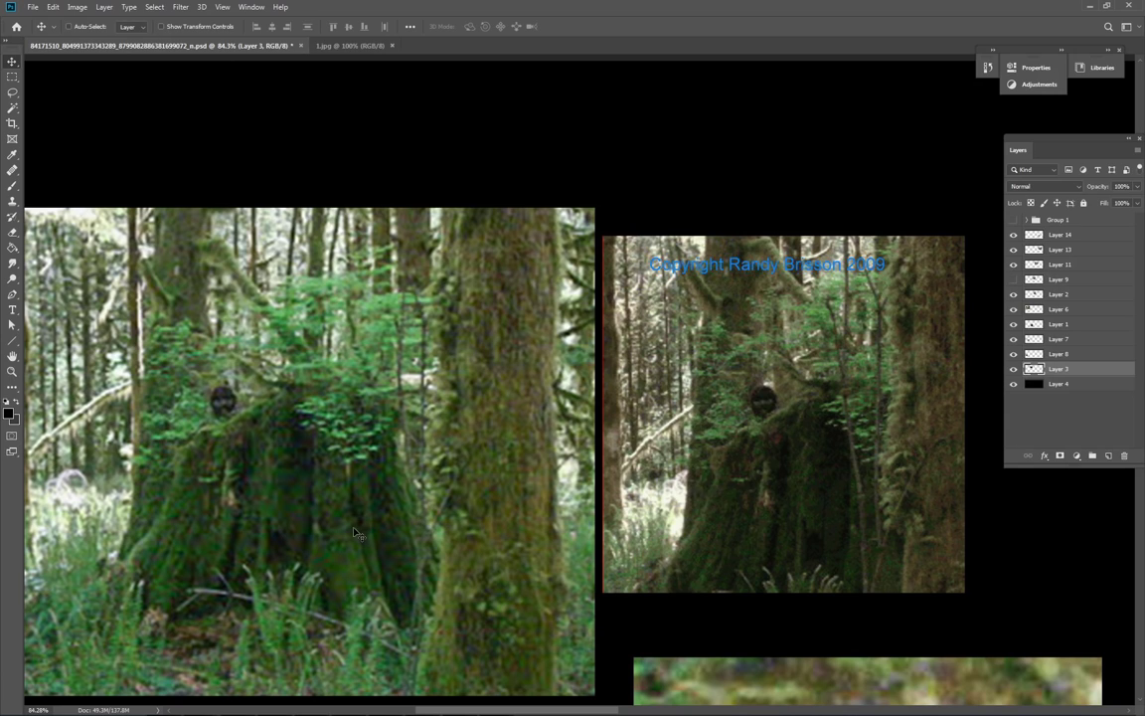
{"action": "mouse_move", "coordinate": [410, 533]}
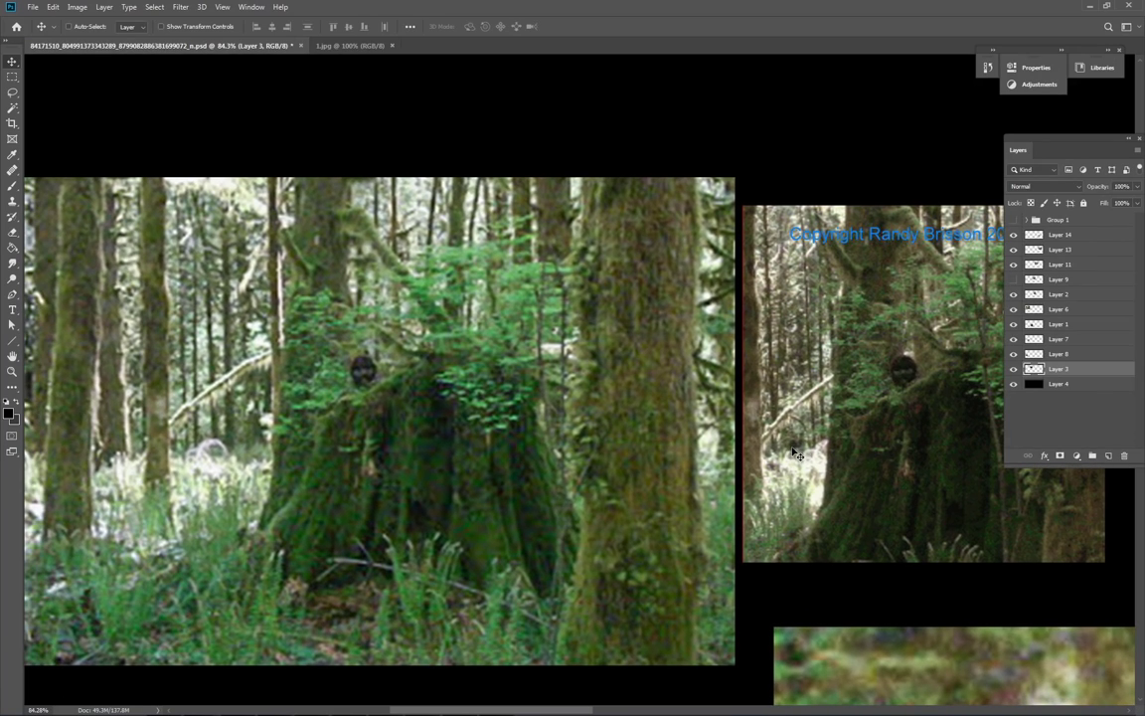
{"action": "mouse_move", "coordinate": [793, 452]}
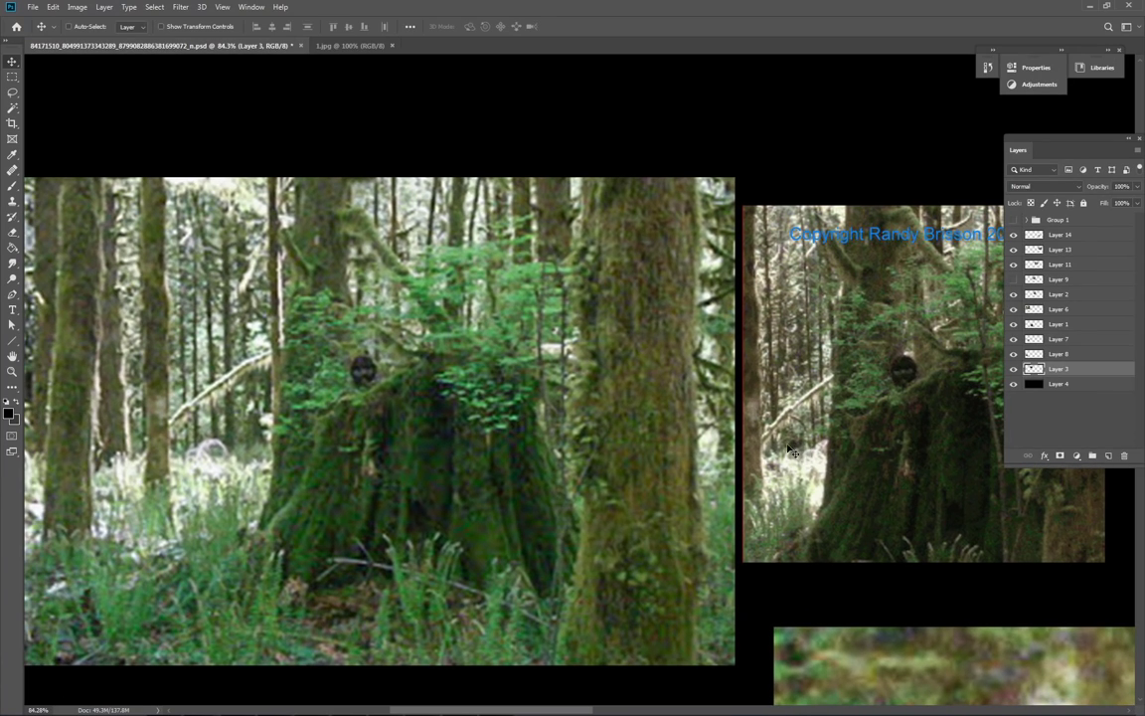
{"action": "mouse_move", "coordinate": [803, 459]}
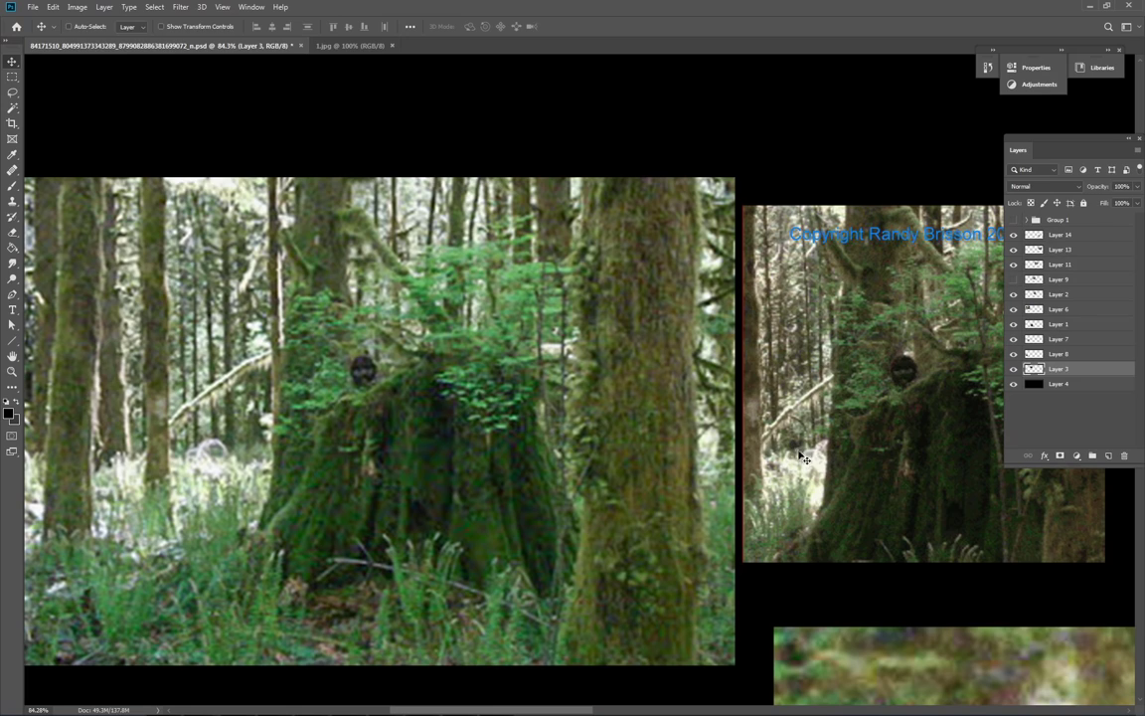
{"action": "mouse_move", "coordinate": [800, 451]}
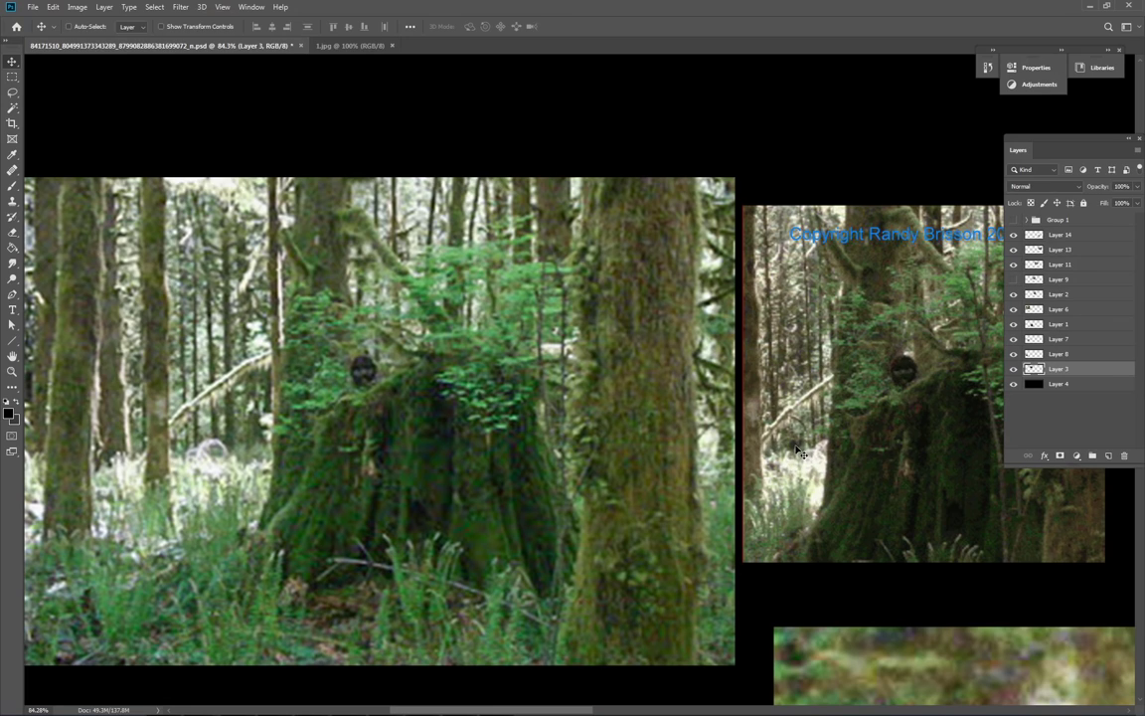
{"action": "mouse_move", "coordinate": [495, 492]}
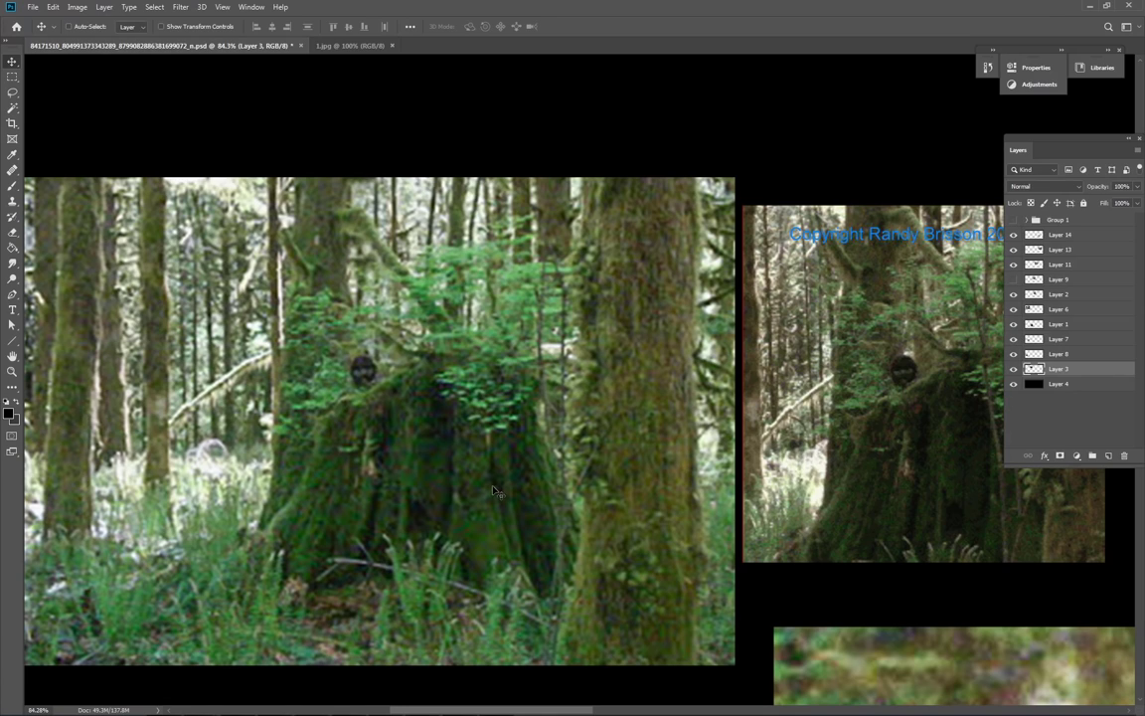
{"action": "mouse_move", "coordinate": [795, 450]}
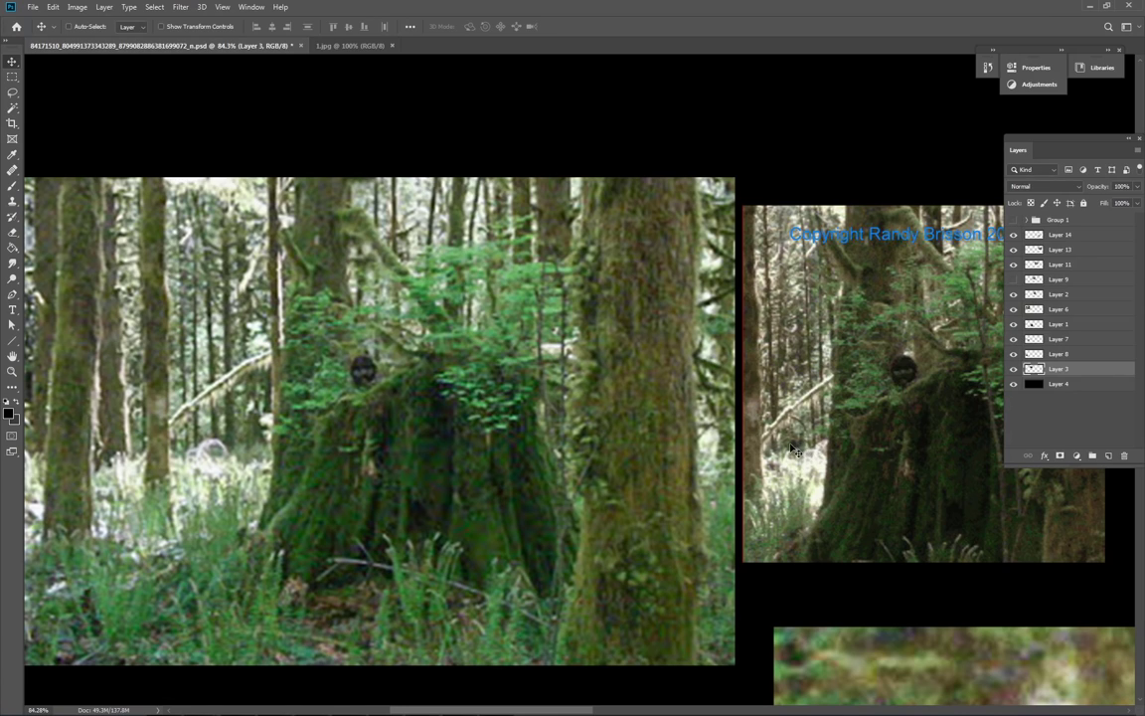
{"action": "mouse_move", "coordinate": [159, 427]}
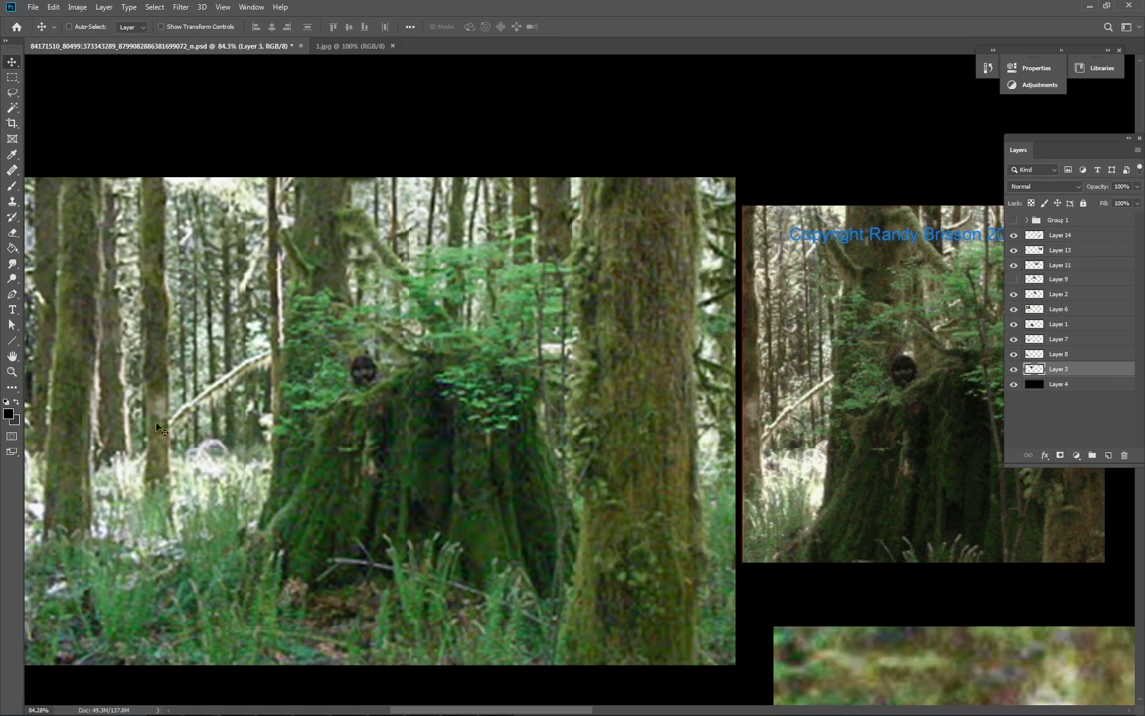
{"action": "mouse_move", "coordinate": [418, 434]}
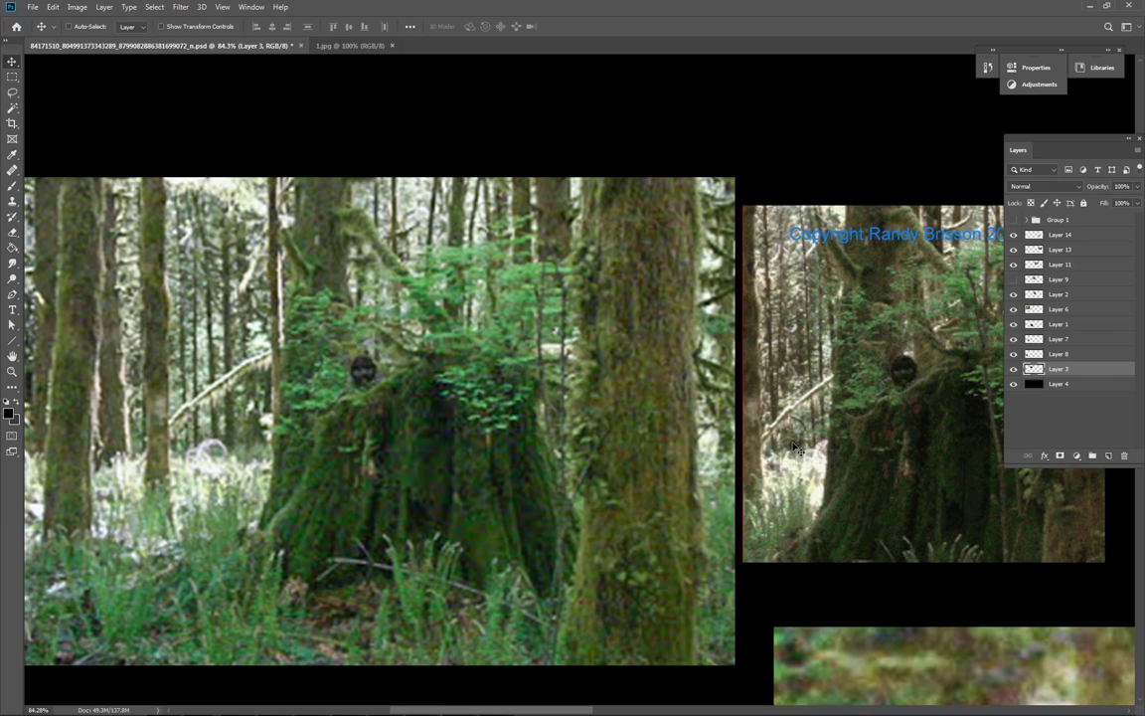
{"action": "mouse_move", "coordinate": [802, 459]}
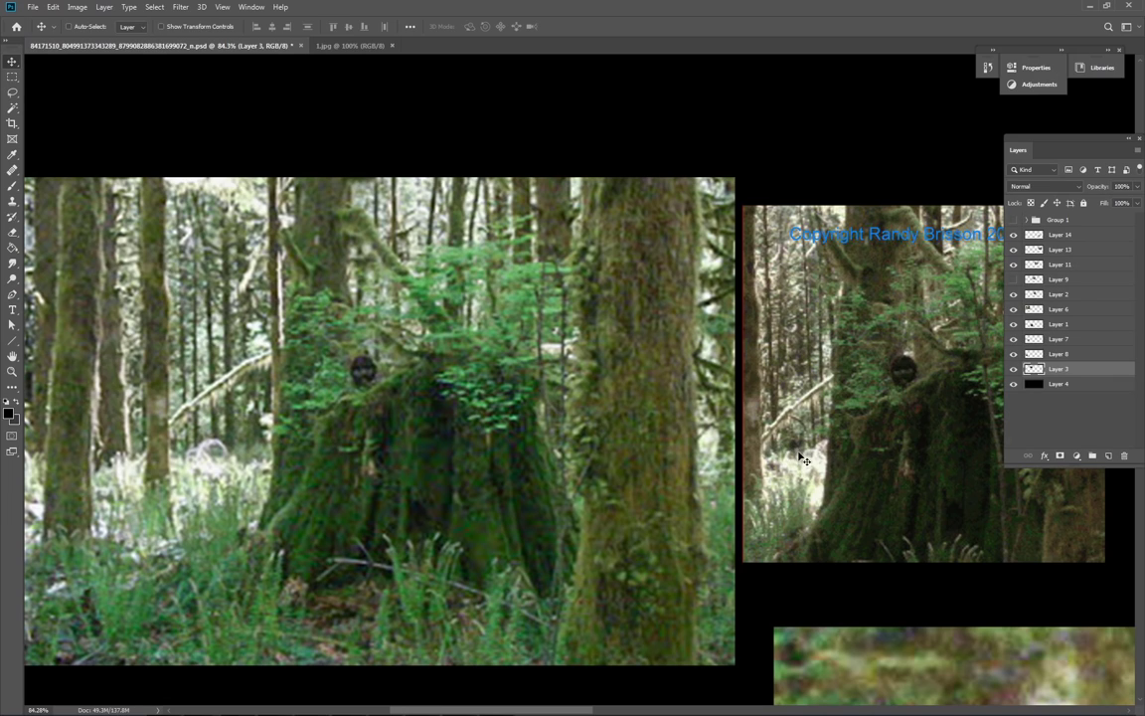
{"action": "mouse_move", "coordinate": [798, 455]}
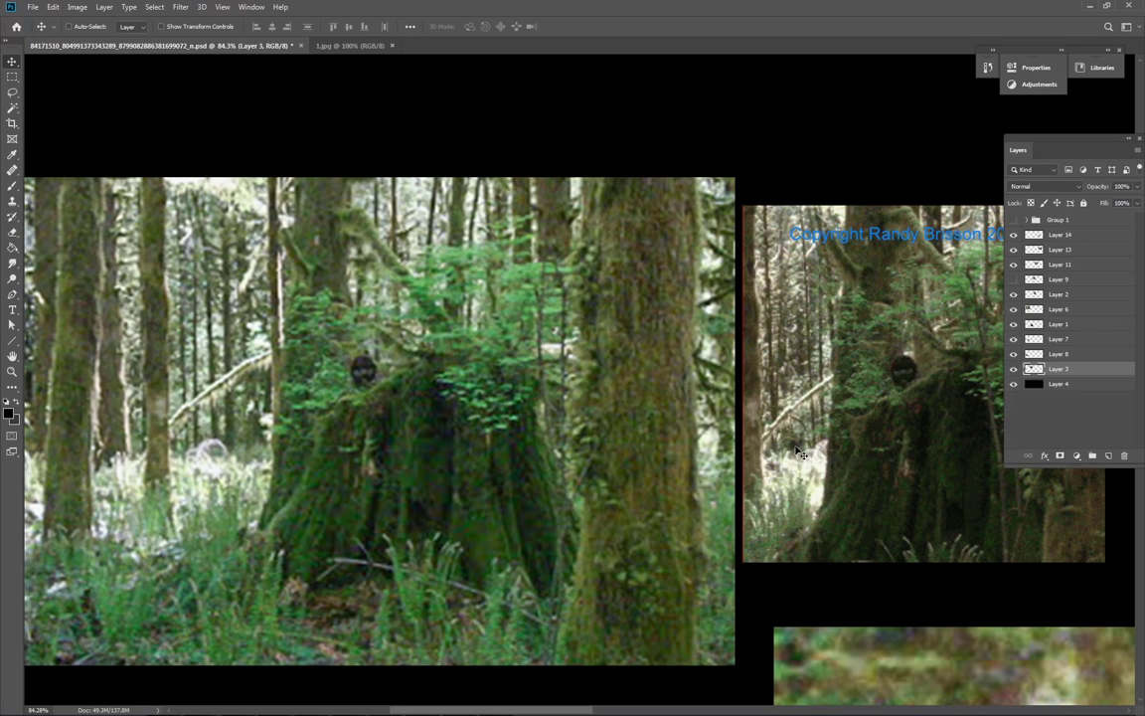
{"action": "mouse_move", "coordinate": [165, 391]}
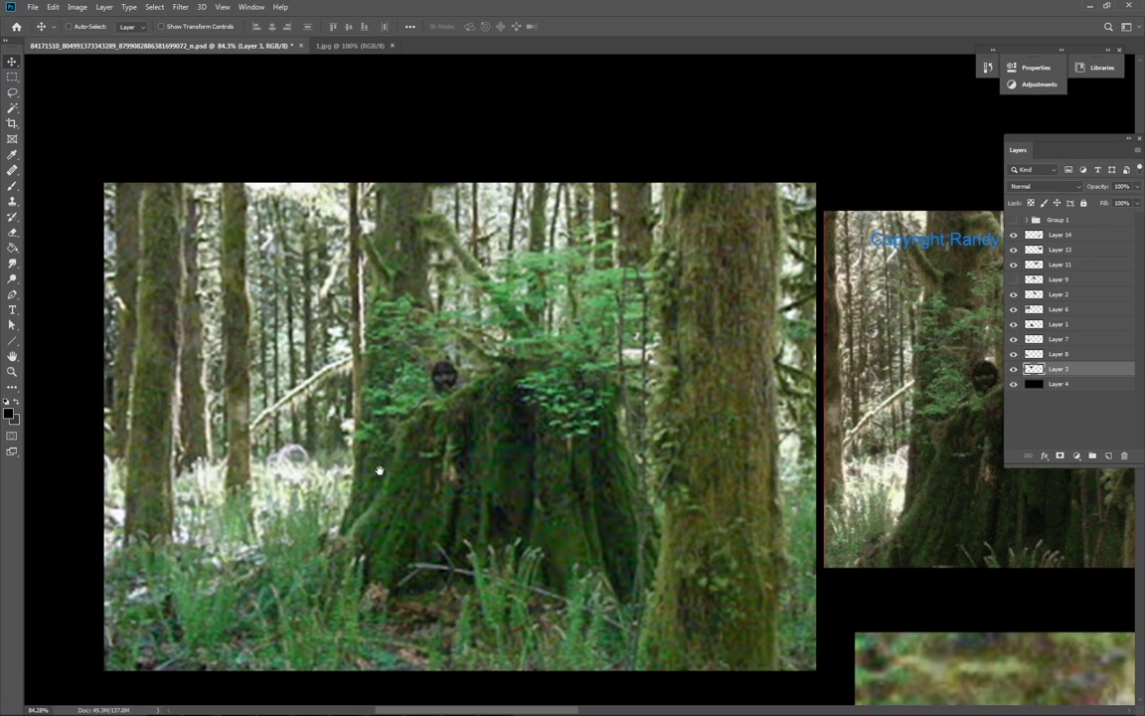
{"action": "mouse_move", "coordinate": [252, 390]}
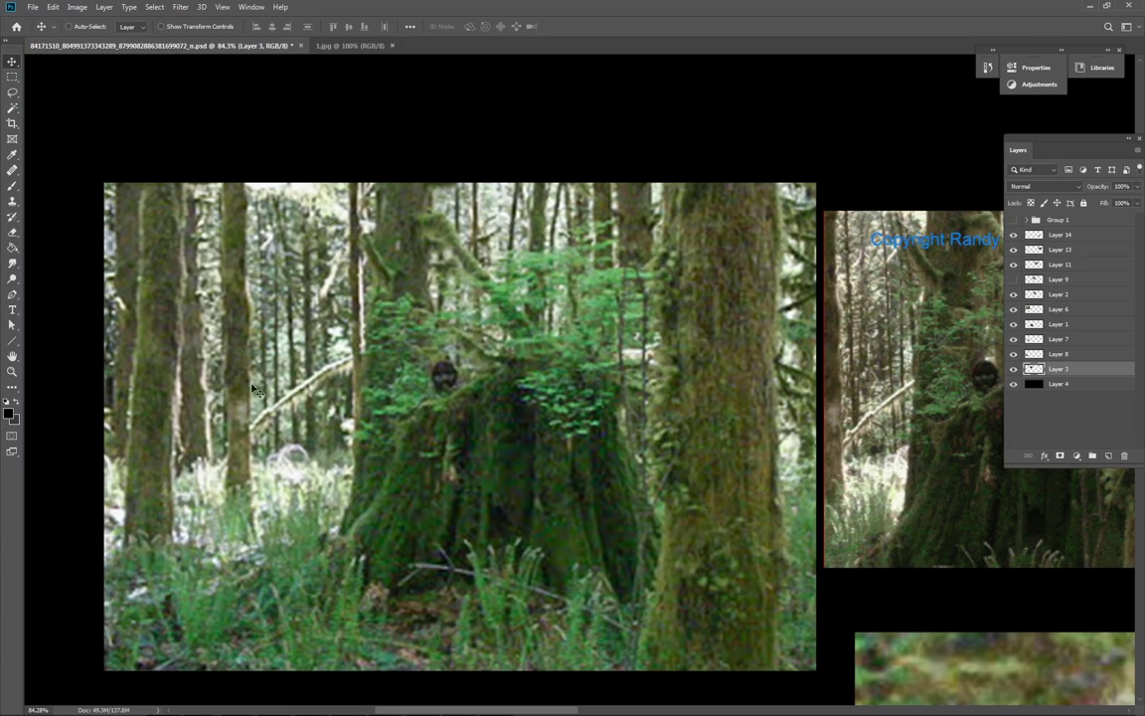
{"action": "mouse_move", "coordinate": [883, 467]}
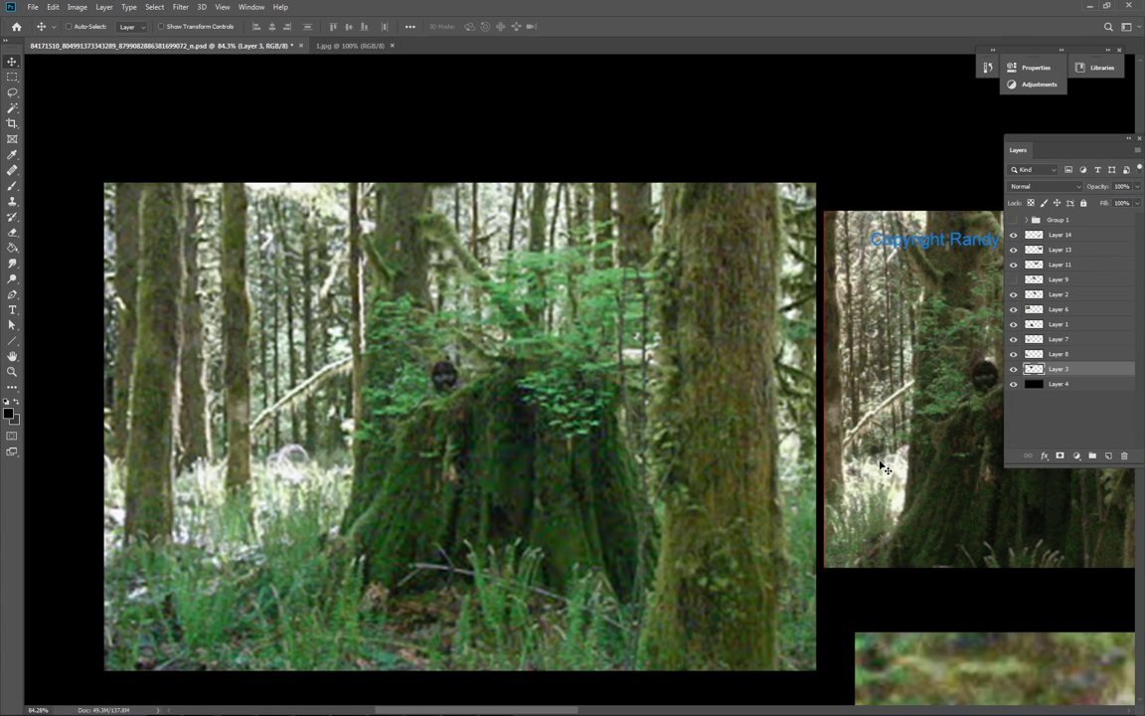
{"action": "mouse_move", "coordinate": [884, 451]}
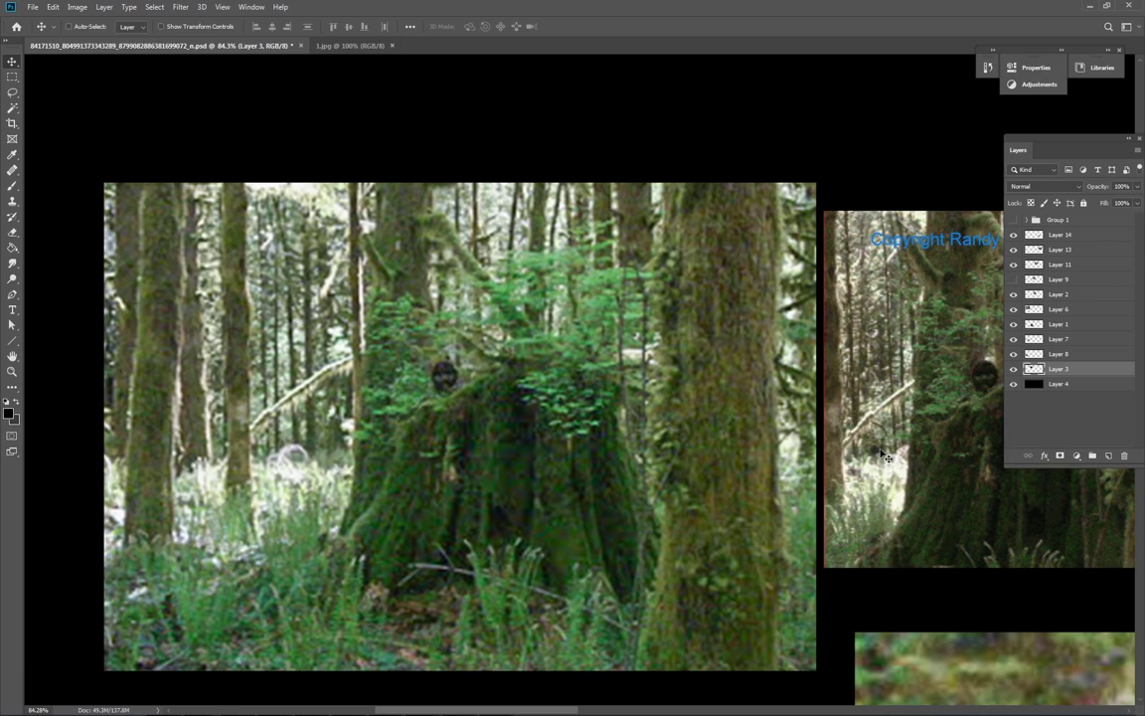
{"action": "mouse_move", "coordinate": [773, 474]}
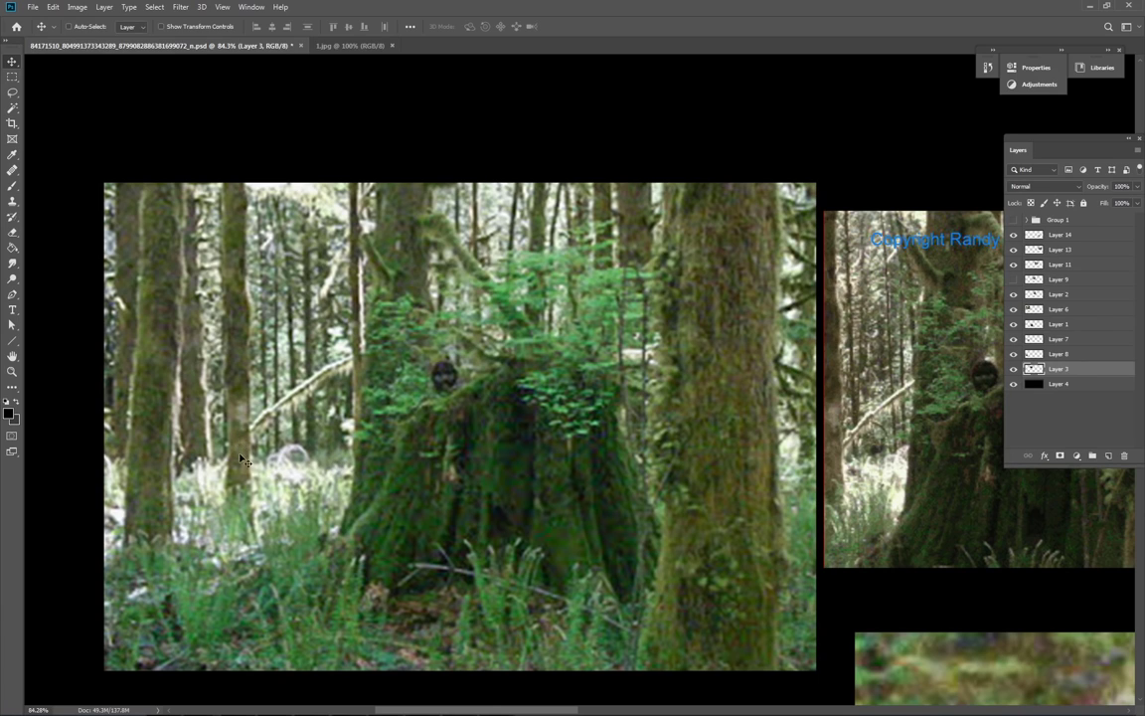
{"action": "mouse_move", "coordinate": [256, 451]}
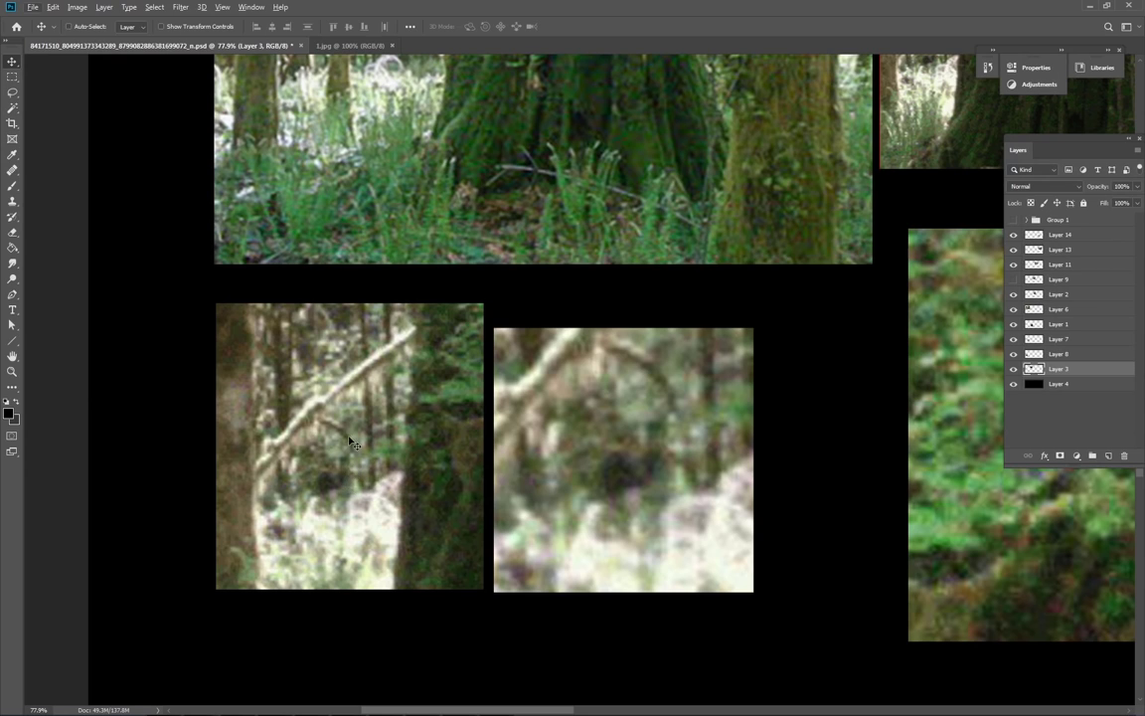
{"action": "mouse_move", "coordinate": [333, 498]}
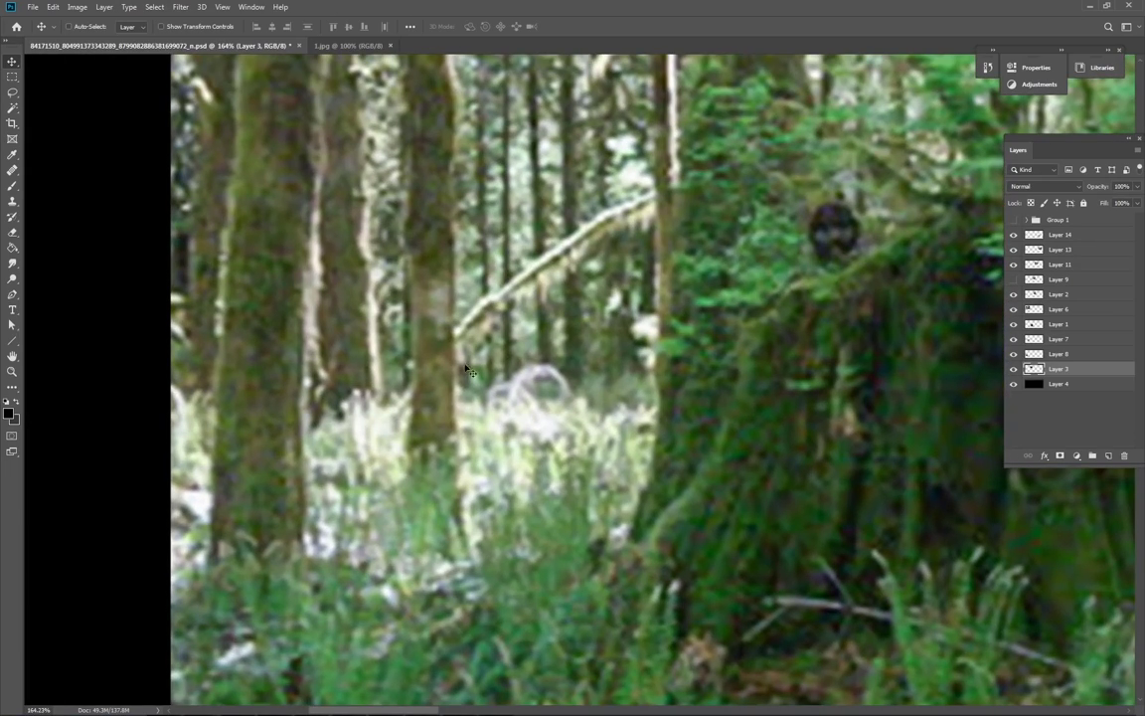
{"action": "mouse_move", "coordinate": [446, 387]}
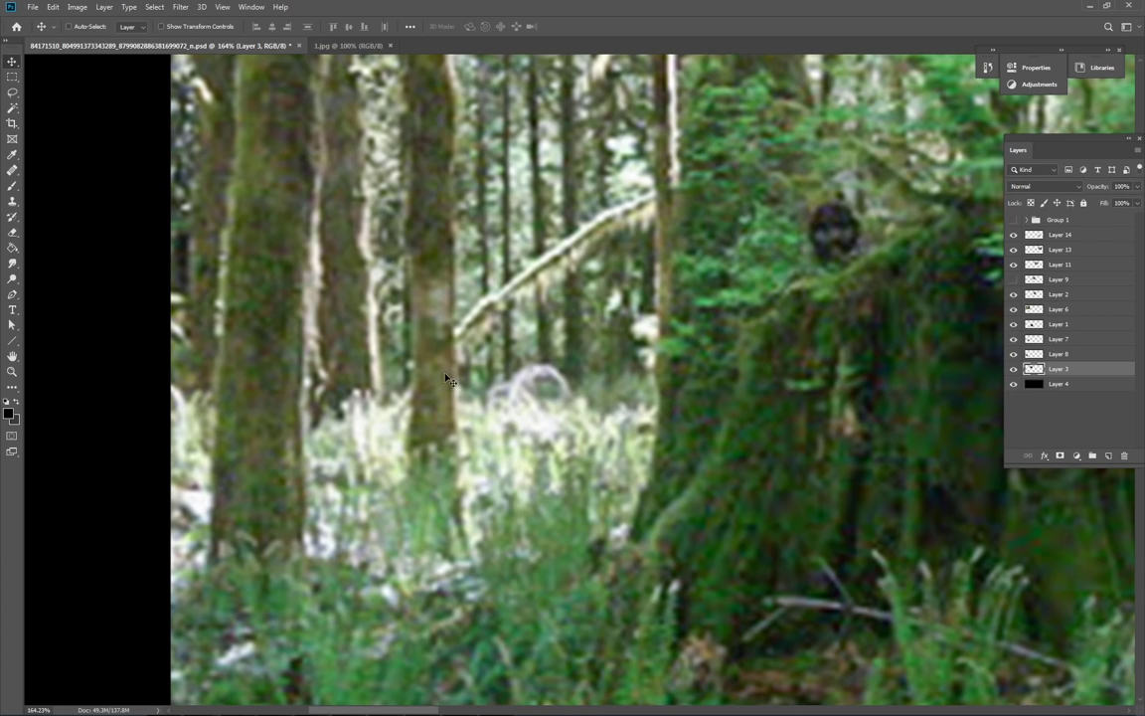
{"action": "mouse_move", "coordinate": [415, 385]}
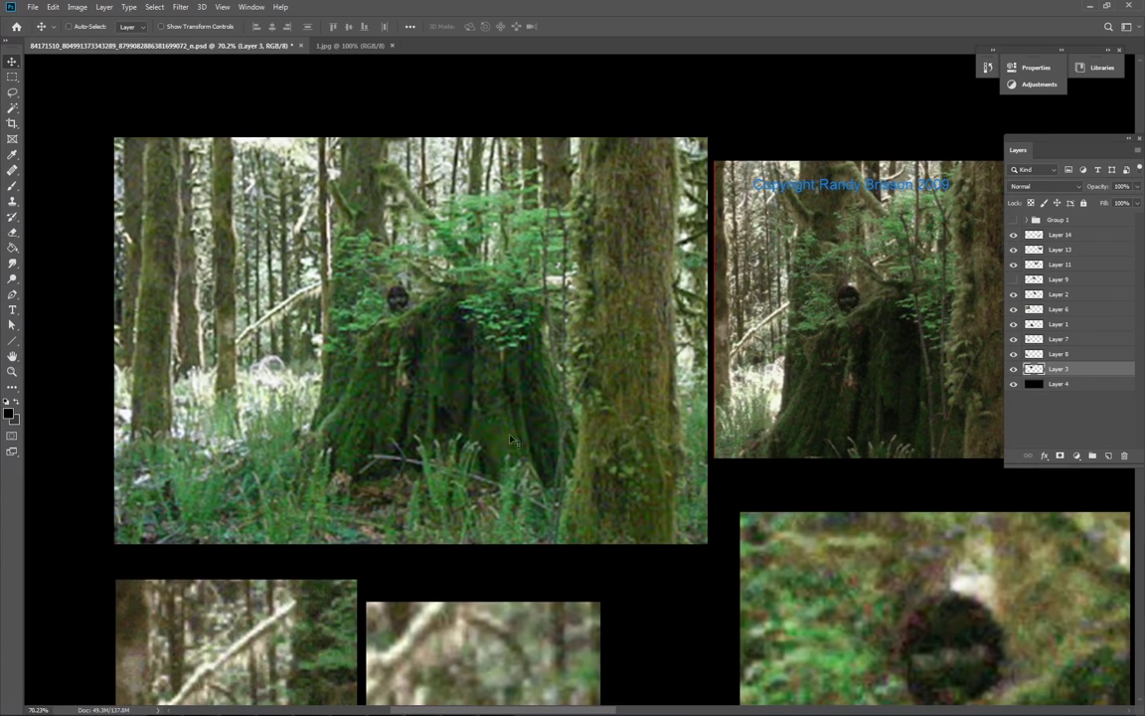
{"action": "mouse_move", "coordinate": [759, 372]}
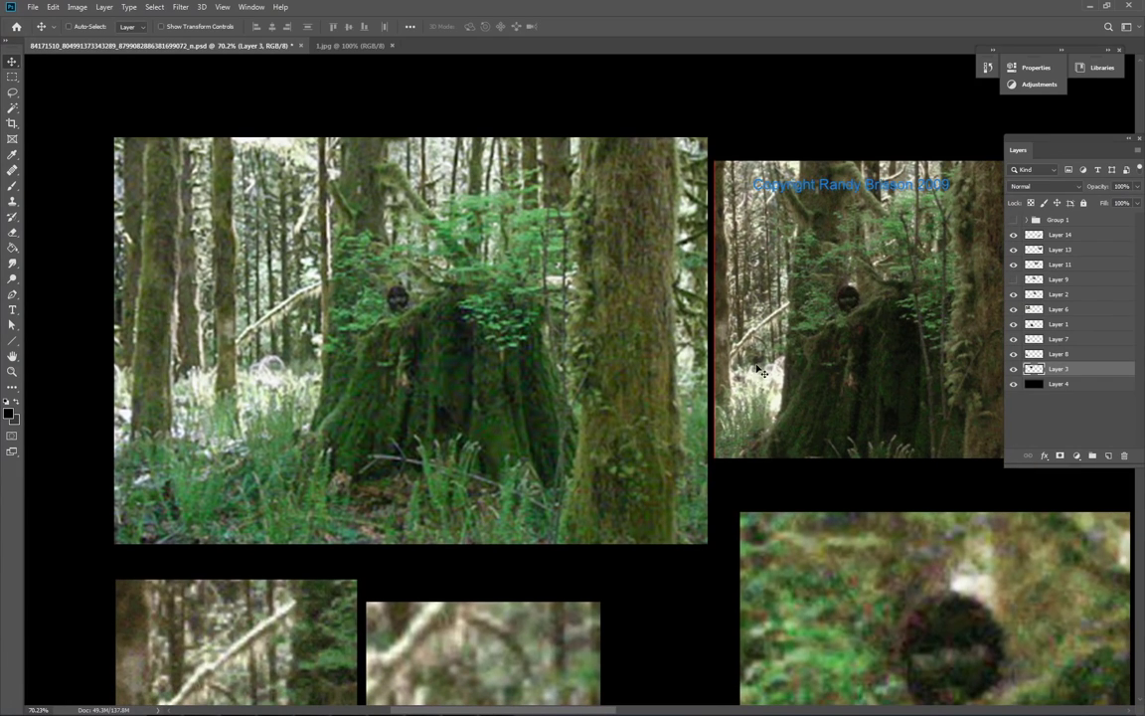
{"action": "mouse_move", "coordinate": [763, 291]}
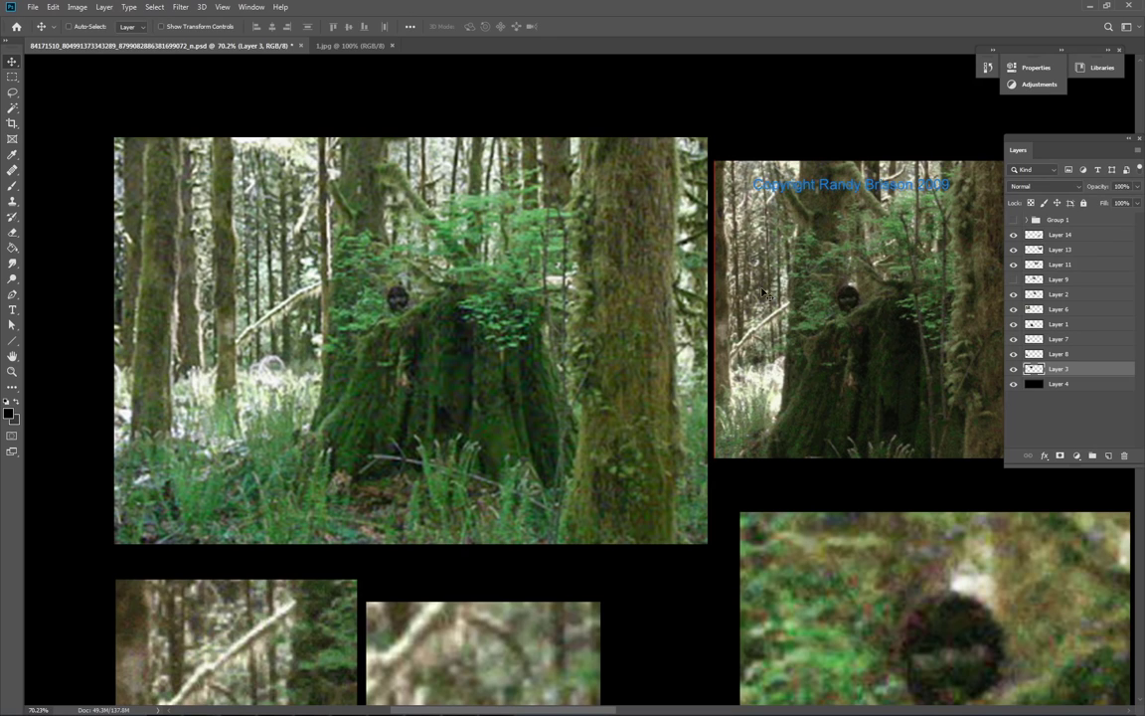
{"action": "mouse_move", "coordinate": [766, 366]}
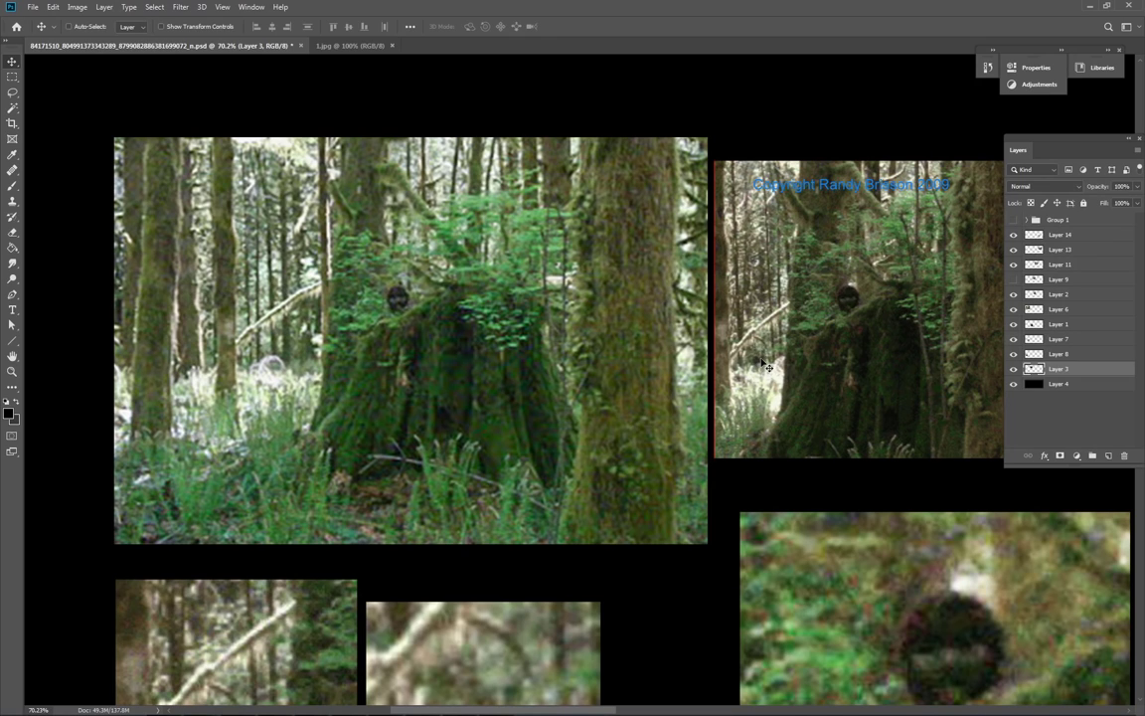
{"action": "mouse_move", "coordinate": [291, 353]}
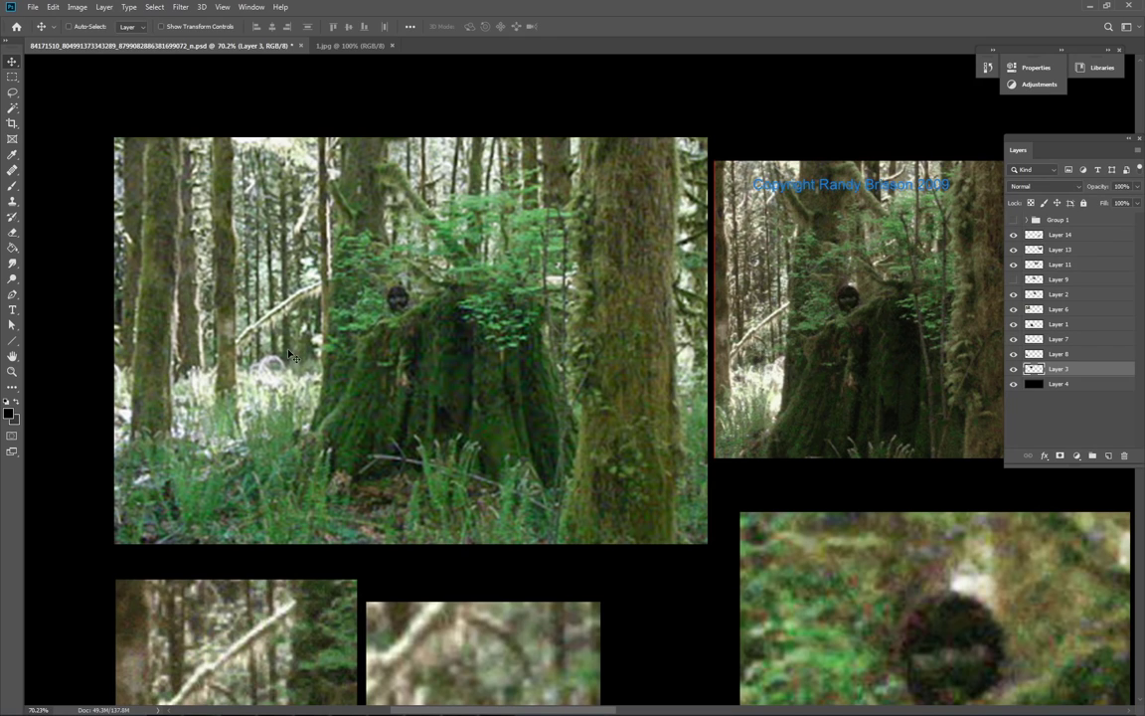
{"action": "mouse_move", "coordinate": [868, 380]}
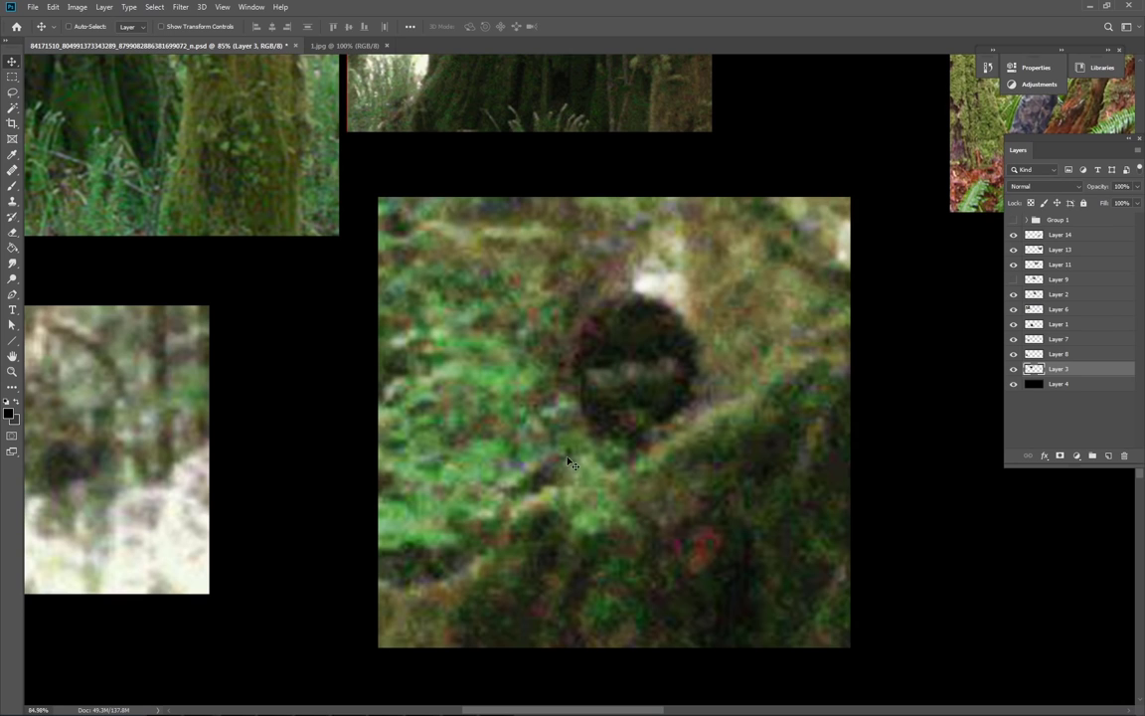
{"action": "mouse_move", "coordinate": [536, 492]}
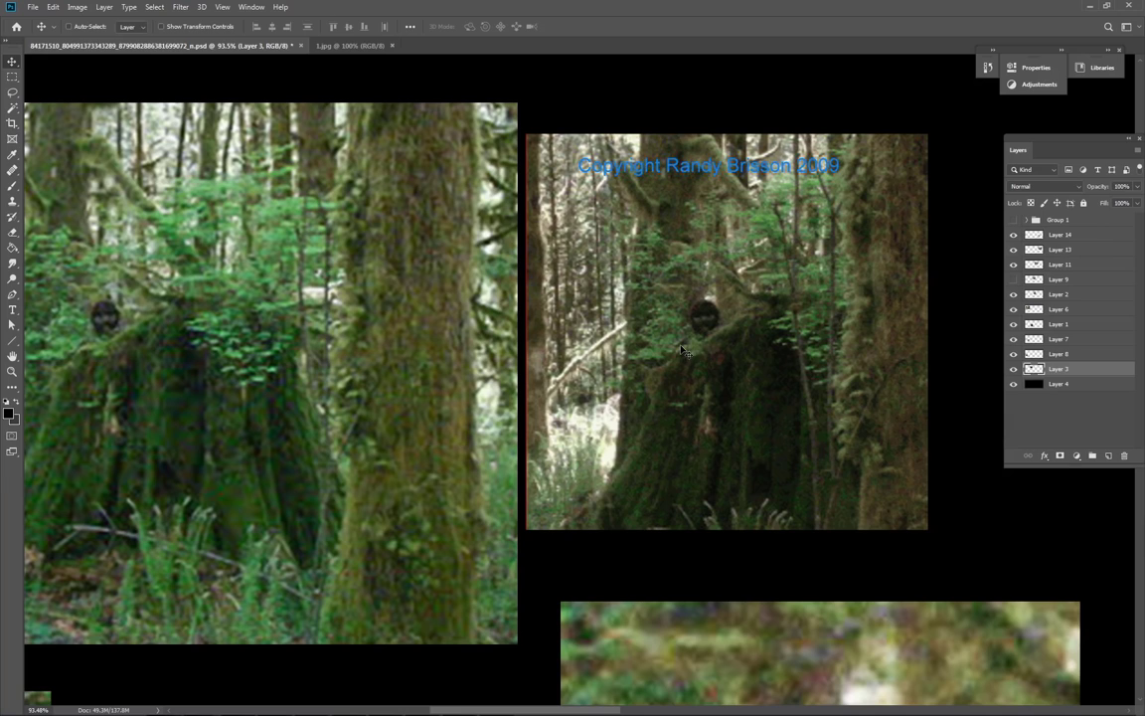
{"action": "mouse_move", "coordinate": [692, 345]}
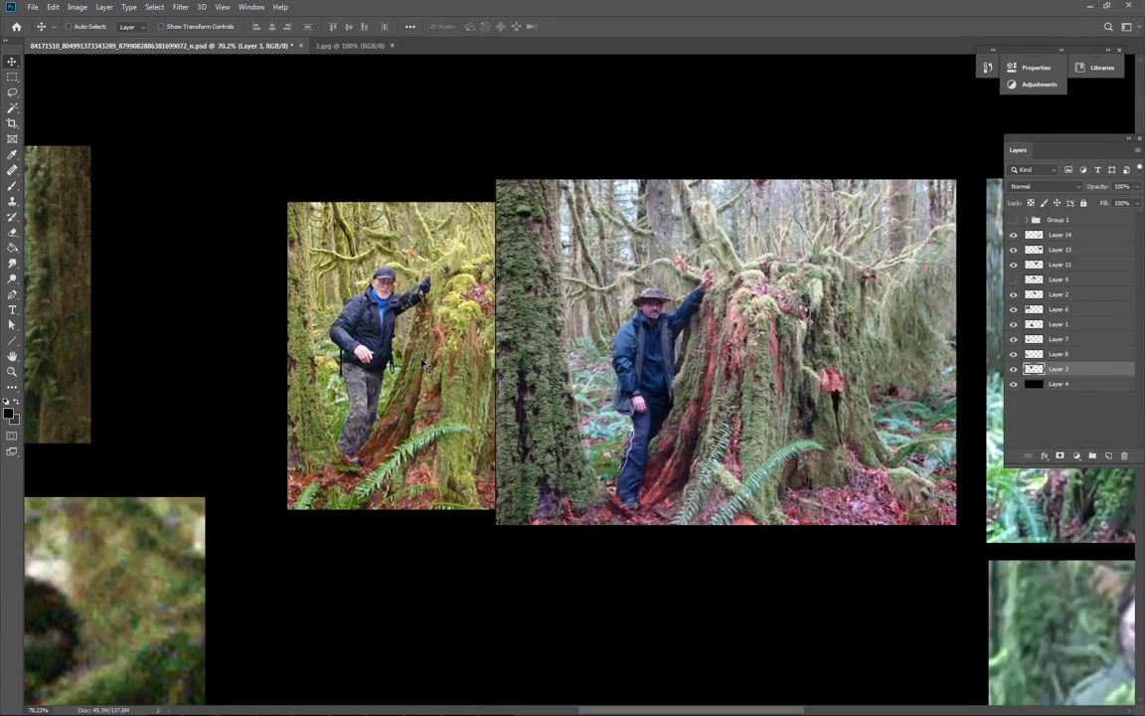
{"action": "left_click", "coordinate": [1061, 294]}
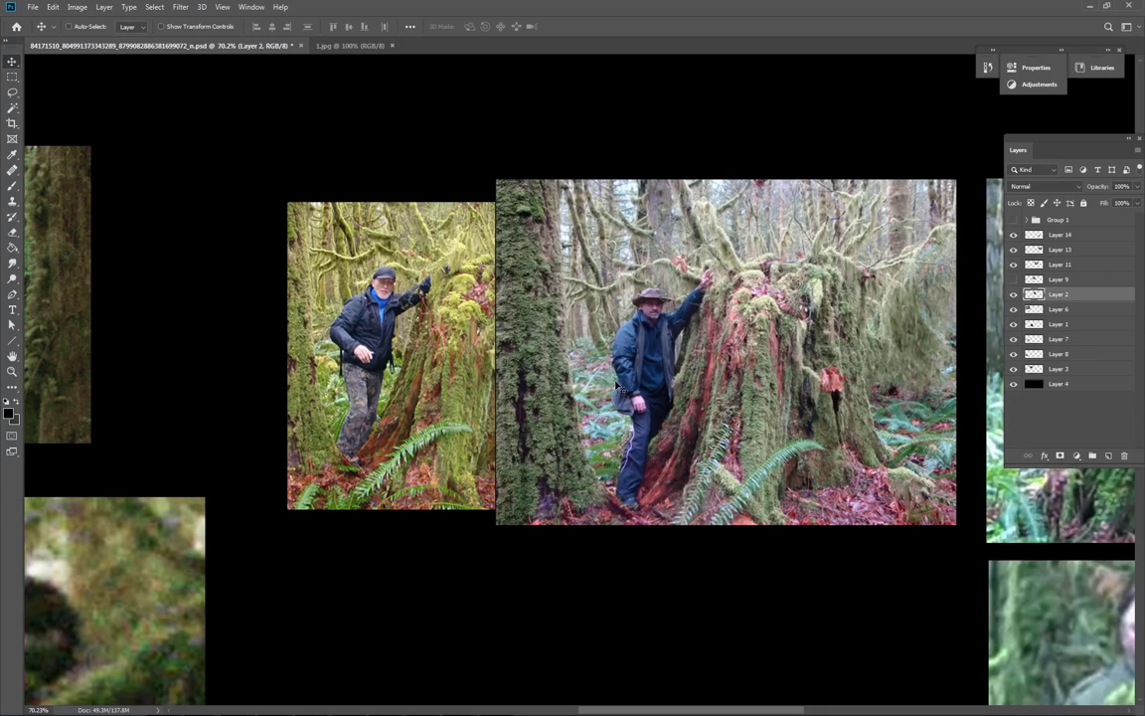
{"action": "left_click", "coordinate": [1062, 263]}
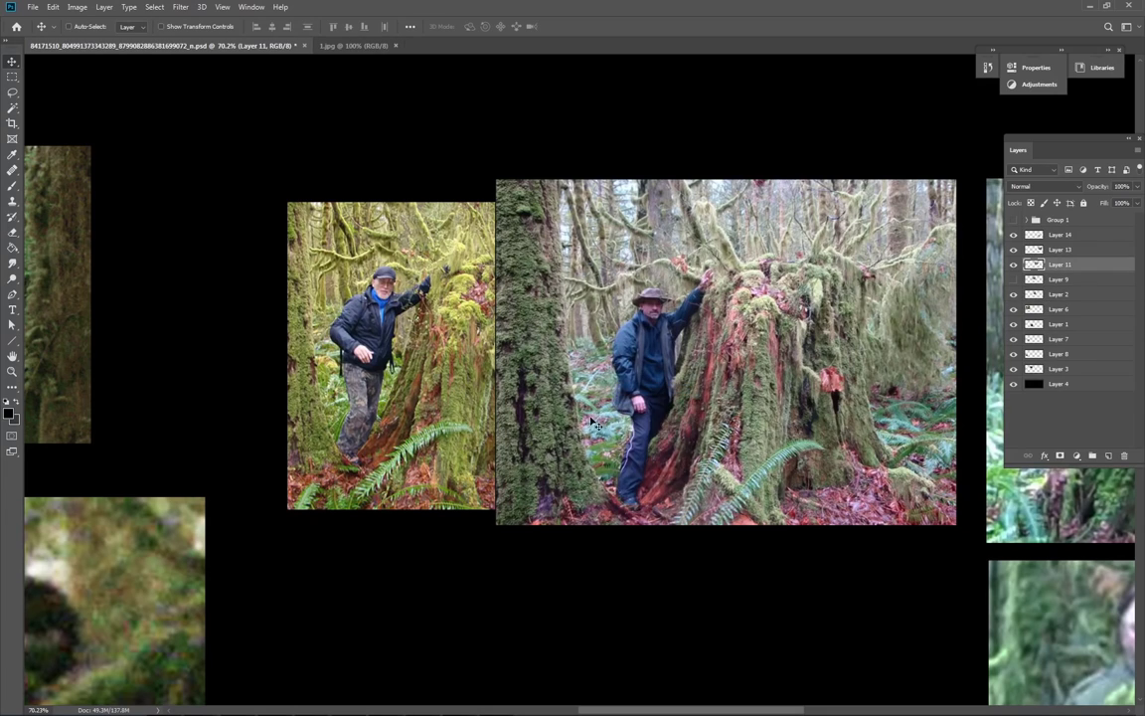
{"action": "right_click", "coordinate": [594, 427]}
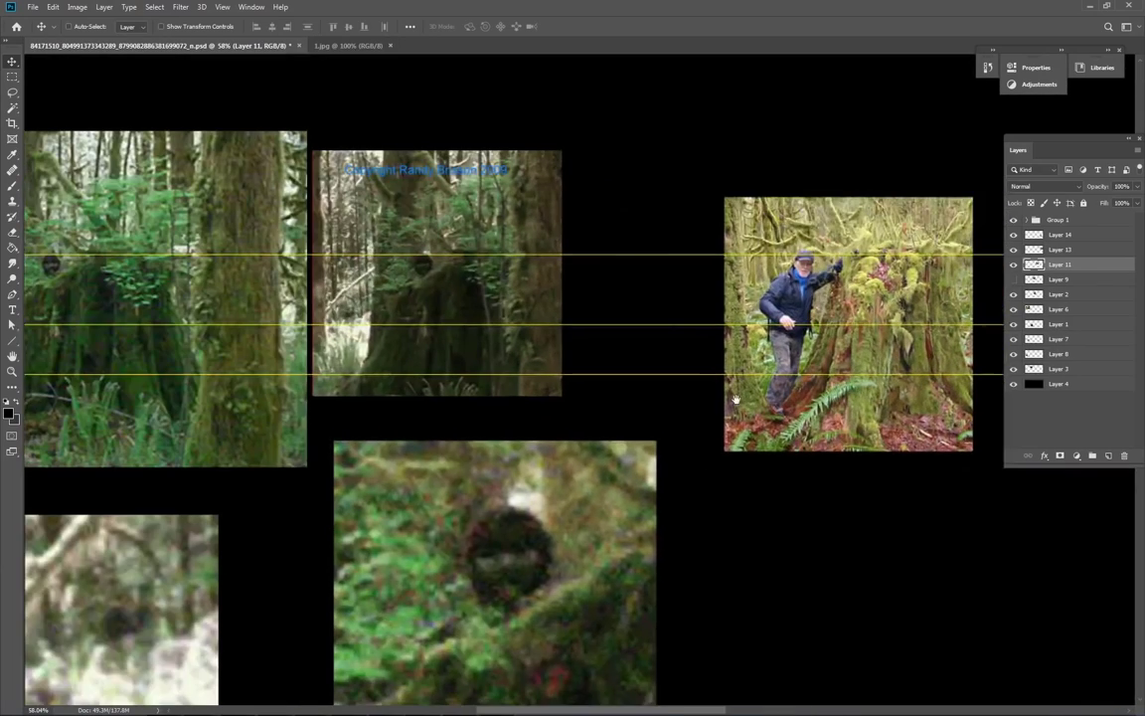
Select Layer 3 and scale the watermarked stump photo up until it overlaps neighbouring photos.
{"action": "right_click", "coordinate": [416, 325]}
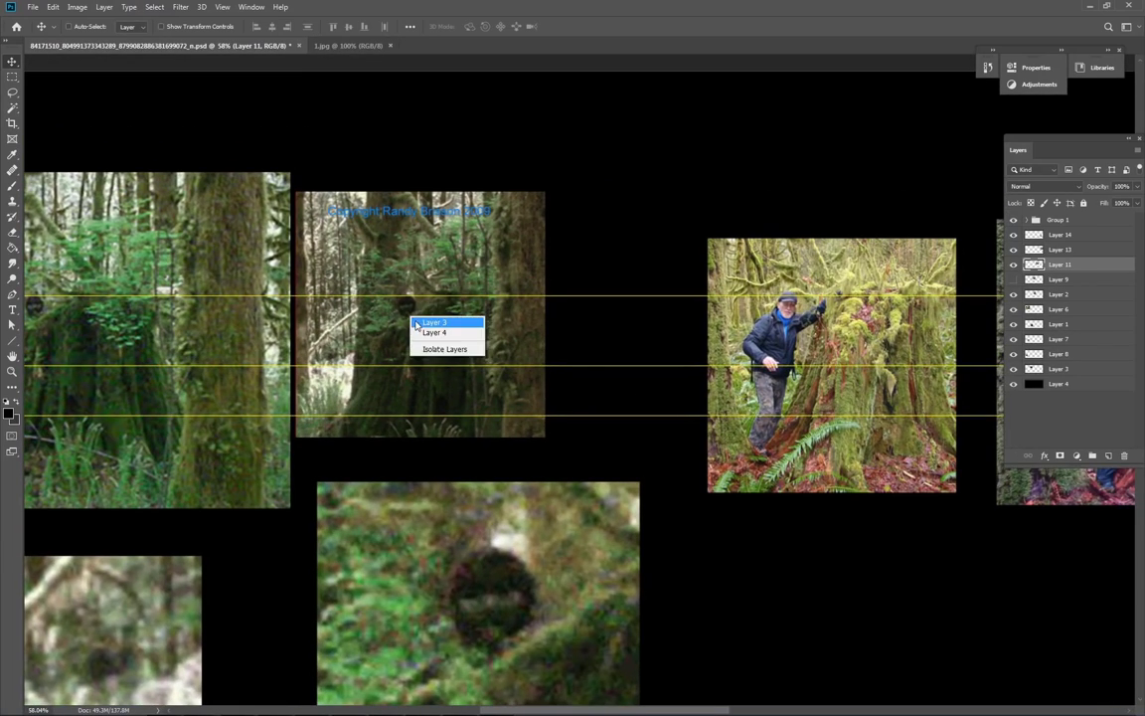
{"action": "left_click", "coordinate": [437, 322]}
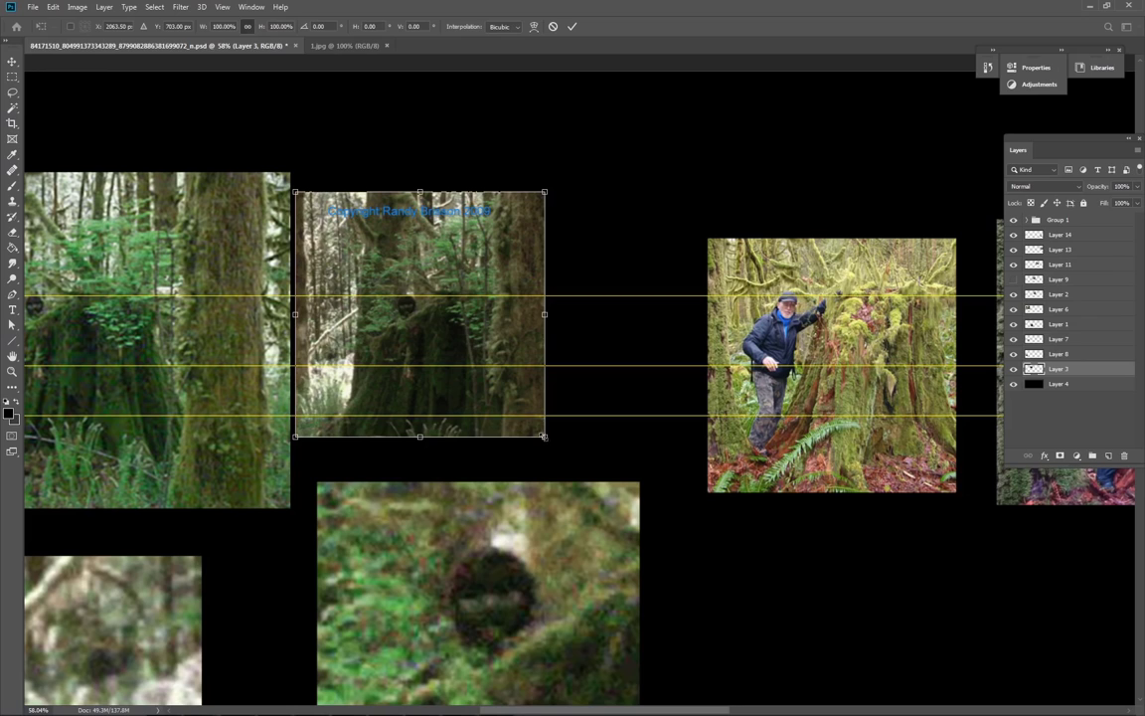
{"action": "left_click_drag", "start_coordinate": [544, 435], "coordinate": [744, 568]}
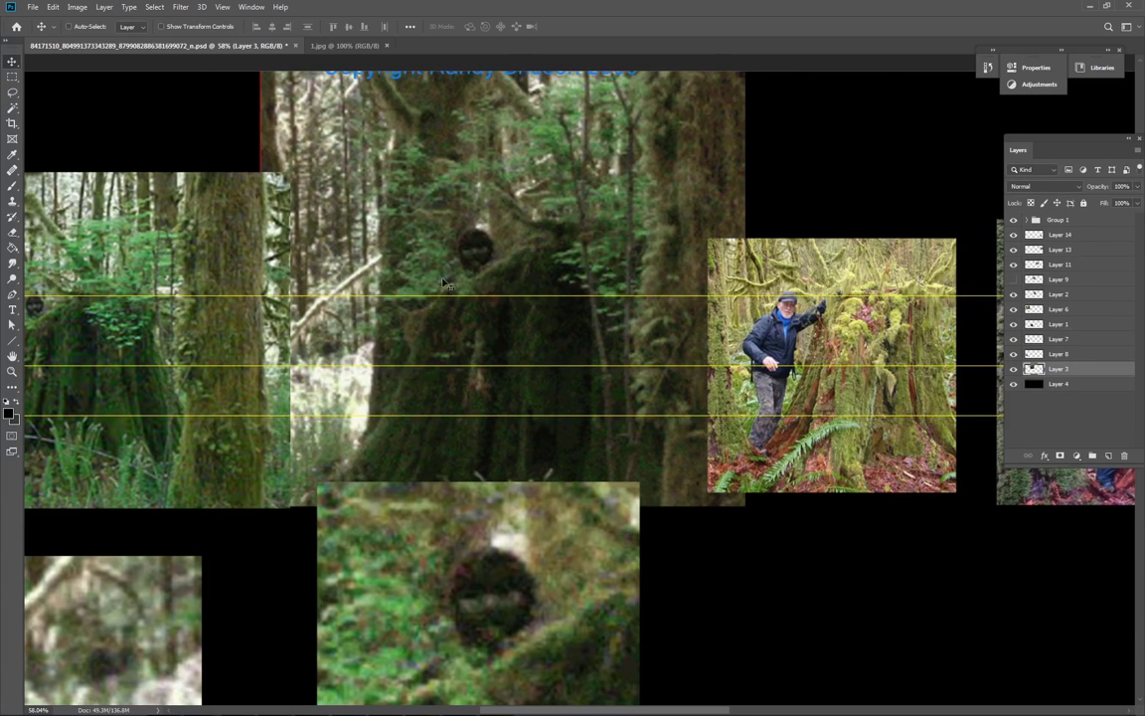
{"action": "mouse_move", "coordinate": [392, 410]}
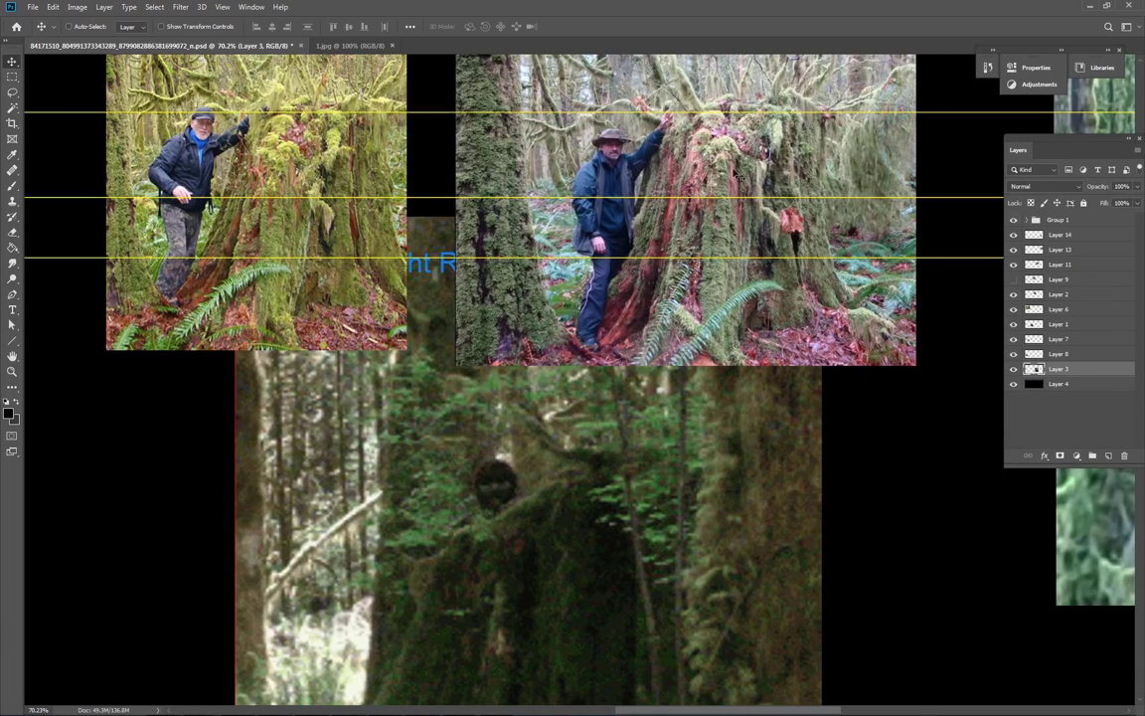
{"action": "mouse_move", "coordinate": [541, 502]}
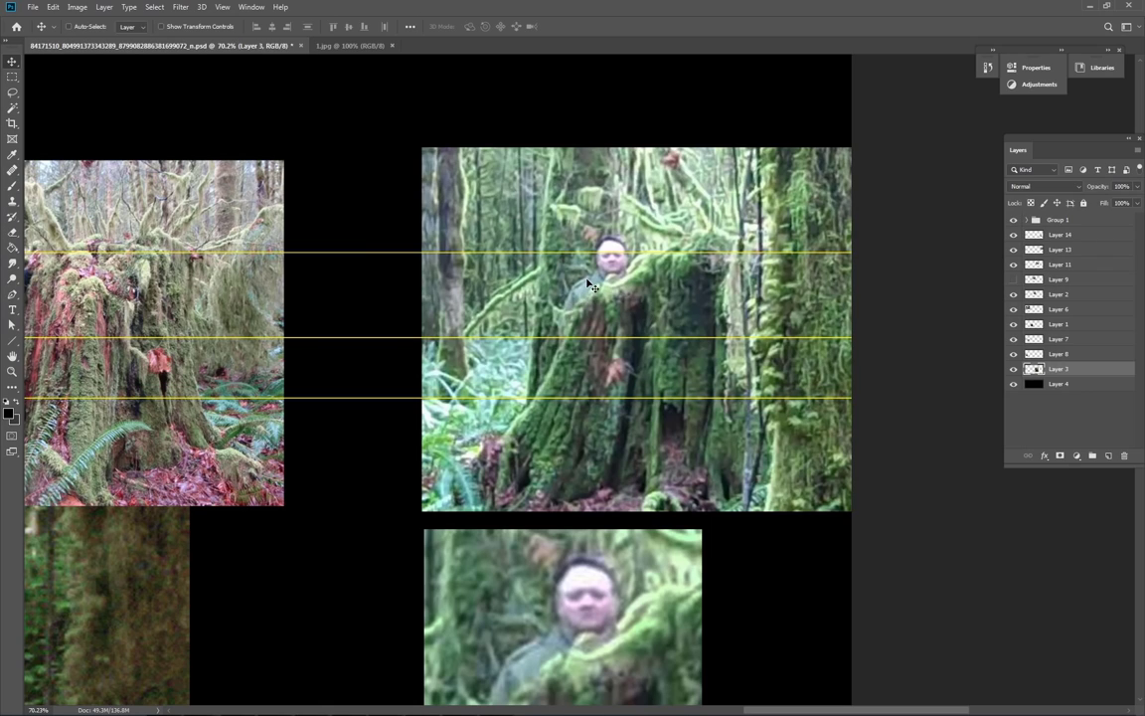
{"action": "mouse_move", "coordinate": [584, 306]}
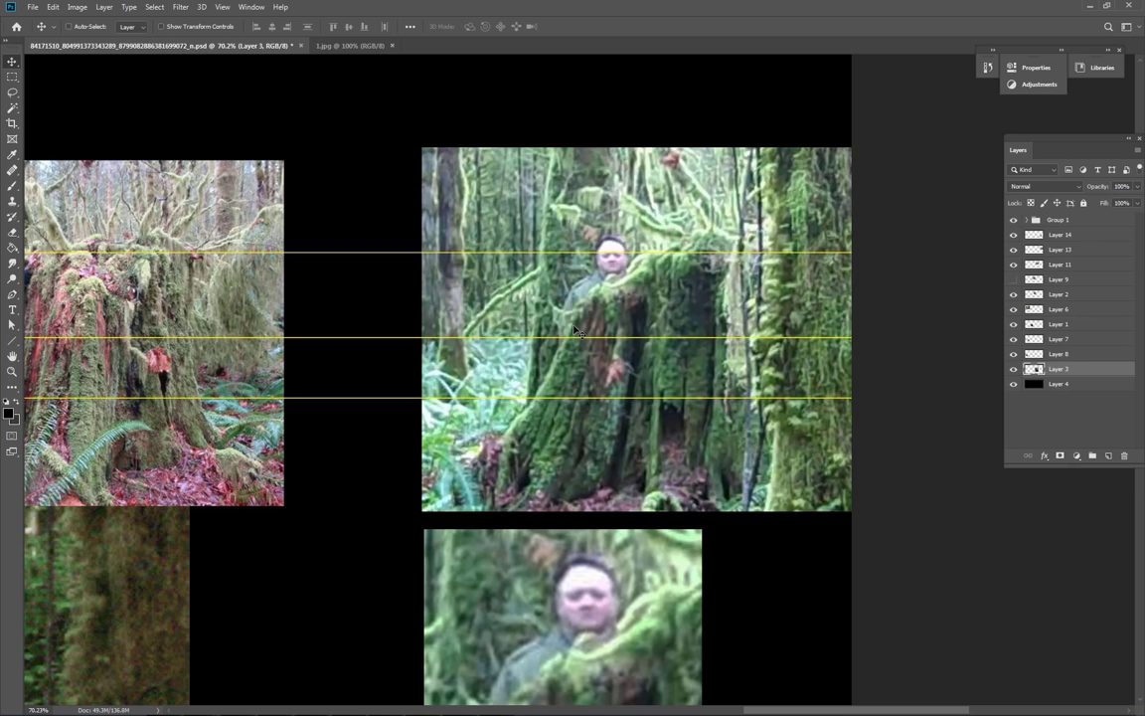
{"action": "mouse_move", "coordinate": [585, 346]}
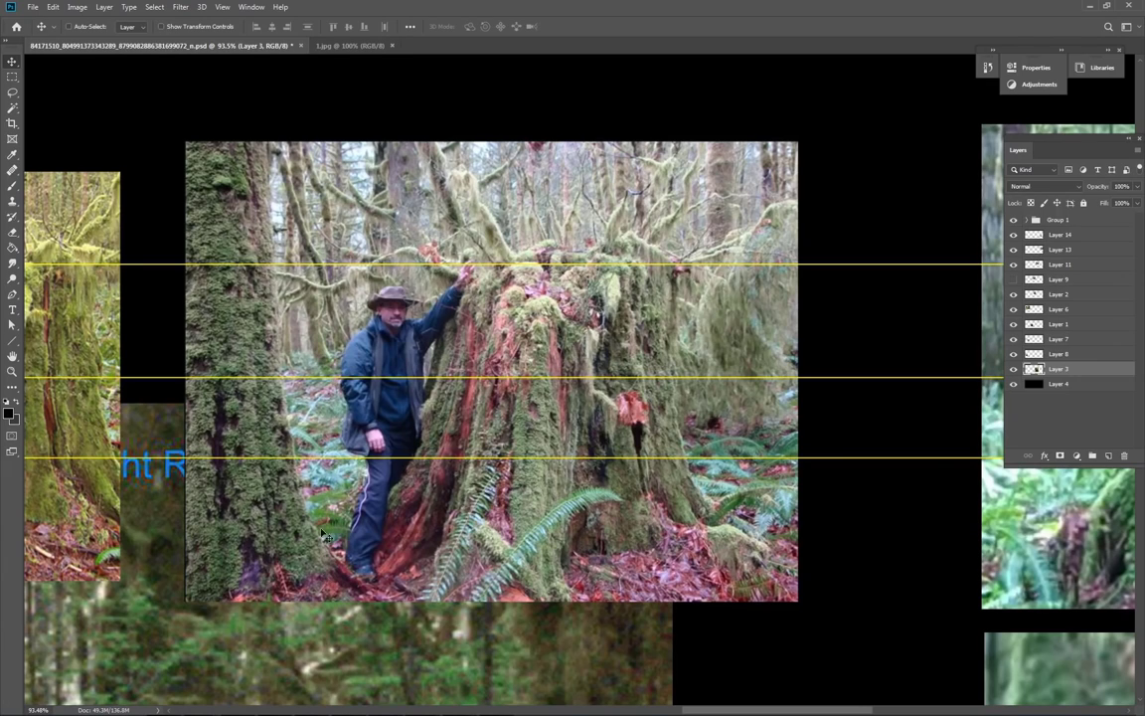
{"action": "mouse_move", "coordinate": [313, 367]}
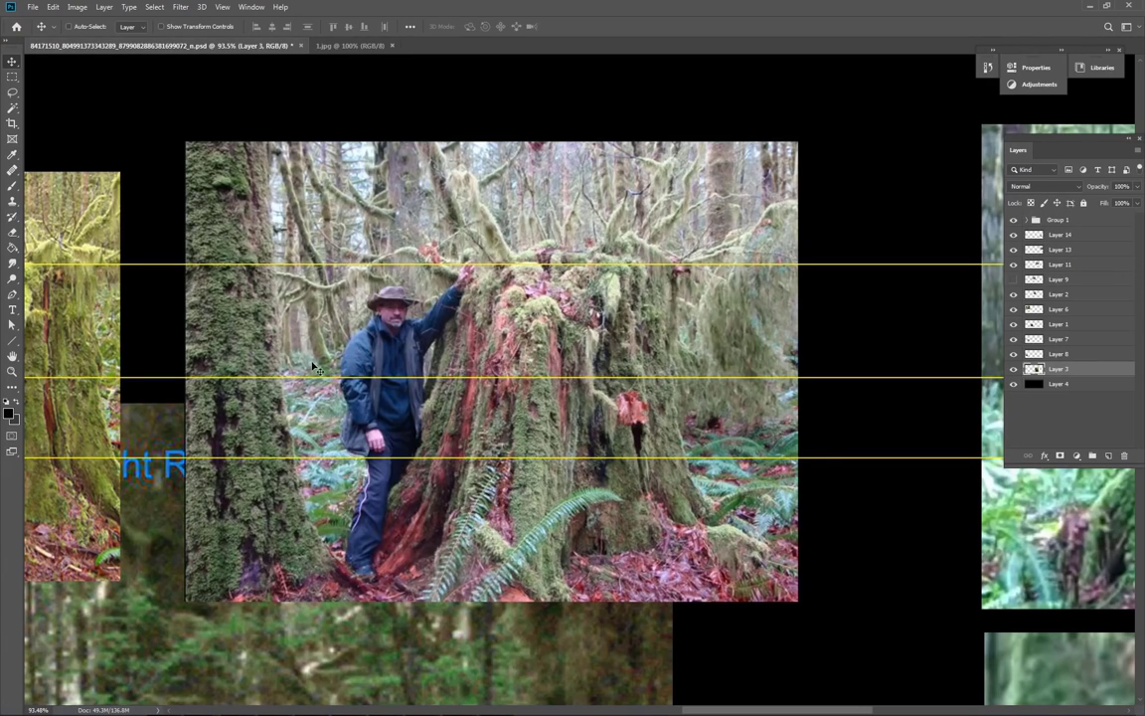
{"action": "mouse_move", "coordinate": [378, 493]}
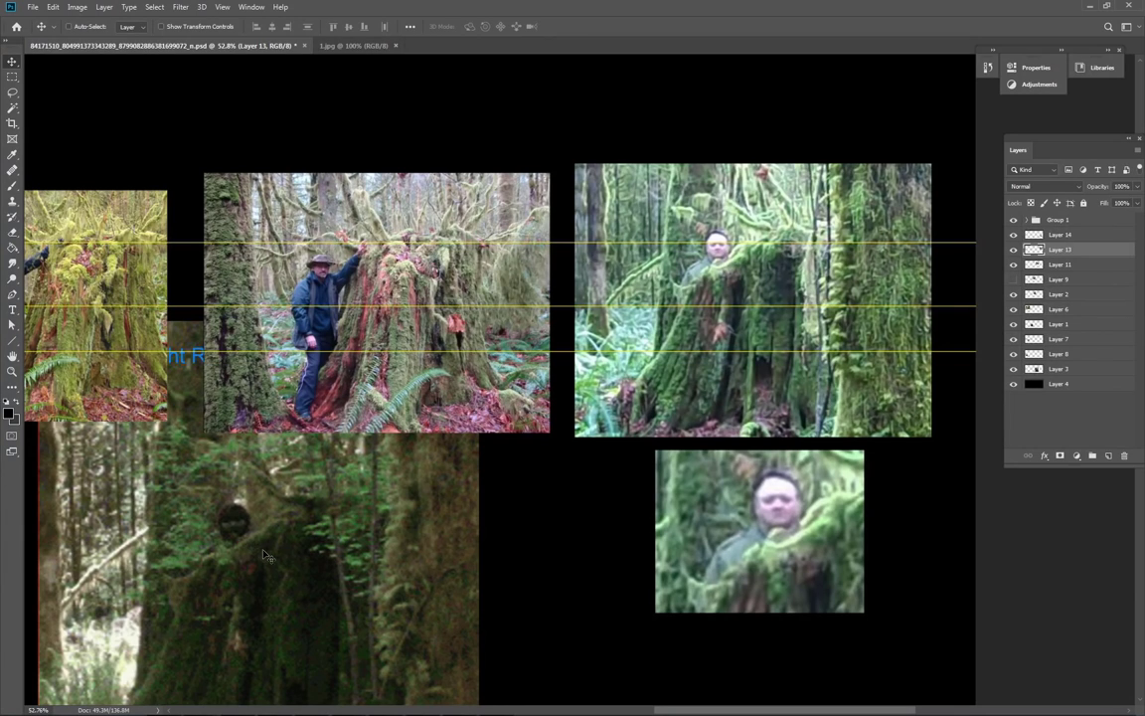
{"action": "mouse_move", "coordinate": [302, 570]}
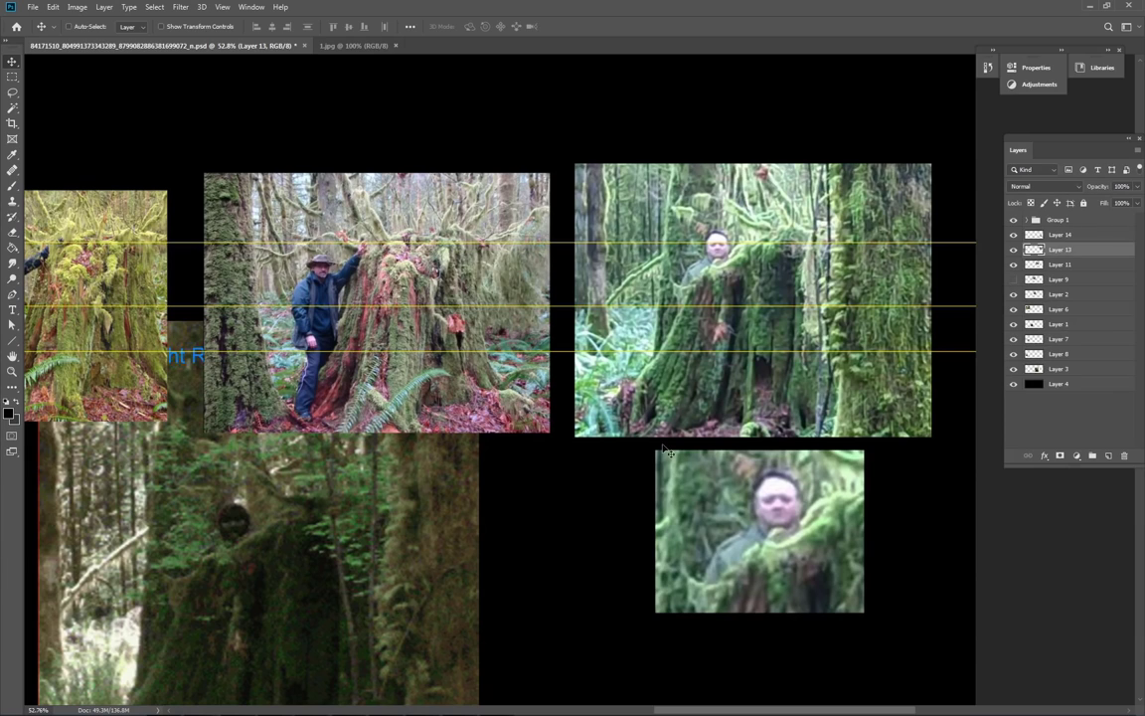
{"action": "mouse_move", "coordinate": [688, 276]}
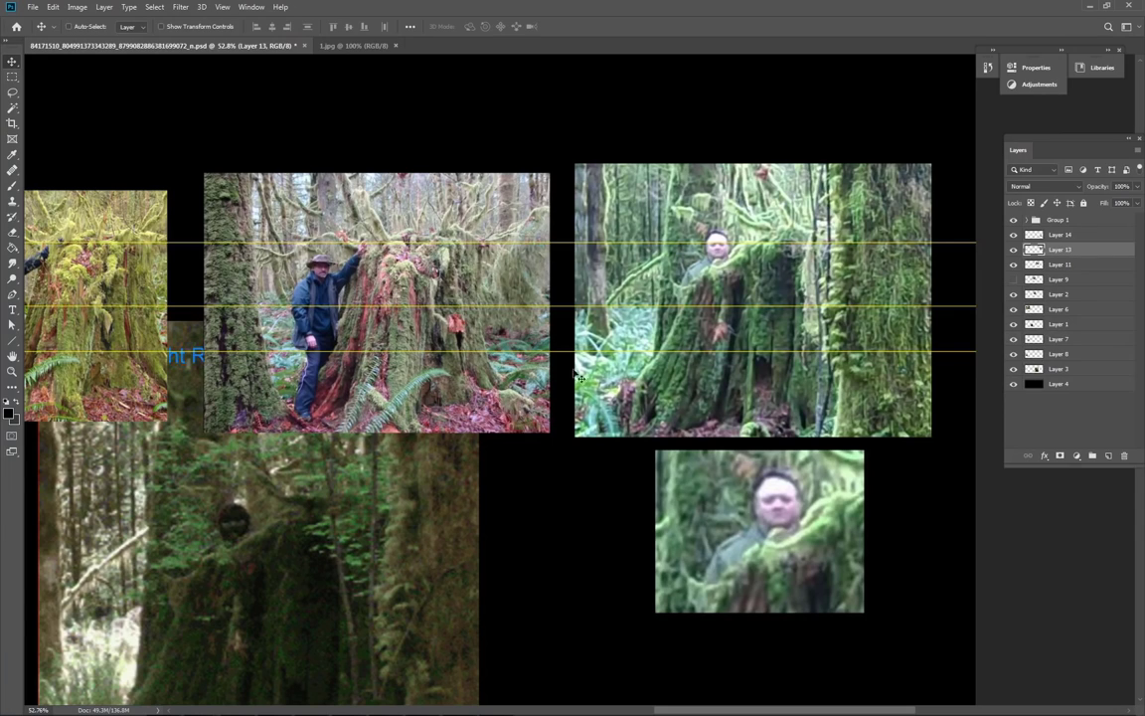
{"action": "mouse_move", "coordinate": [698, 525]}
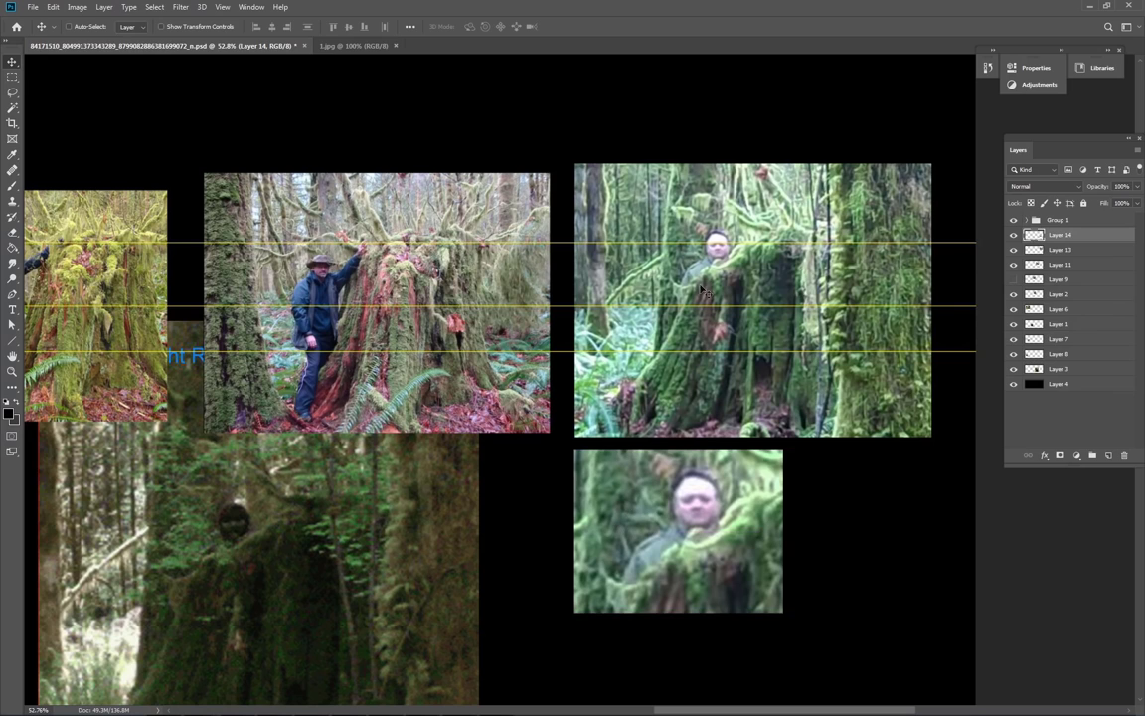
{"action": "mouse_move", "coordinate": [731, 258]}
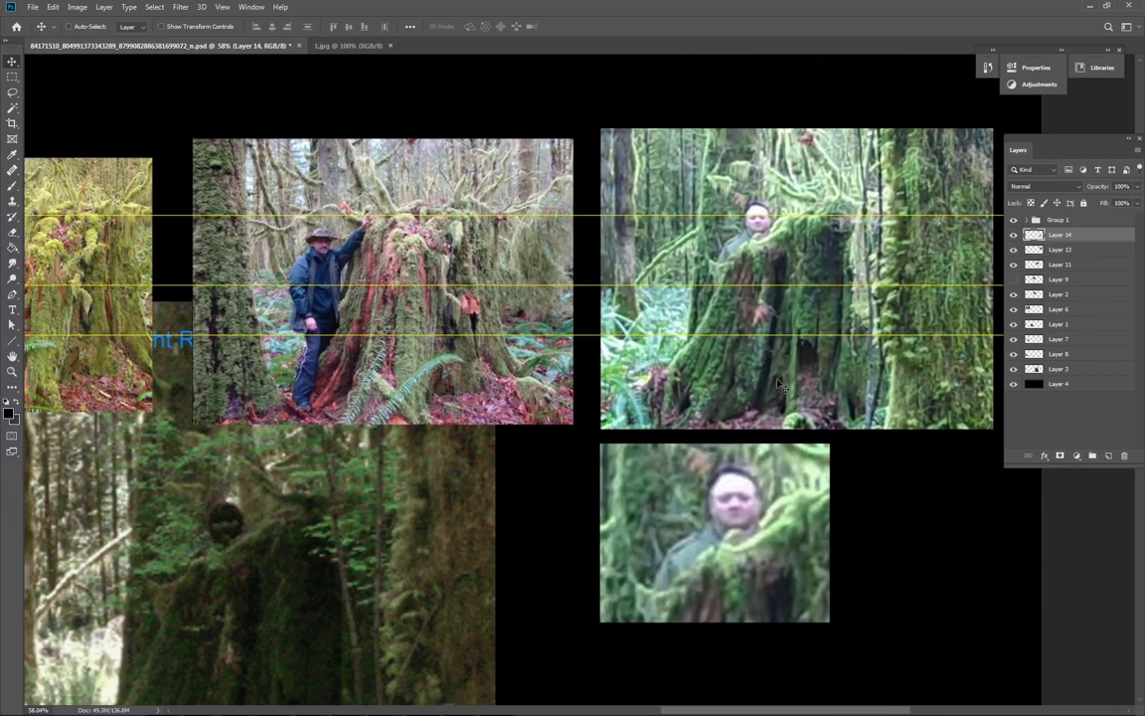
{"action": "mouse_move", "coordinate": [782, 276]}
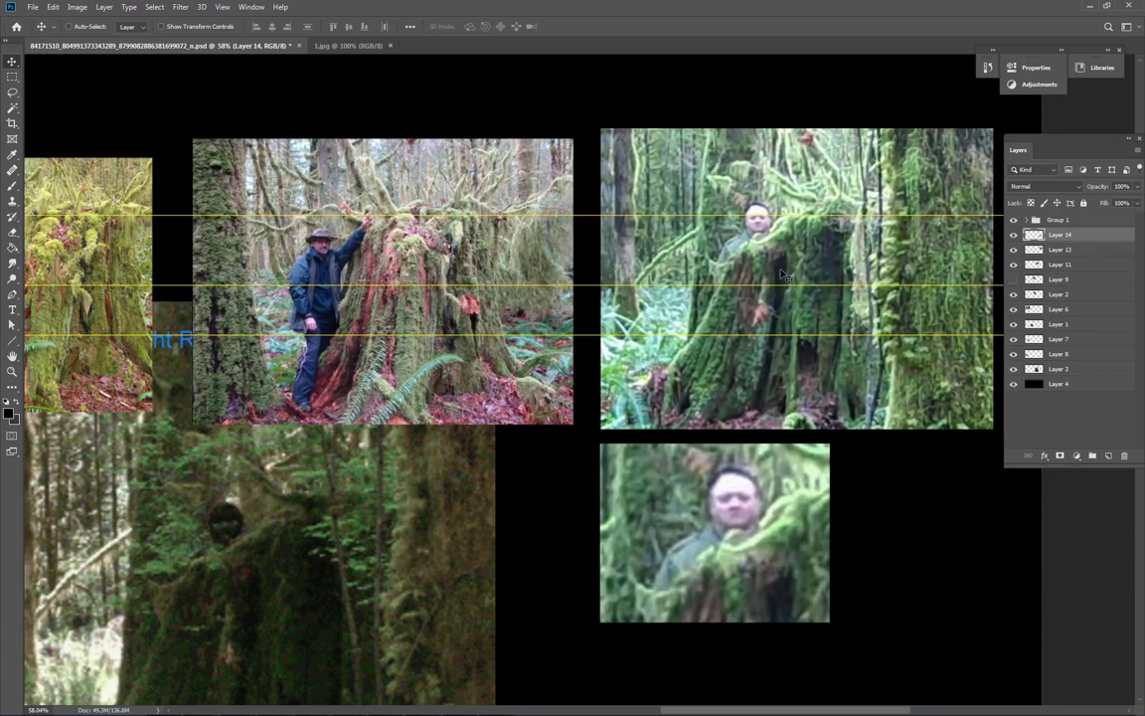
{"action": "mouse_move", "coordinate": [762, 246]}
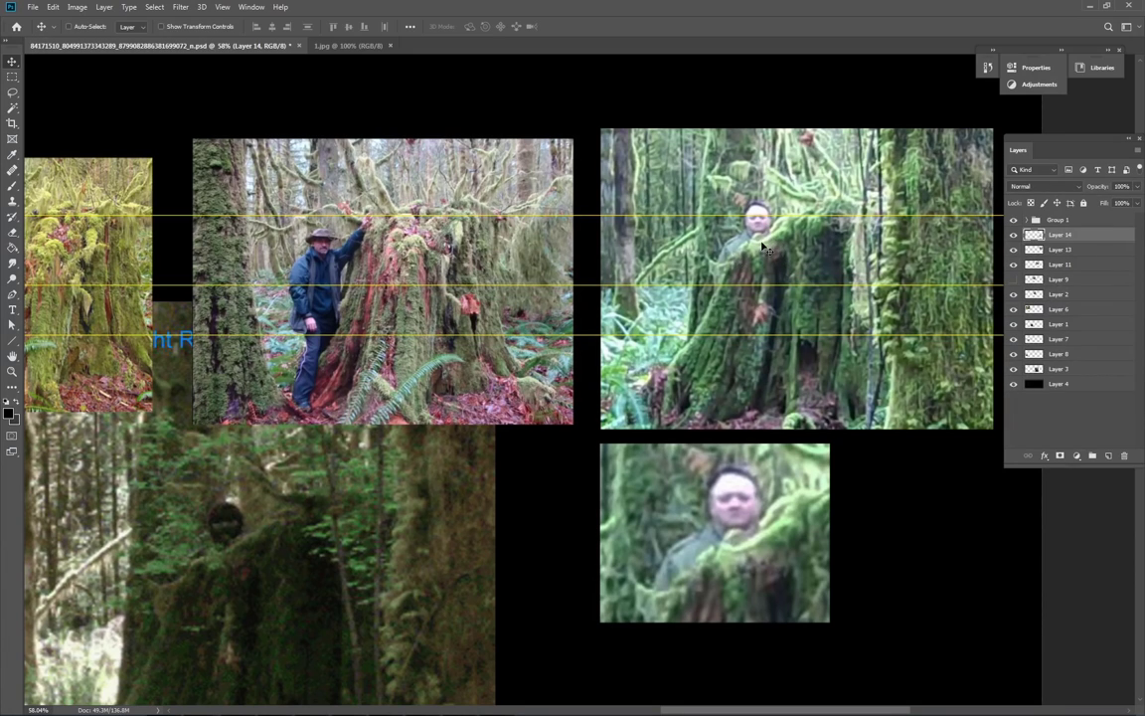
{"action": "mouse_move", "coordinate": [757, 231]}
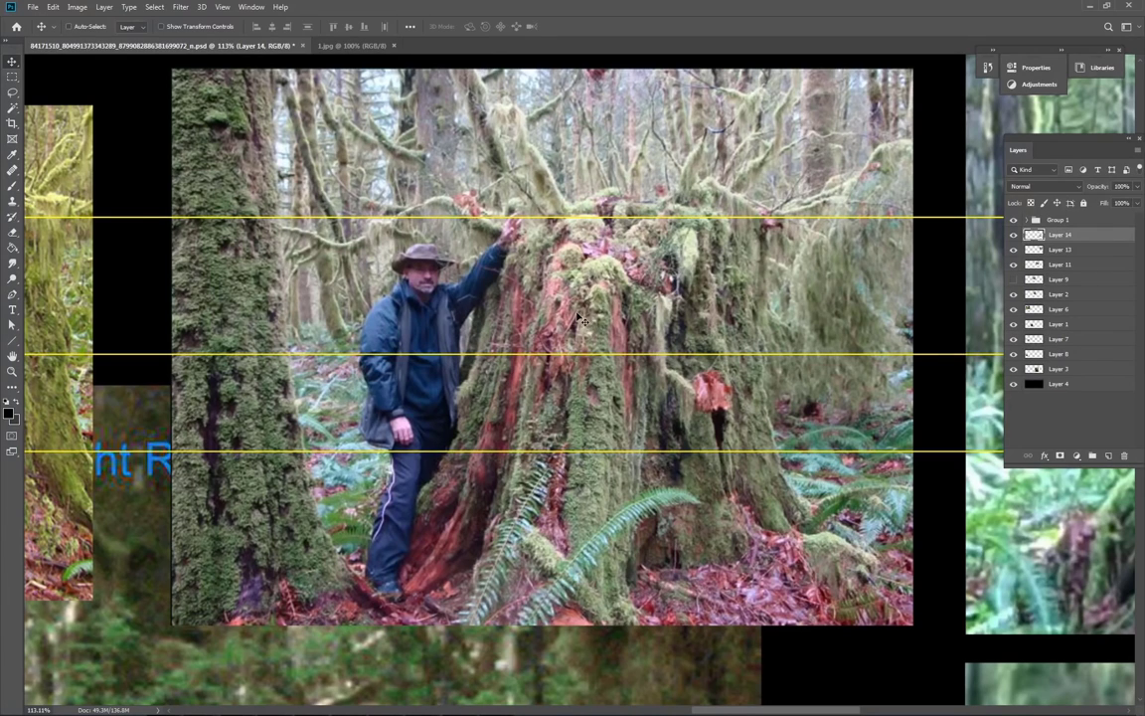
{"action": "mouse_move", "coordinate": [445, 587]}
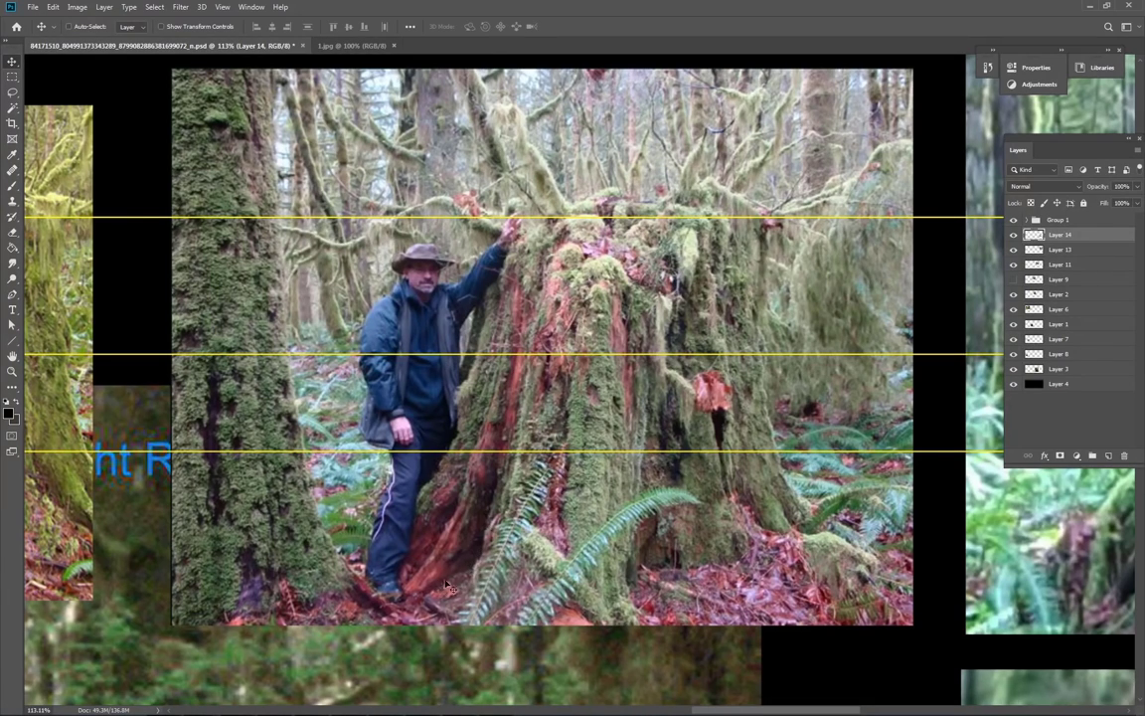
{"action": "mouse_move", "coordinate": [396, 512]}
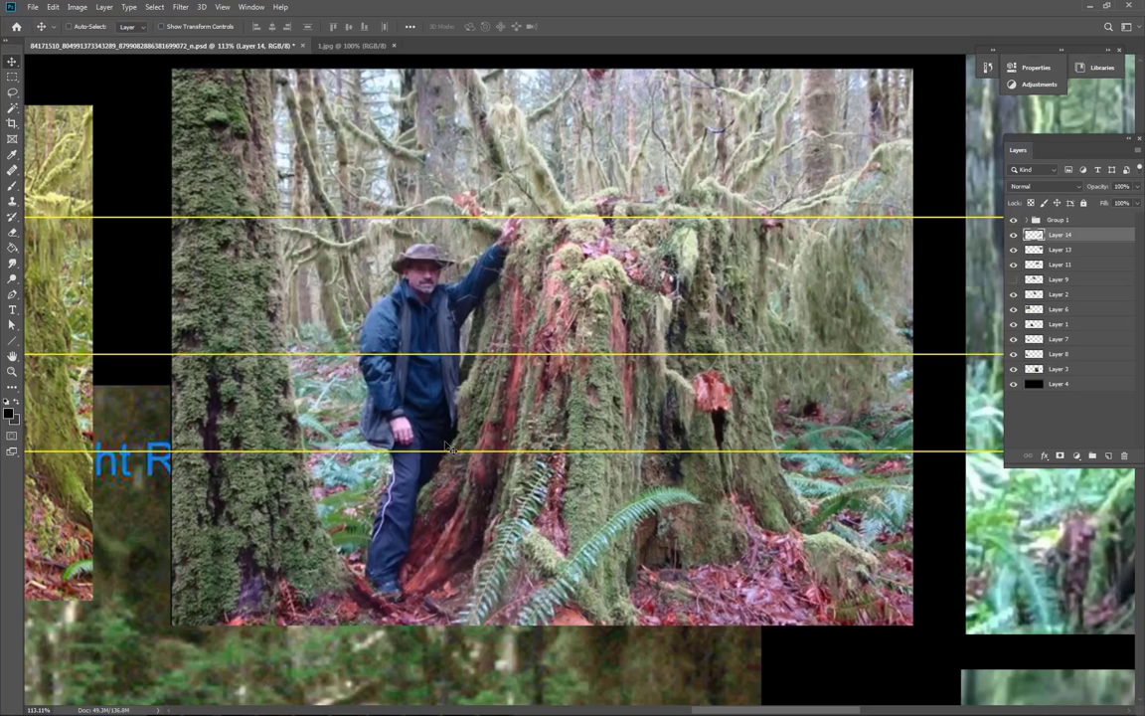
{"action": "mouse_move", "coordinate": [453, 455]}
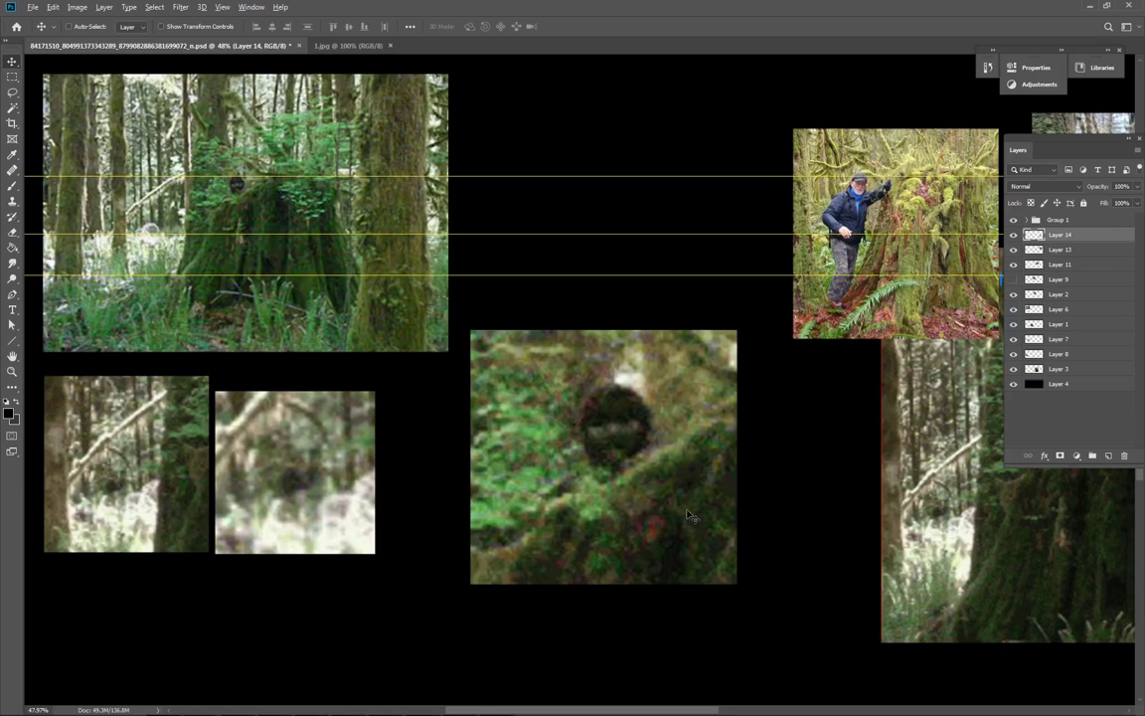
{"action": "mouse_move", "coordinate": [631, 471]}
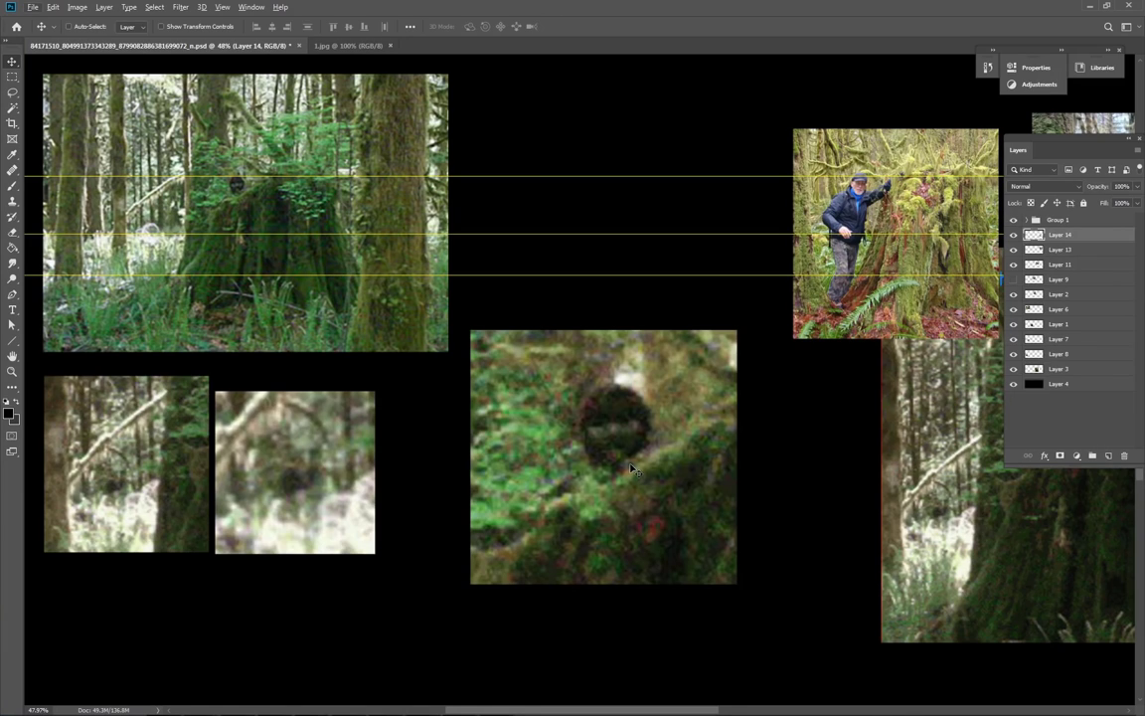